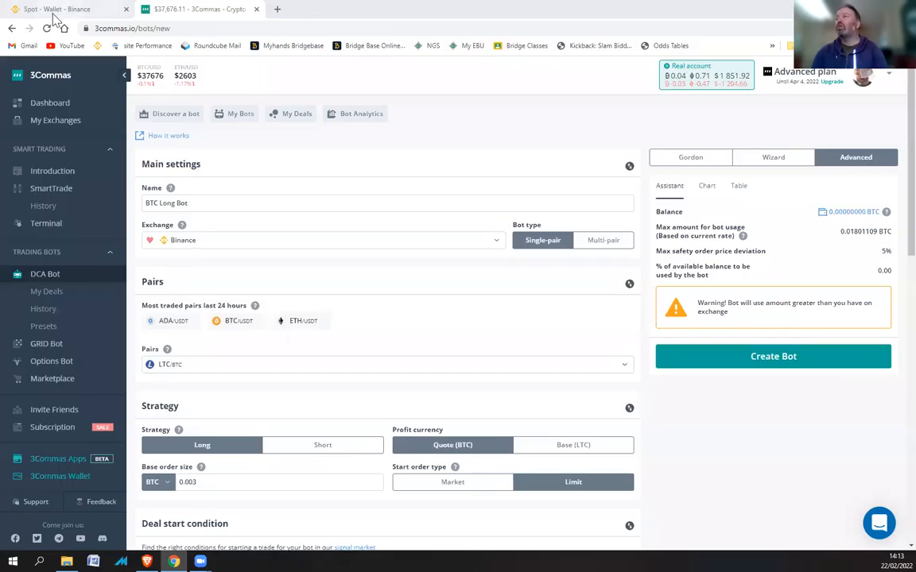
{"action": "mouse_move", "coordinate": [444, 155]}
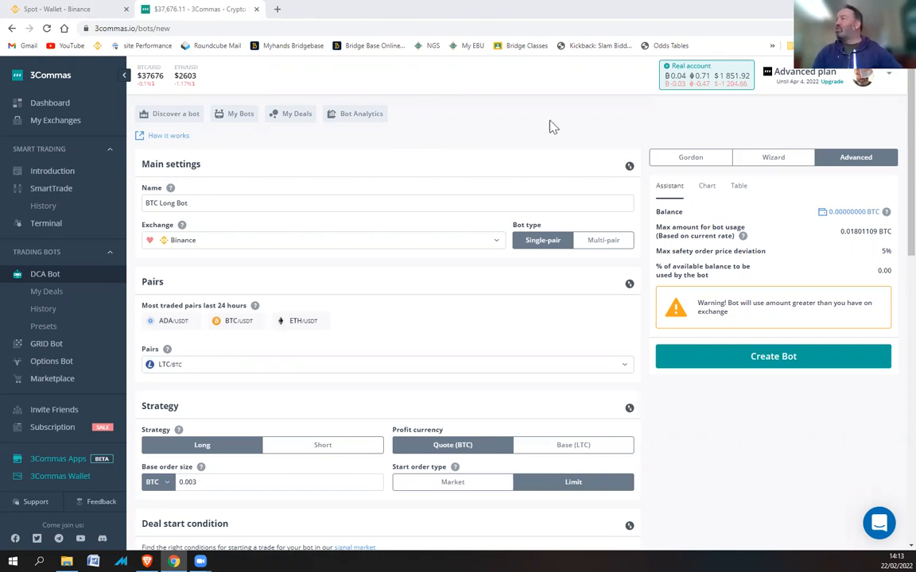
{"action": "mouse_move", "coordinate": [894, 165]}
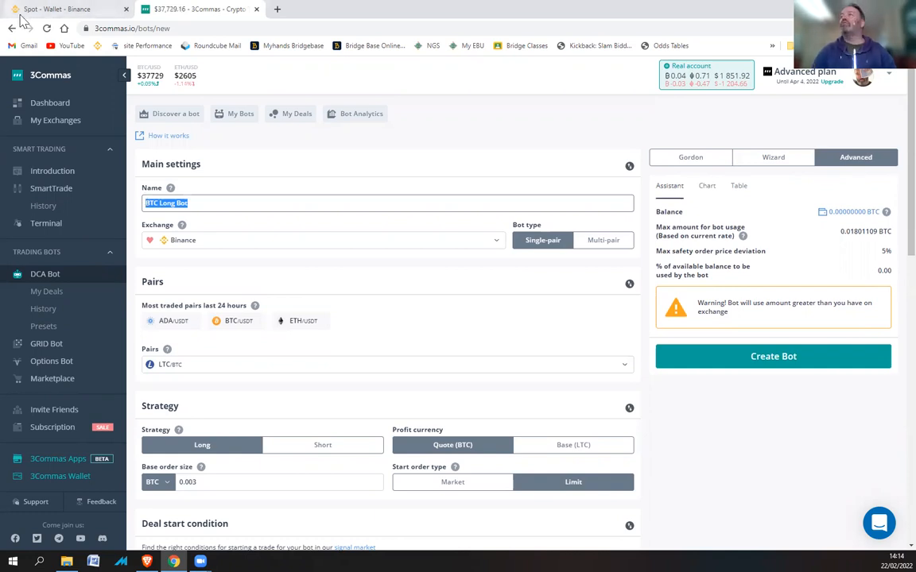
Step: Check the Binance spot wallet balances, then return to the 3Commas bot setup
{"action": "left_click", "coordinate": [68, 8]}
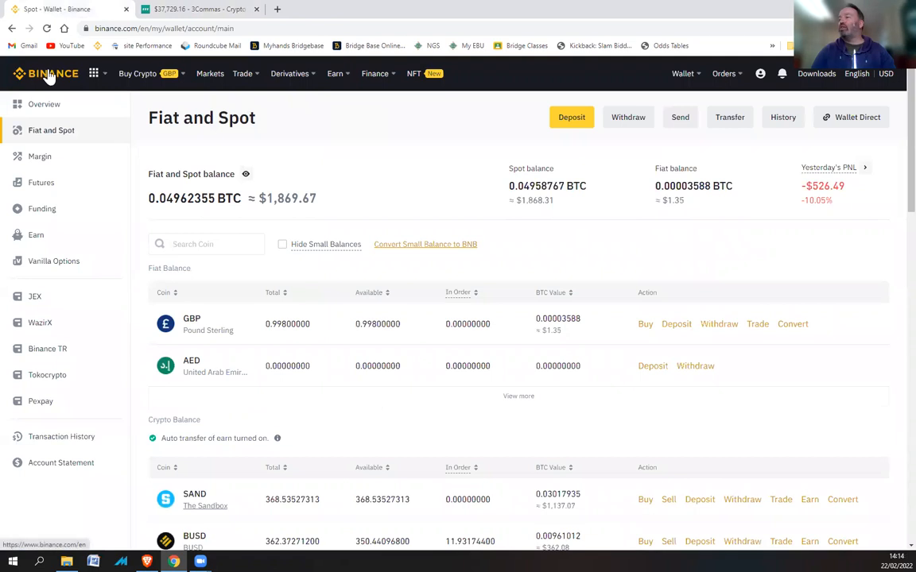
{"action": "mouse_move", "coordinate": [235, 409]}
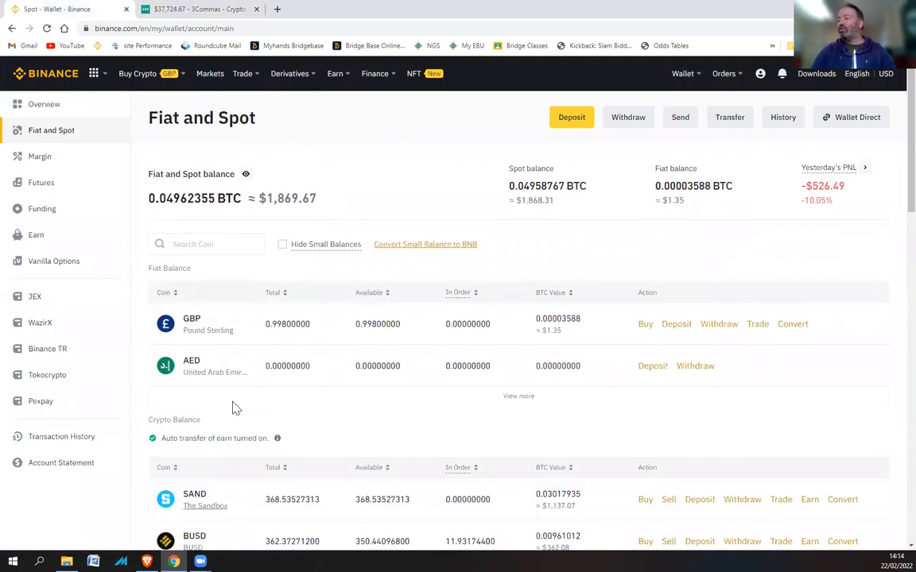
{"action": "left_click", "coordinate": [44, 73]}
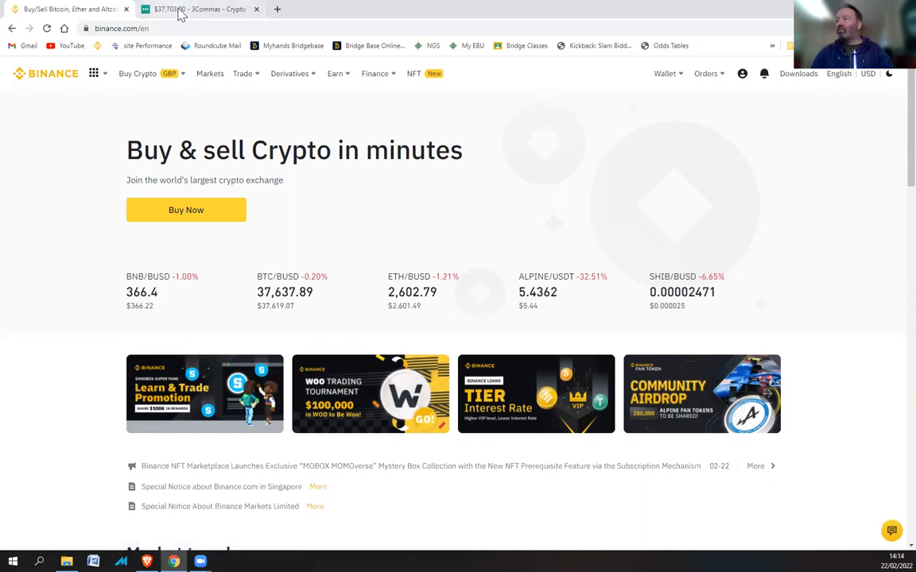
{"action": "left_click", "coordinate": [199, 9]}
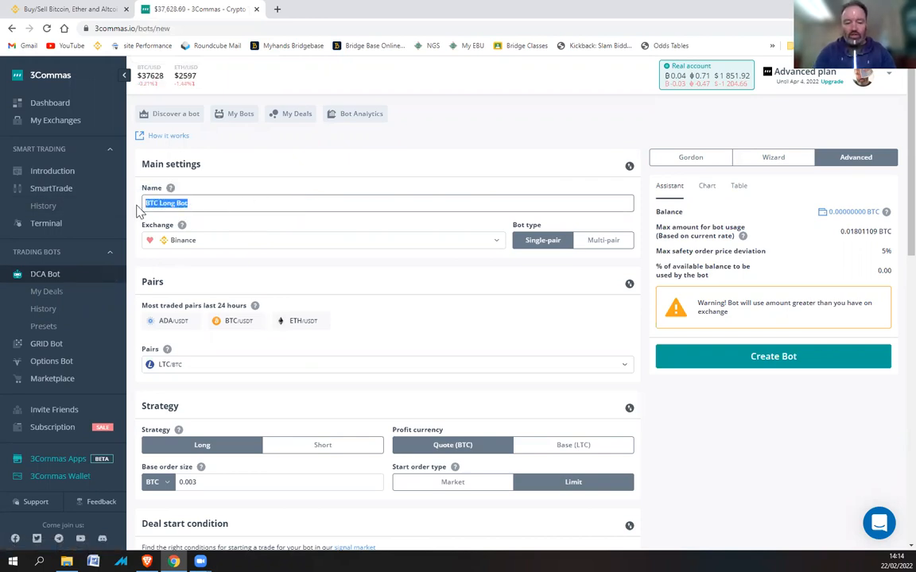
Step: Name the bot 'SAND/BUSD SHORT' and select the SAND/BUSD trading pair
{"action": "type", "text": "SAND"}
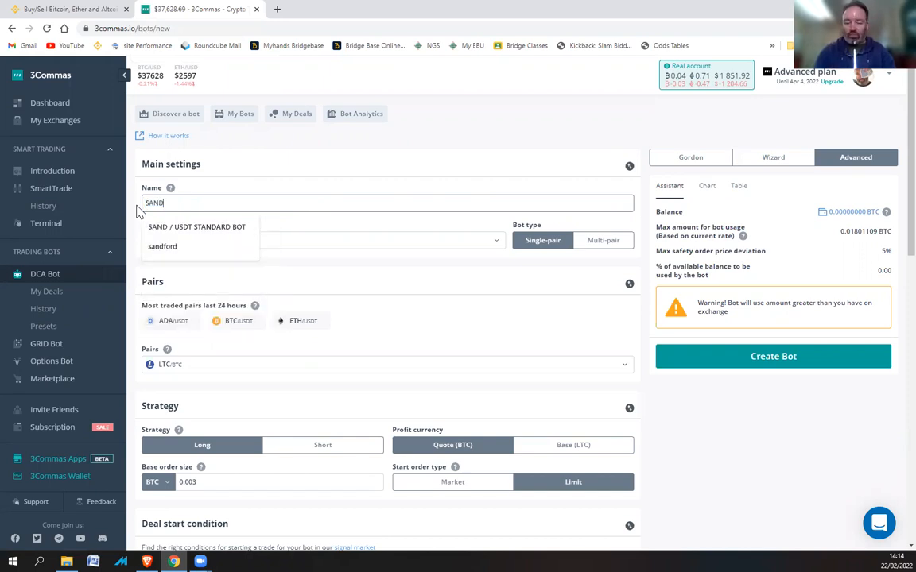
{"action": "type", "text": "/BUSD SHORT"}
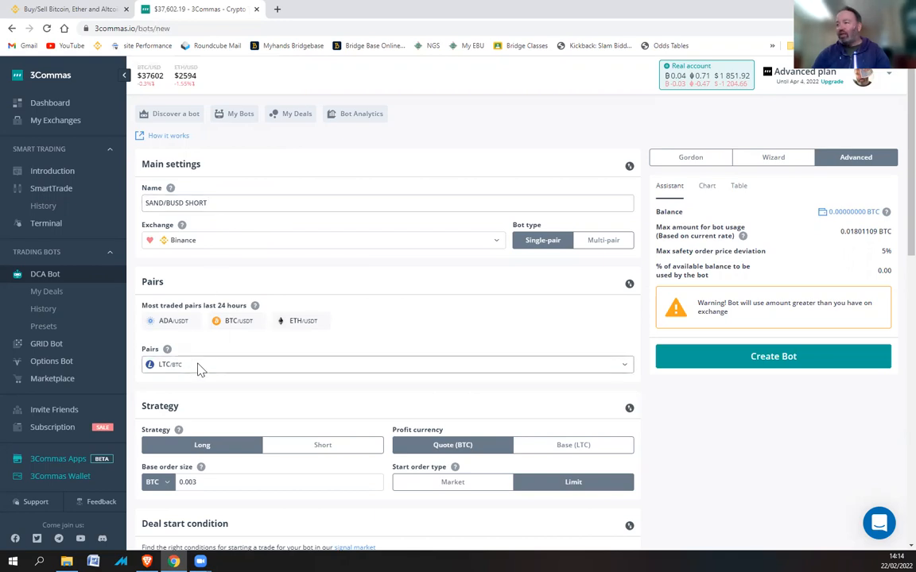
{"action": "left_click", "coordinate": [387, 364]}
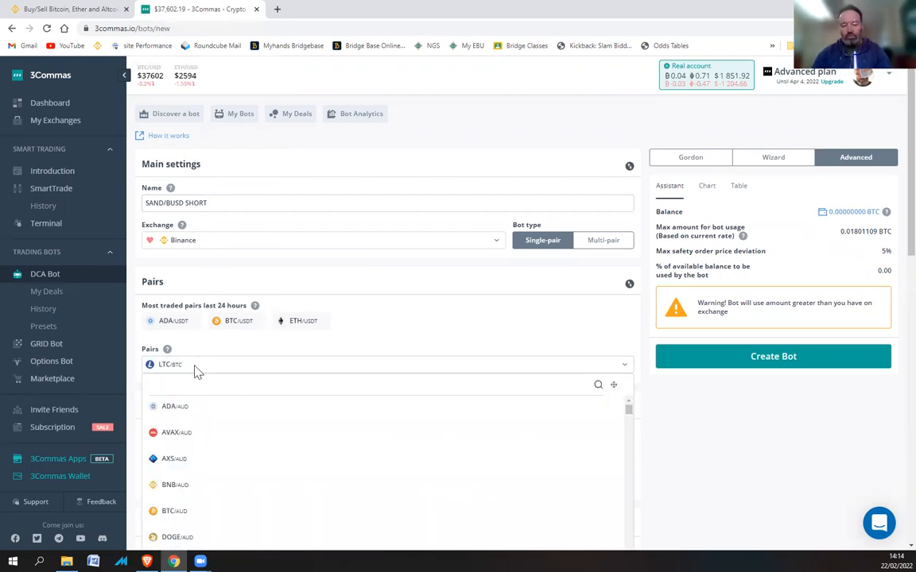
{"action": "type", "text": "sand"}
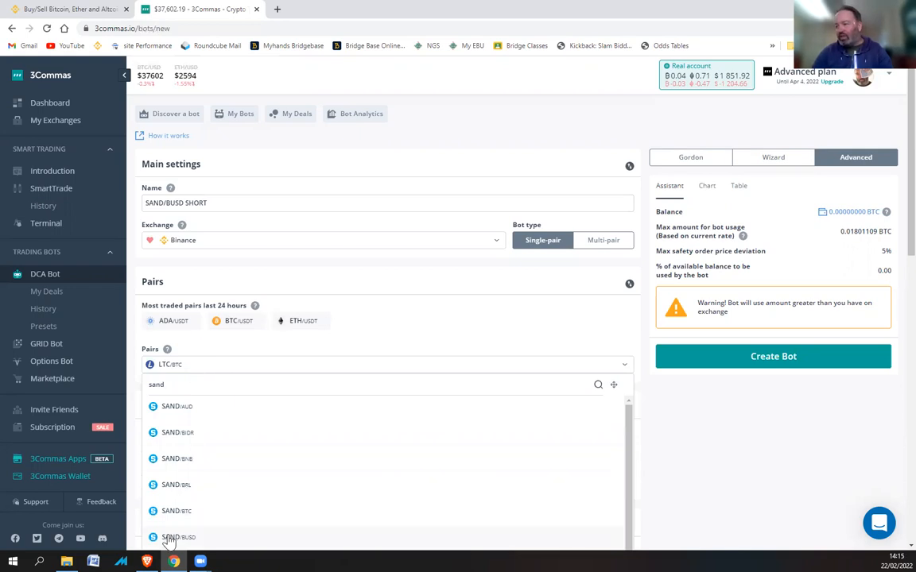
{"action": "left_click", "coordinate": [178, 537]}
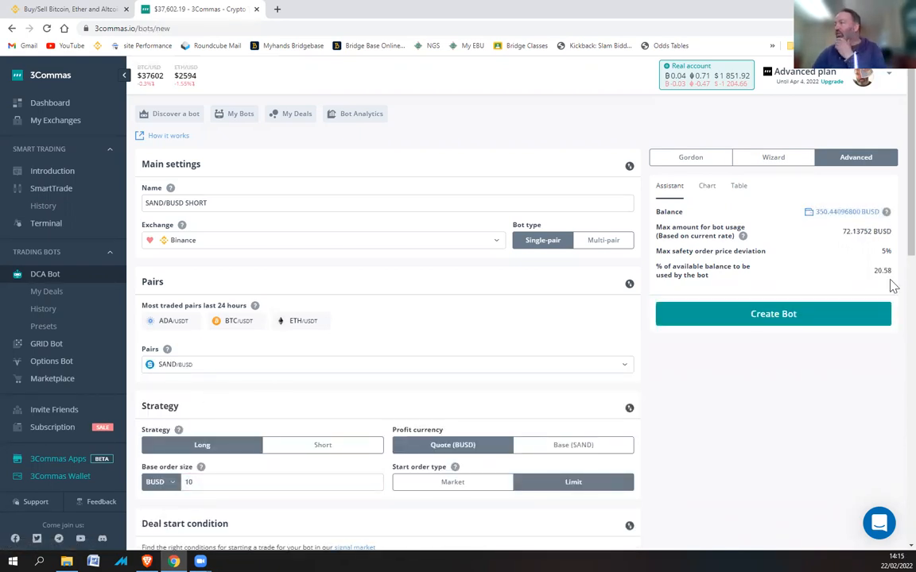
Step: Switch the strategy to Short, keep profit in BUSD, and set a 10 BUSD base order
{"action": "scroll", "scroll_direction": "down", "scroll_amount": 3}
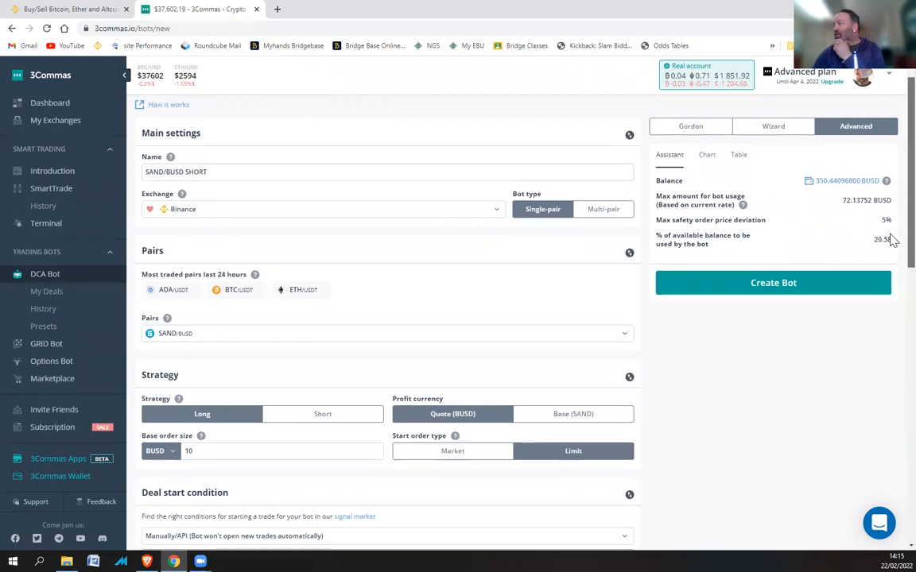
{"action": "scroll", "scroll_direction": "down", "scroll_amount": 3}
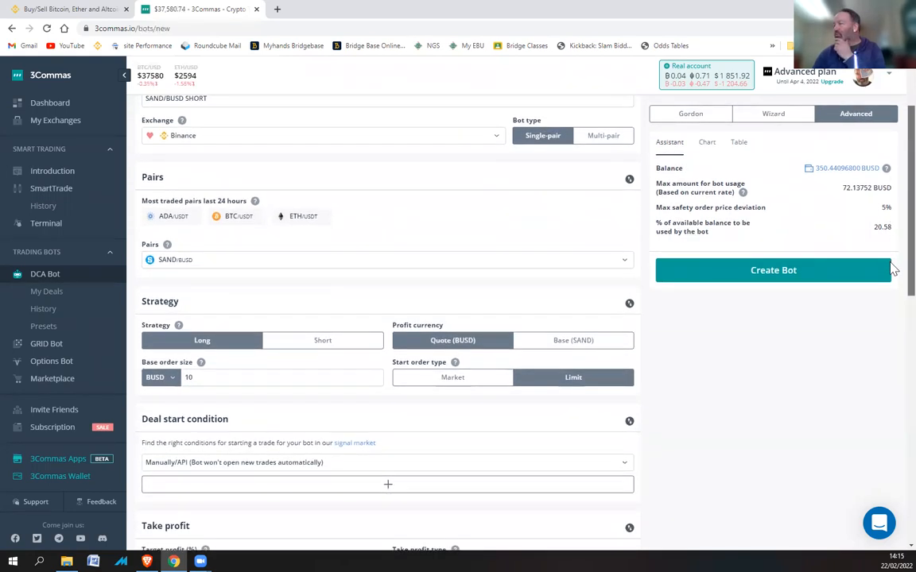
{"action": "scroll", "scroll_direction": "down", "scroll_amount": 3}
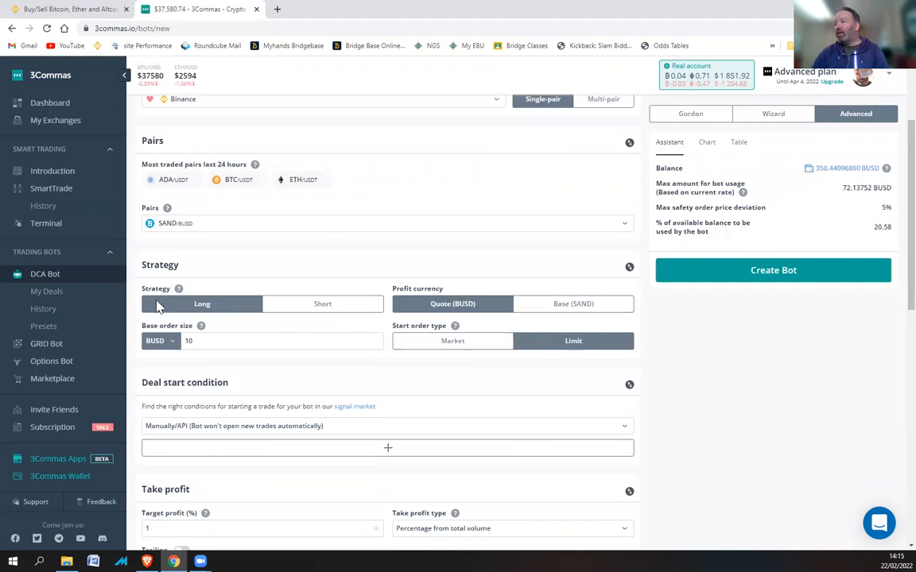
{"action": "left_click", "coordinate": [322, 304]}
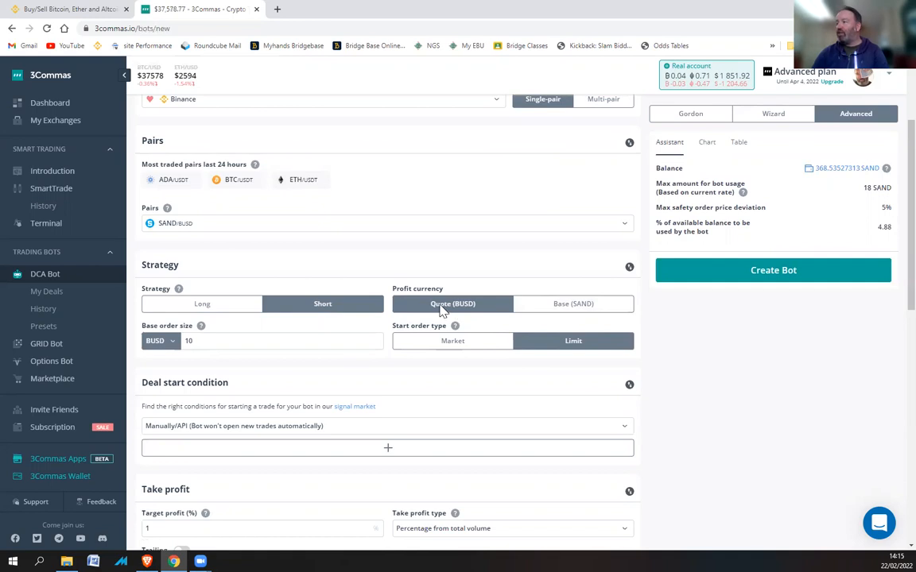
{"action": "mouse_move", "coordinate": [574, 303]}
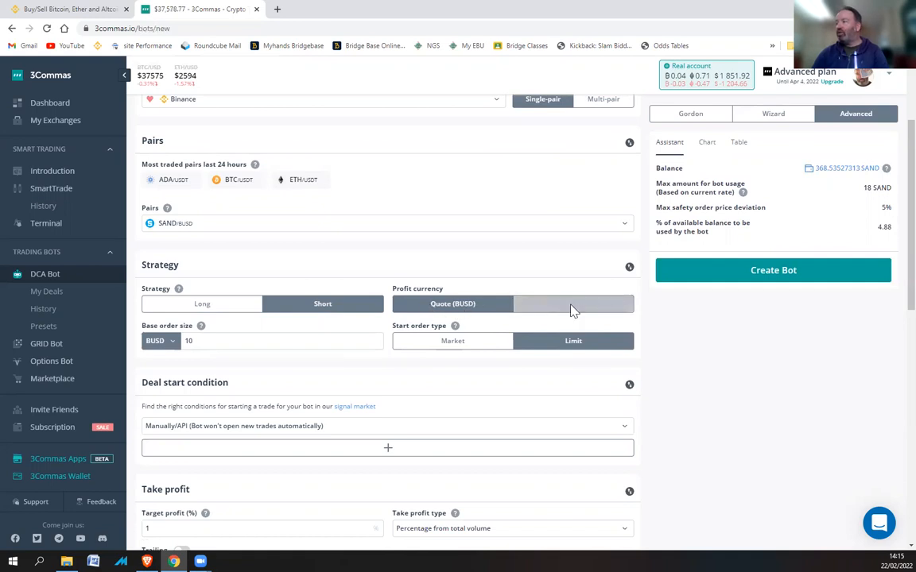
{"action": "left_click", "coordinate": [573, 304]}
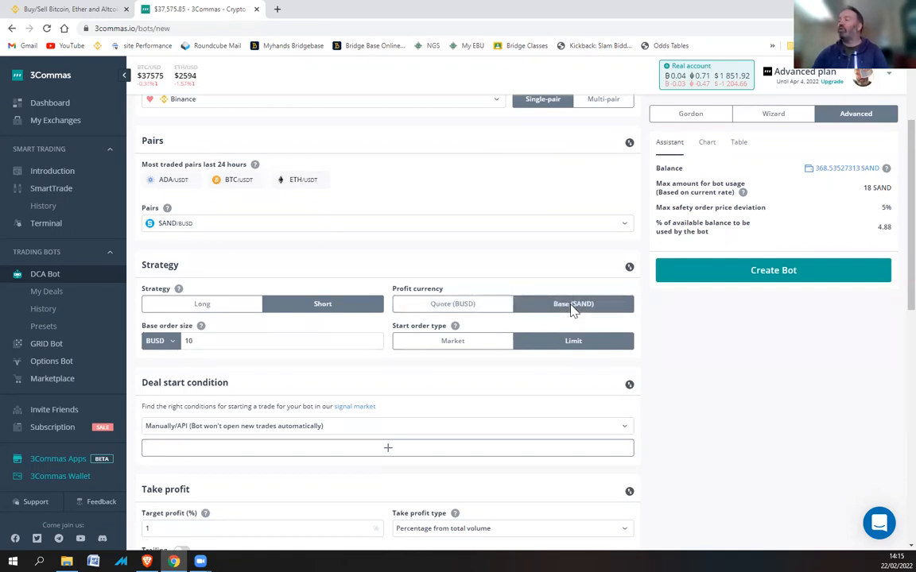
{"action": "left_click", "coordinate": [452, 304]}
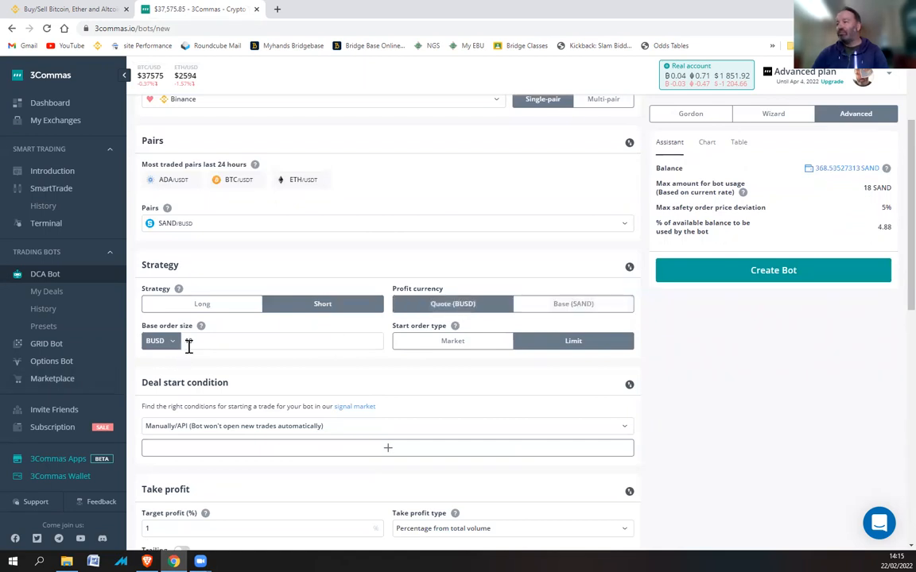
{"action": "type", "text": "10"}
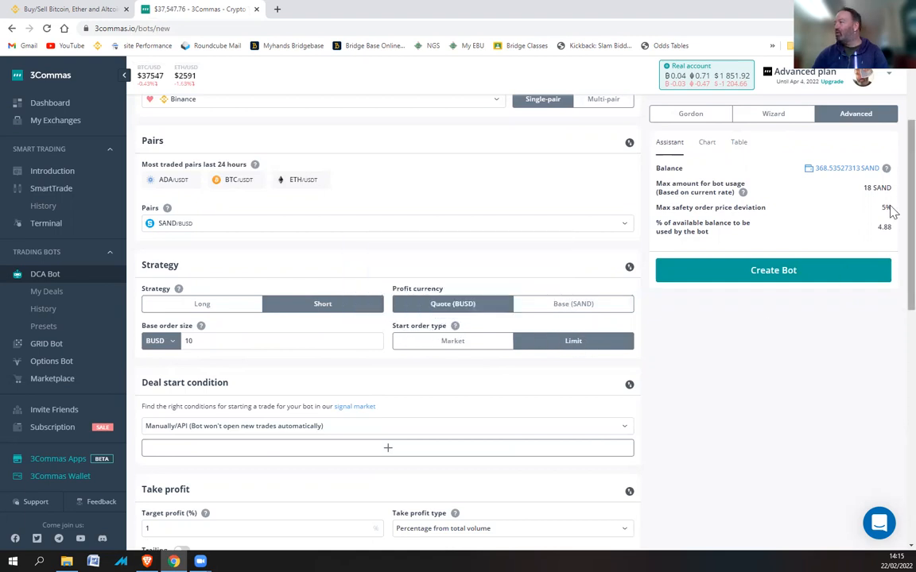
Step: Add an RSI-7 deal start condition with a threshold of 70
{"action": "scroll", "scroll_direction": "down", "scroll_amount": 3}
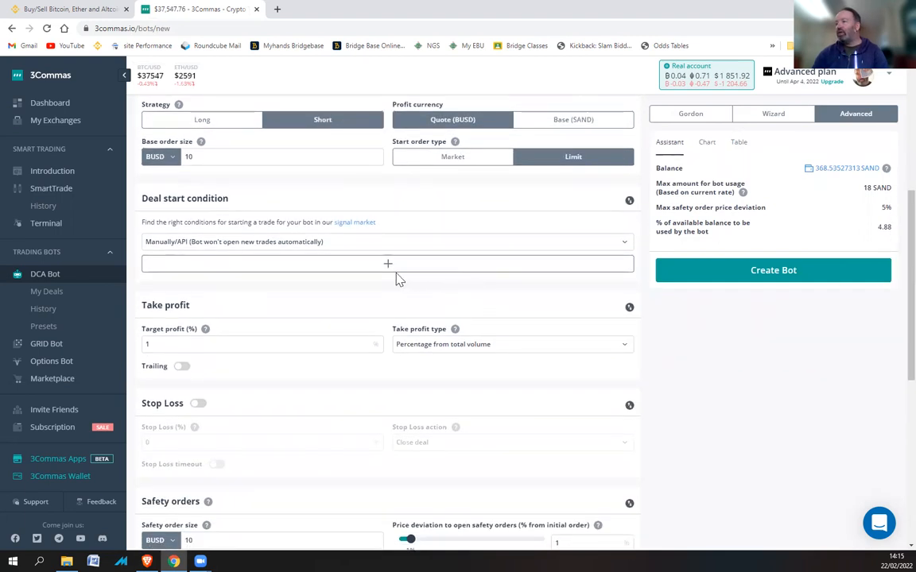
{"action": "left_click", "coordinate": [388, 263]}
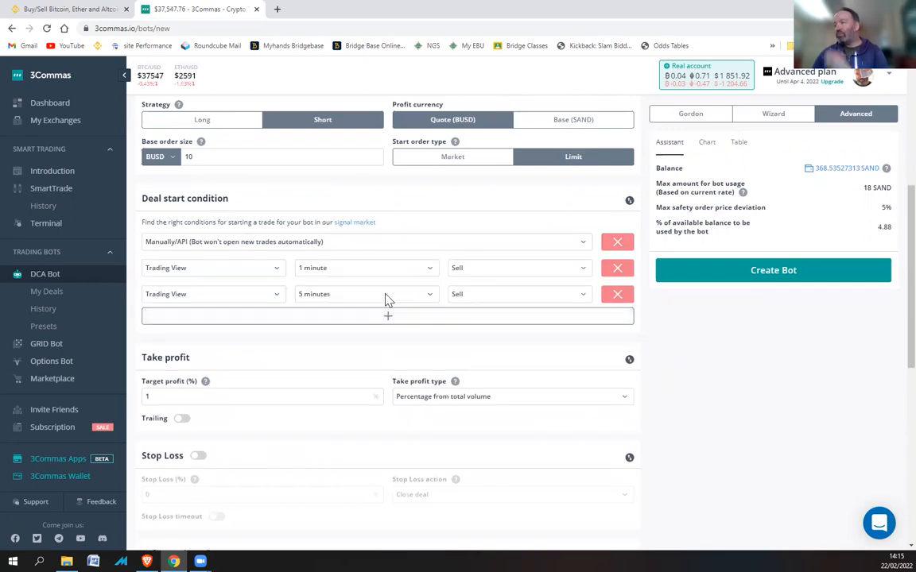
{"action": "mouse_move", "coordinate": [256, 298]}
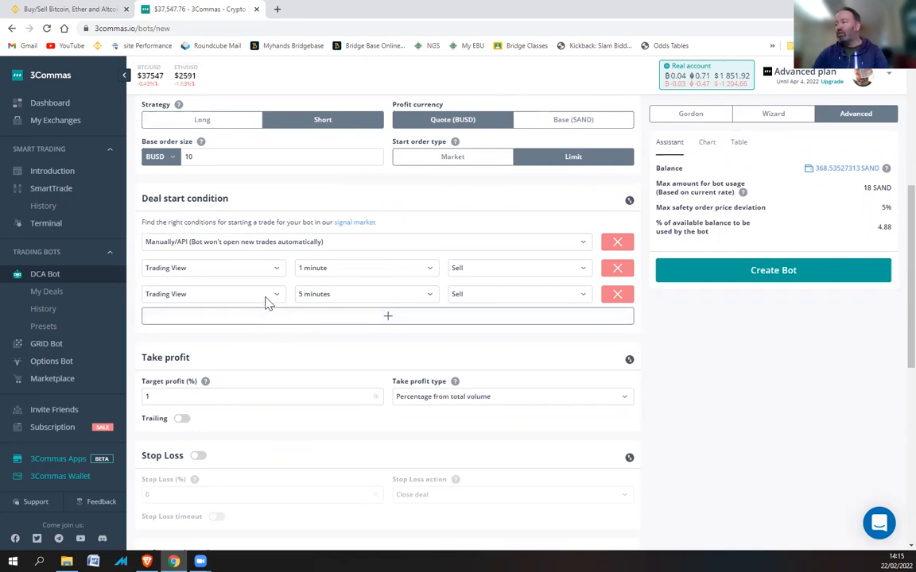
{"action": "left_click", "coordinate": [212, 293]}
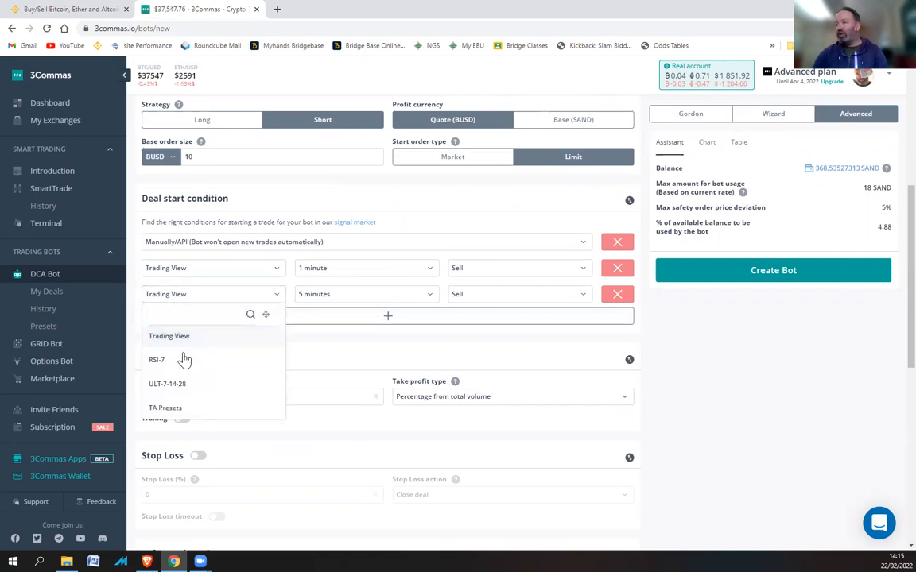
{"action": "left_click", "coordinate": [157, 360]}
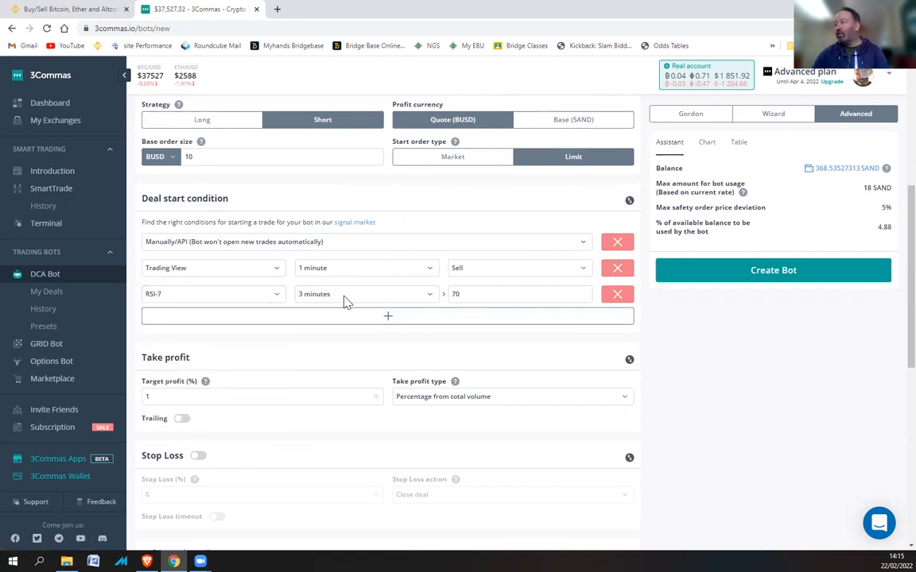
{"action": "left_click", "coordinate": [364, 294]}
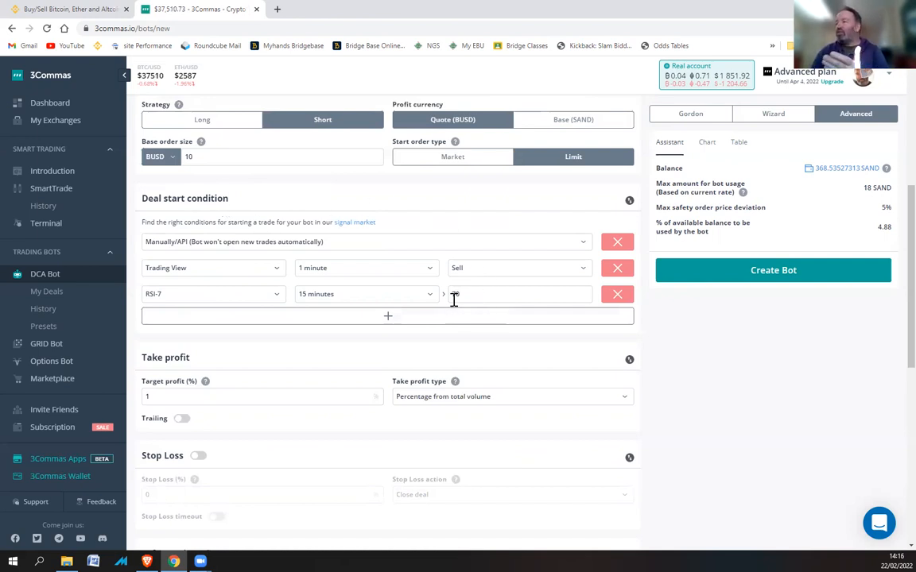
{"action": "type", "text": "70"}
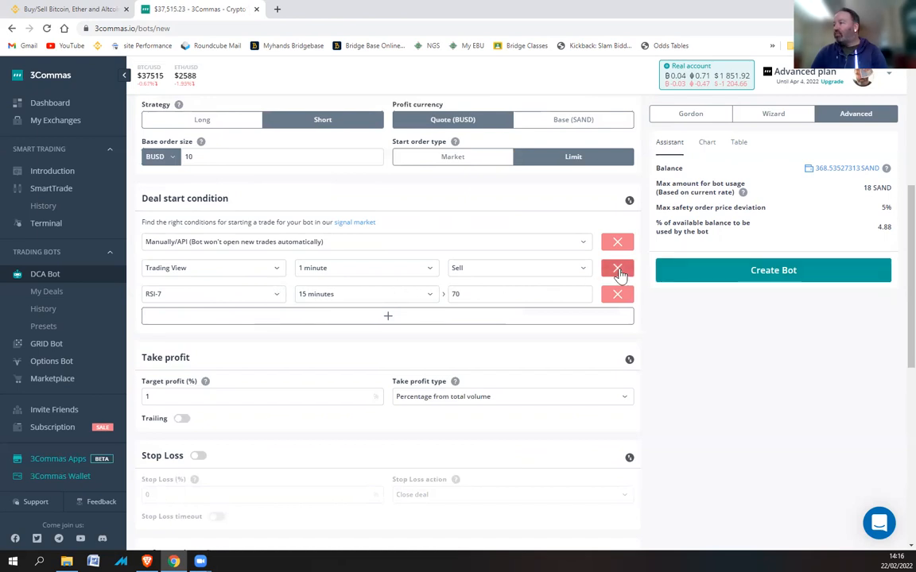
Step: Set TradingView to 5 minutes, add a Cumulative TradingView condition, and remove Manually/API
{"action": "left_click", "coordinate": [366, 268]}
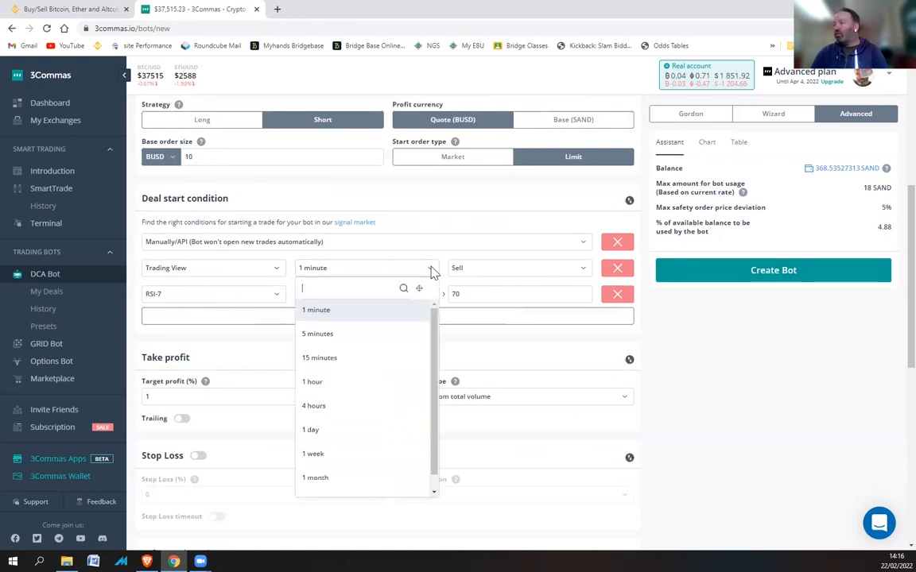
{"action": "left_click", "coordinate": [317, 333]}
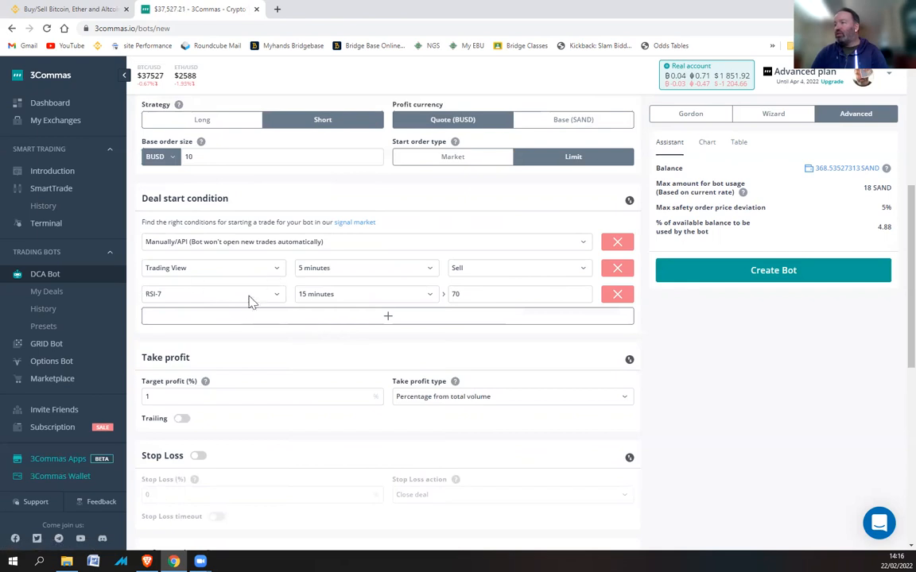
{"action": "left_click", "coordinate": [388, 316]}
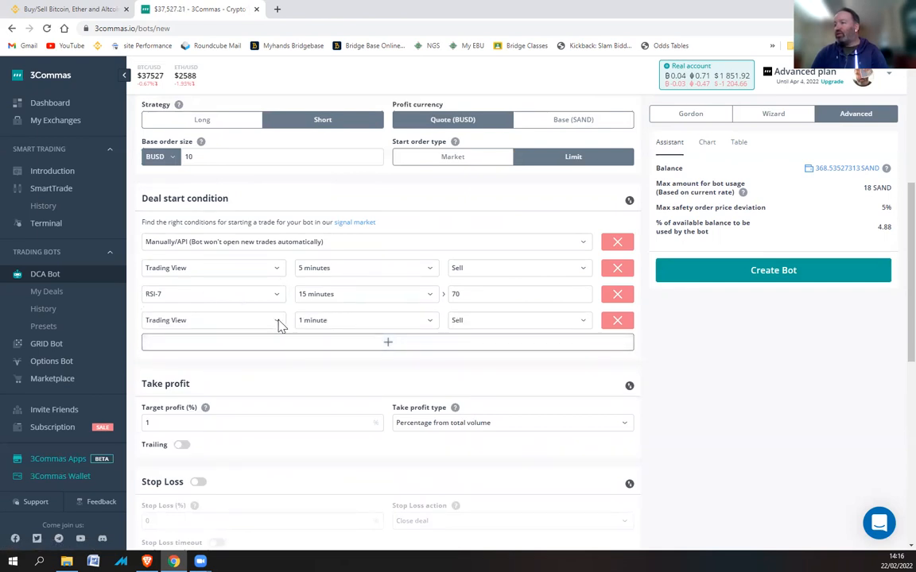
{"action": "left_click", "coordinate": [213, 320]}
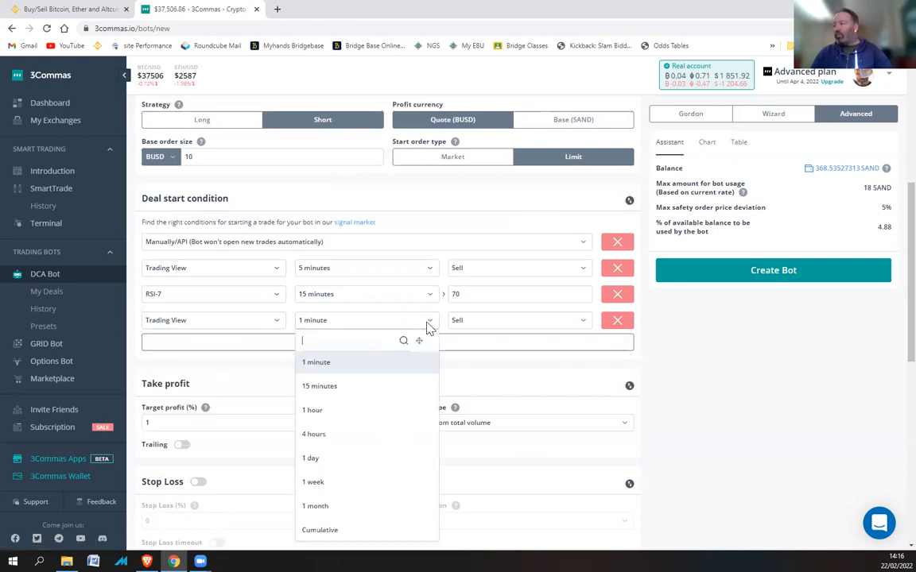
{"action": "type", "text": "c"}
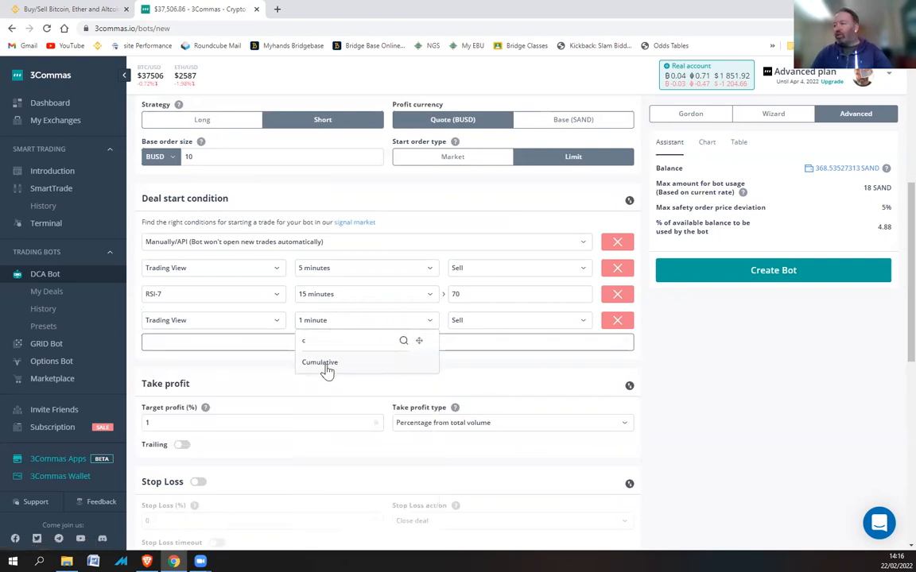
{"action": "left_click", "coordinate": [319, 361]}
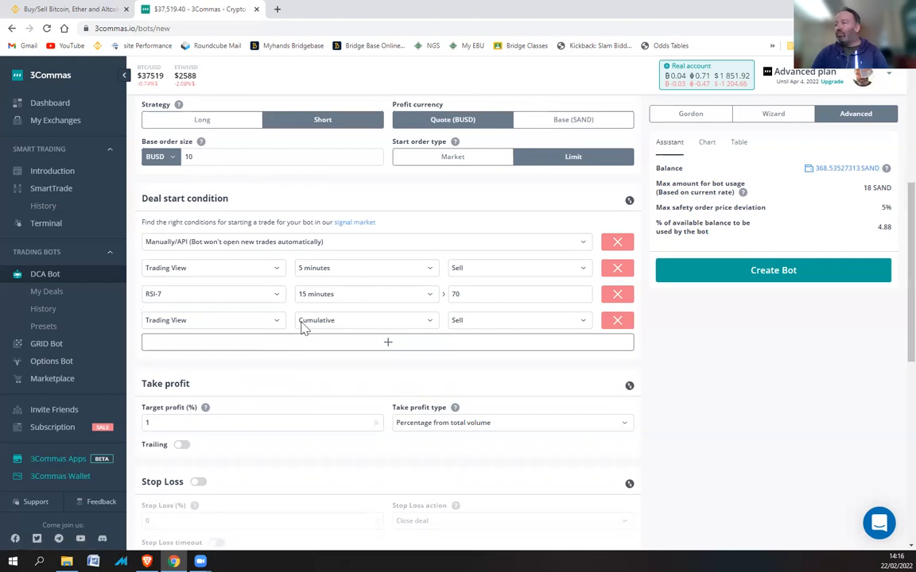
{"action": "mouse_move", "coordinate": [367, 328]}
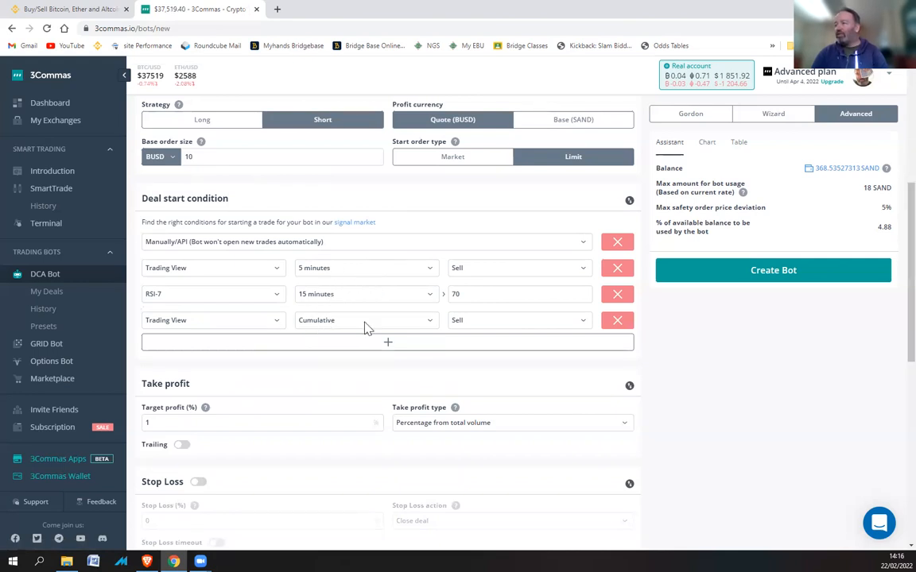
{"action": "mouse_move", "coordinate": [278, 300]}
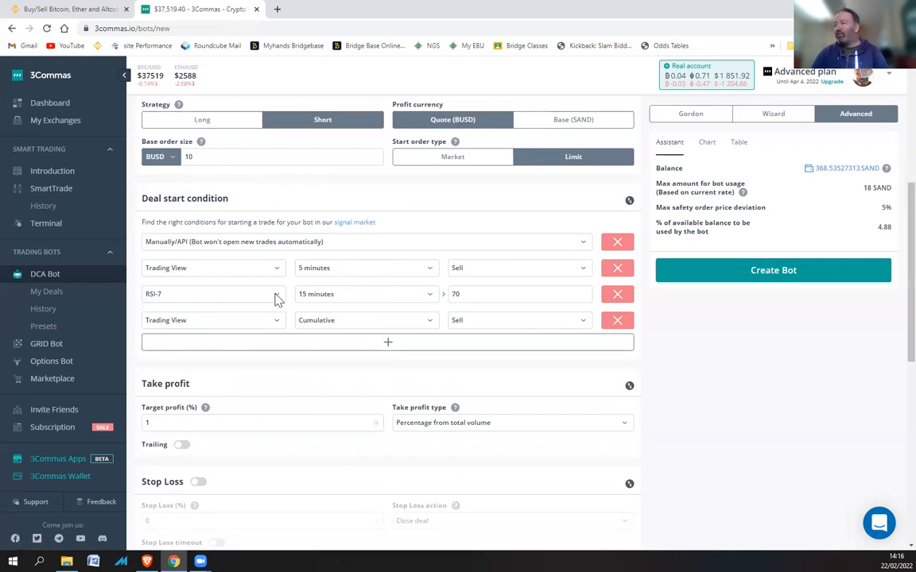
{"action": "mouse_move", "coordinate": [179, 331]}
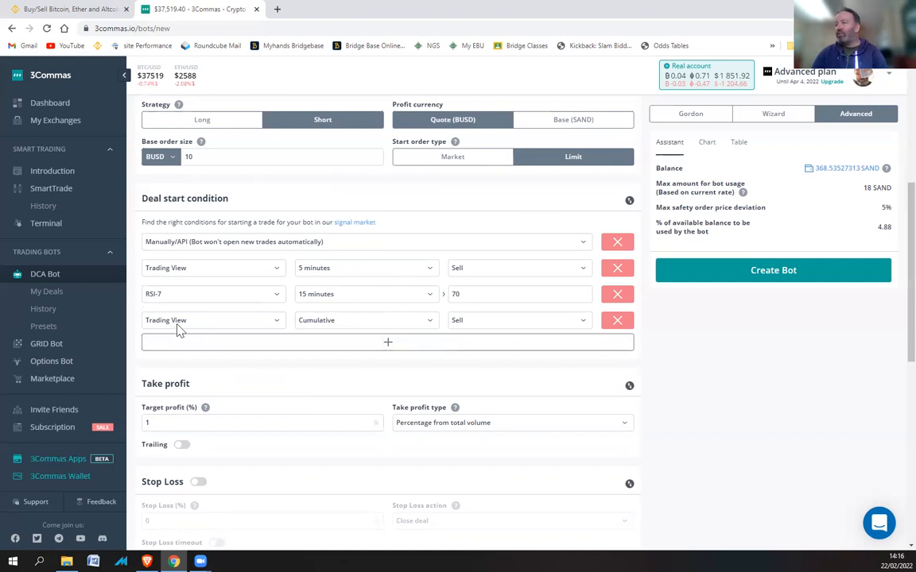
{"action": "mouse_move", "coordinate": [354, 326]}
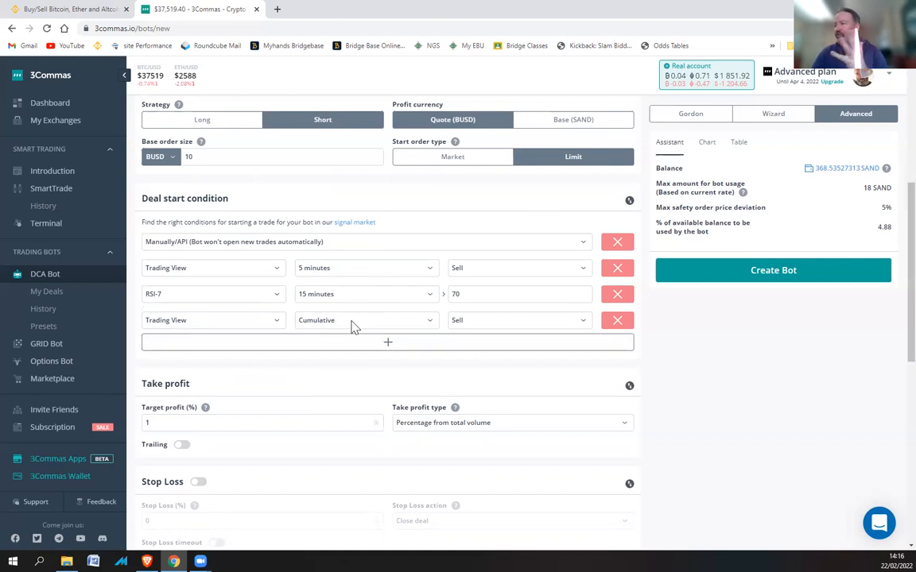
{"action": "left_click", "coordinate": [617, 242]}
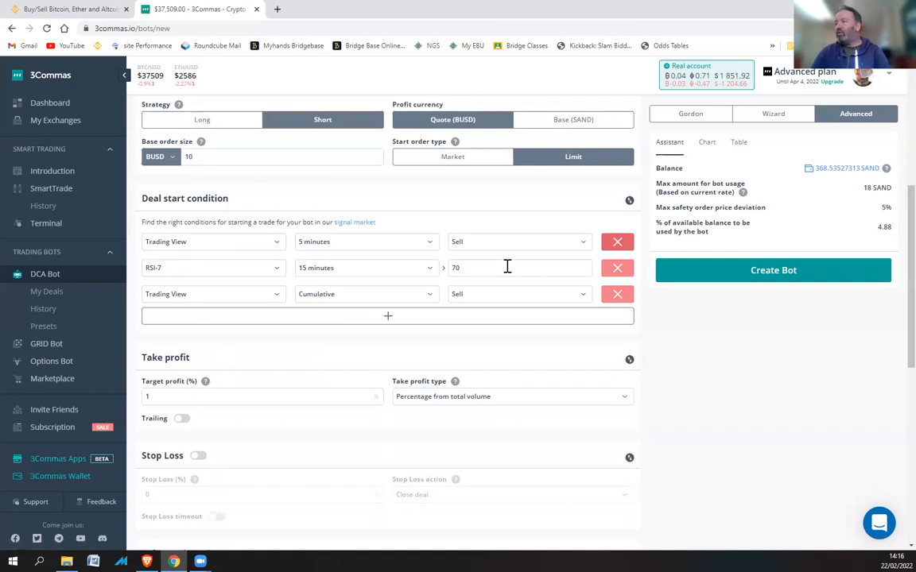
Step: Set the target profit to 0.5%, correcting an initial 0.2 entry
{"action": "scroll", "scroll_direction": "down", "scroll_amount": 3}
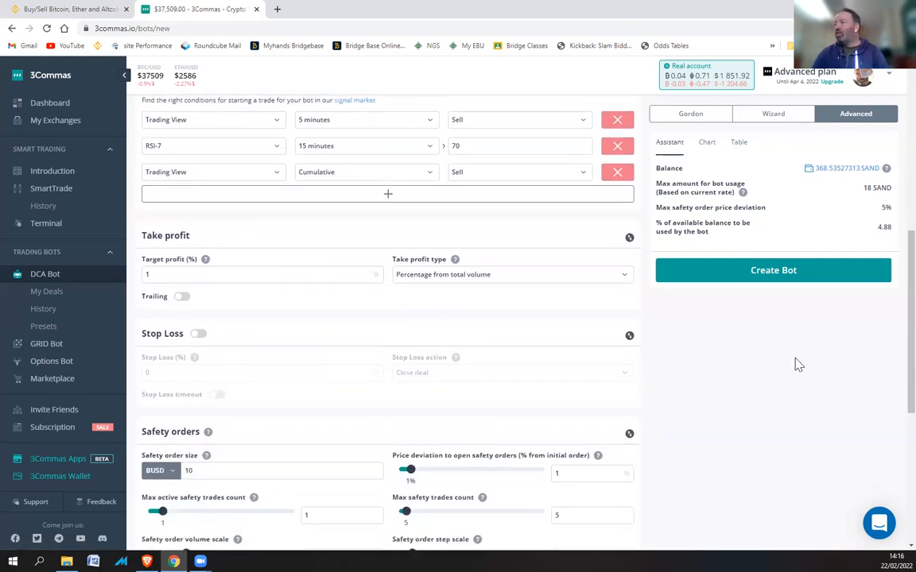
{"action": "left_click", "coordinate": [262, 274]}
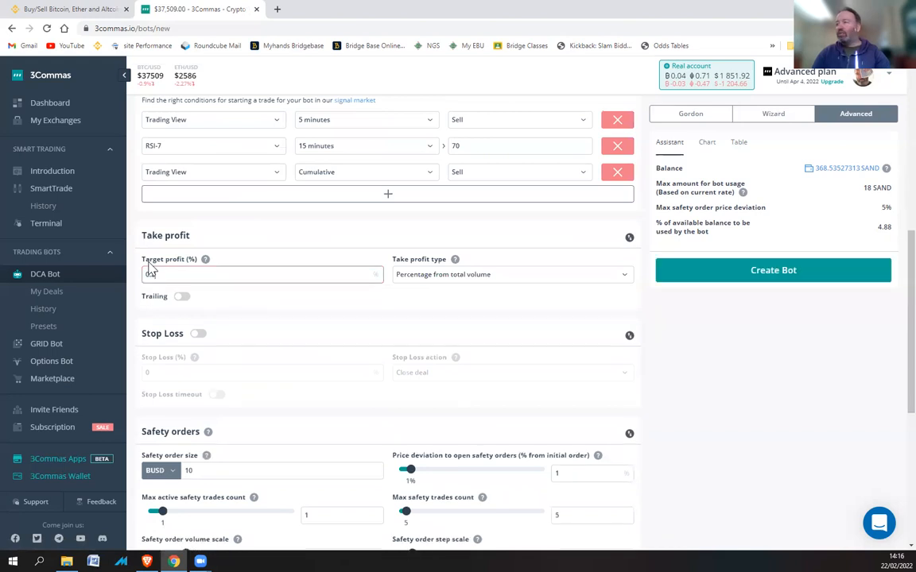
{"action": "type", "text": "0.2"}
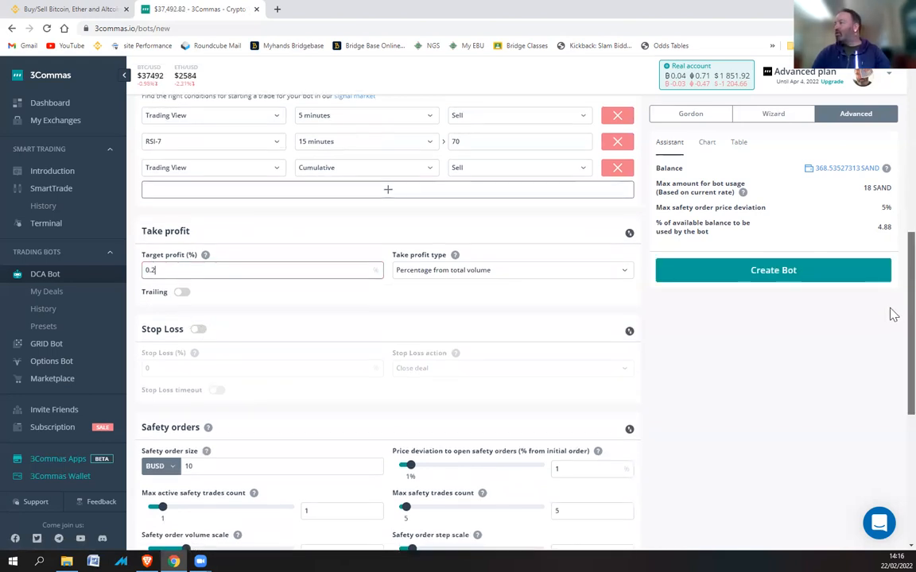
{"action": "scroll", "scroll_direction": "down", "scroll_amount": 3}
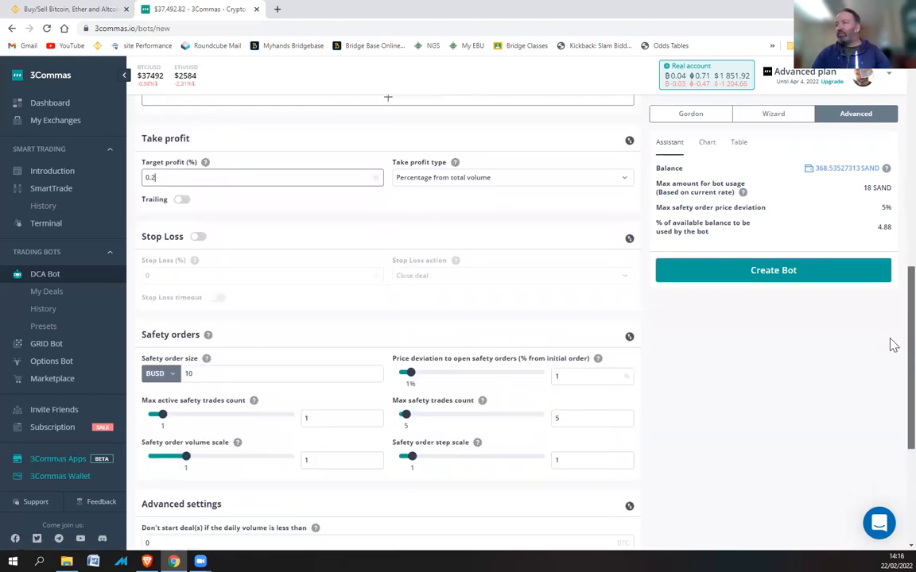
{"action": "left_click", "coordinate": [262, 178]}
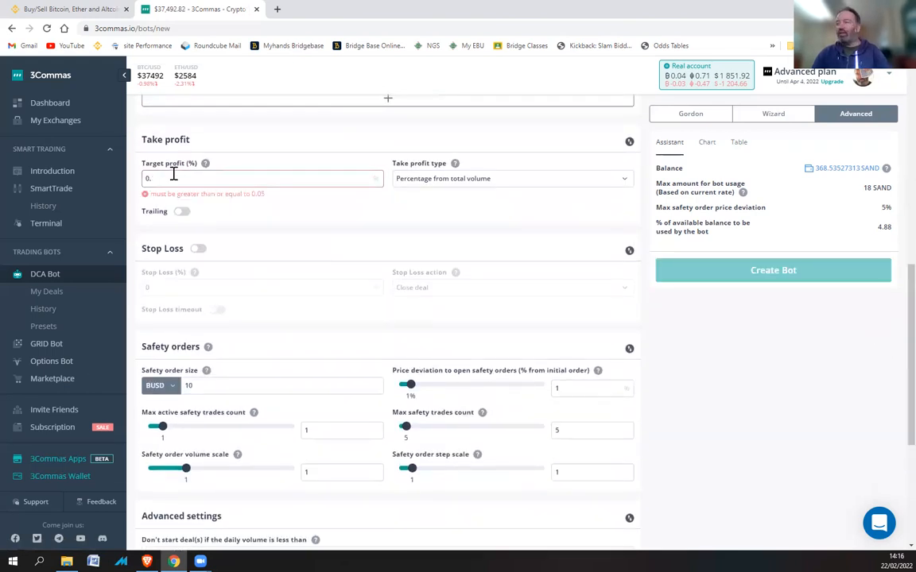
{"action": "type", "text": "0.5"}
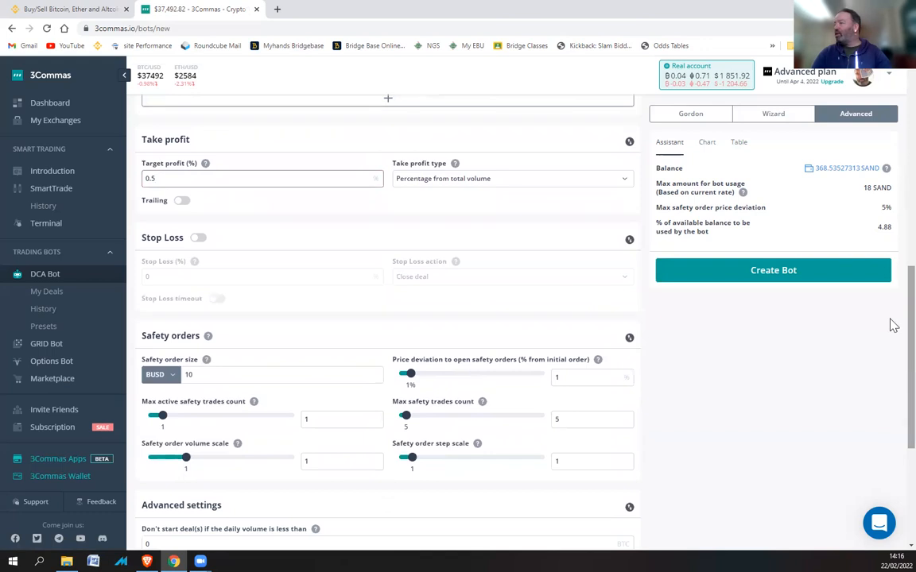
Step: Set the safety order size to 20 BUSD and edit further safety order fields
{"action": "scroll", "scroll_direction": "down", "scroll_amount": 3}
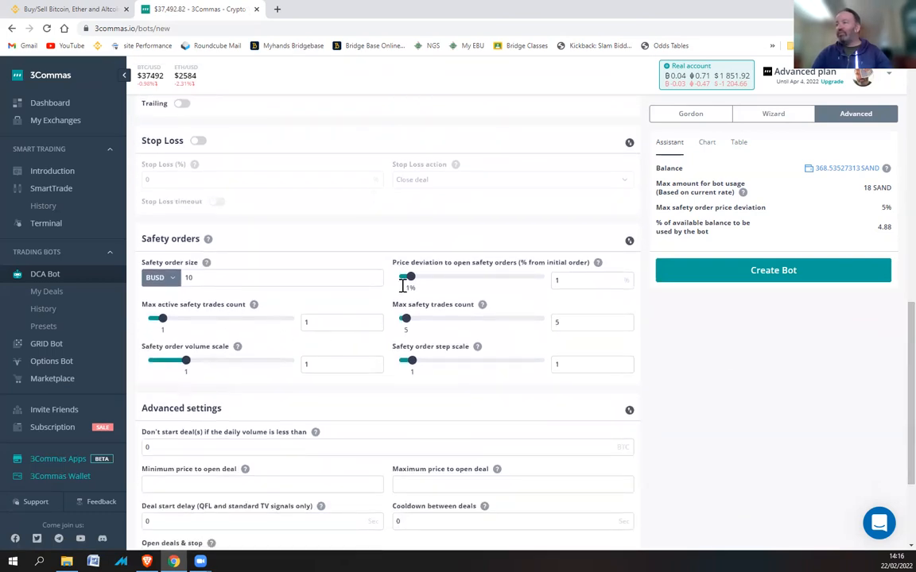
{"action": "left_click", "coordinate": [282, 278]}
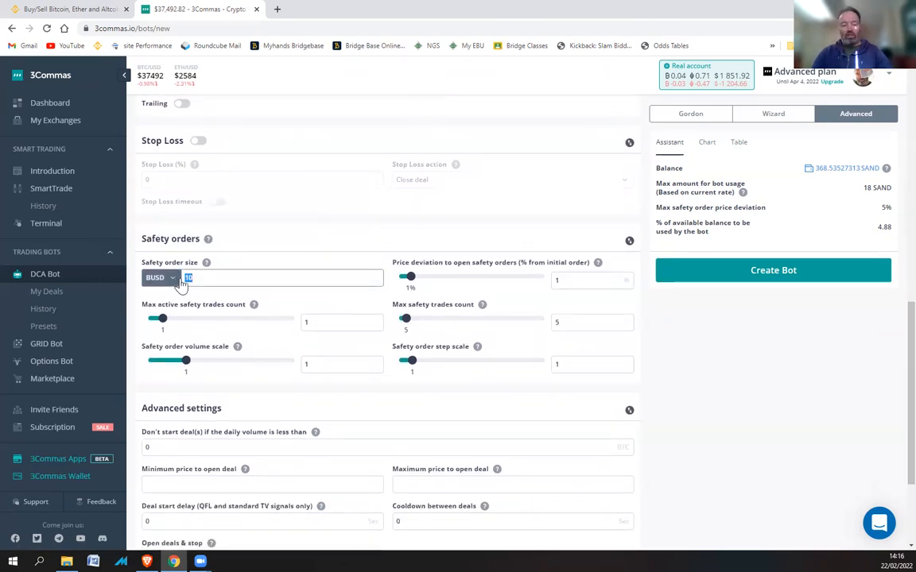
{"action": "type", "text": "20"}
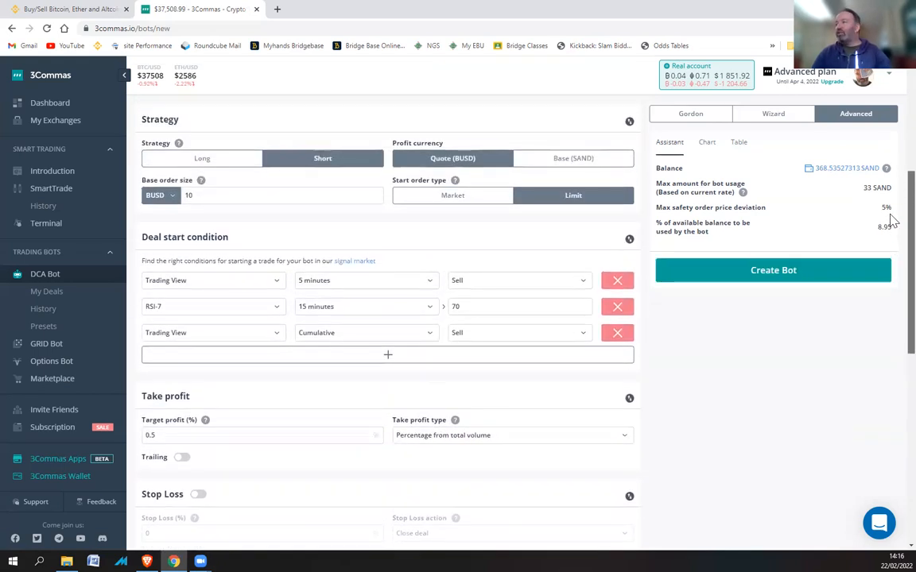
{"action": "scroll", "scroll_direction": "down", "scroll_amount": 3}
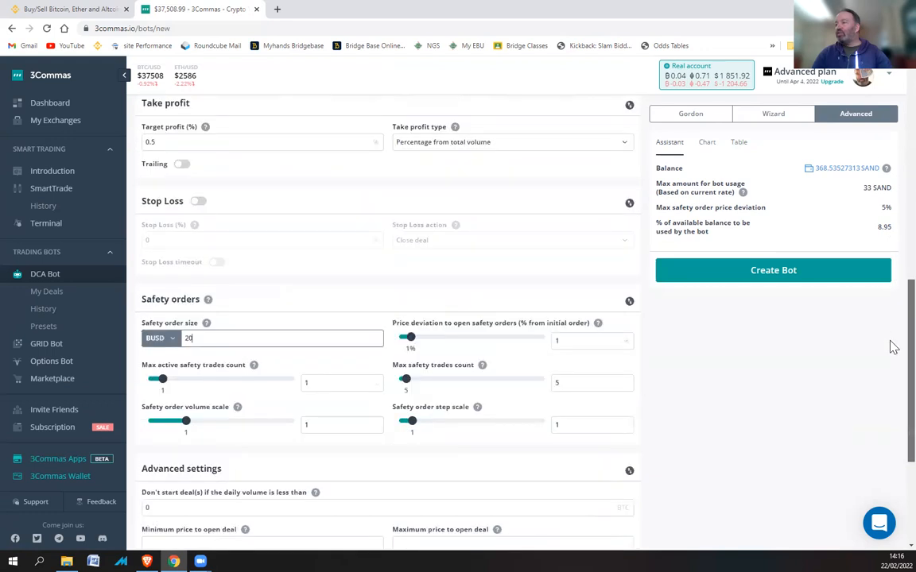
{"action": "scroll", "scroll_direction": "down", "scroll_amount": 3}
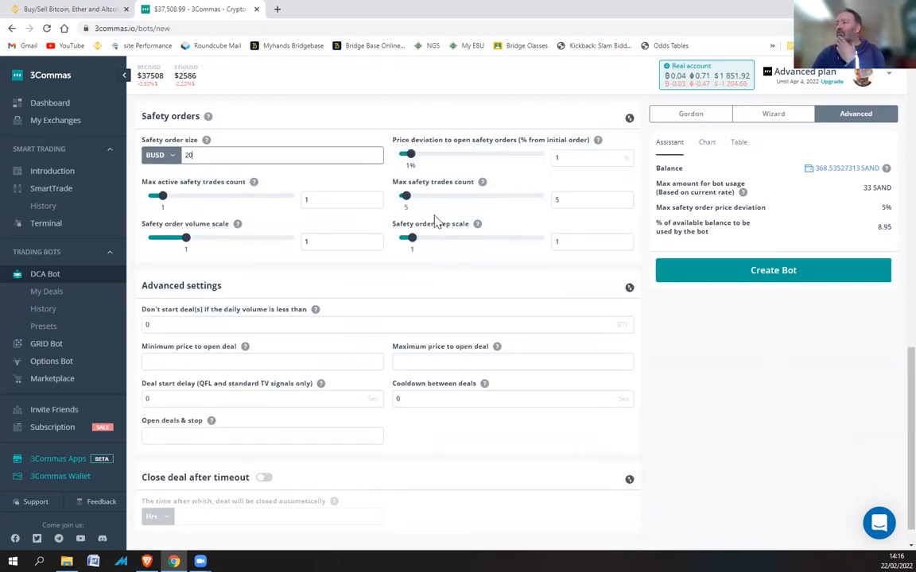
{"action": "mouse_move", "coordinate": [483, 183]}
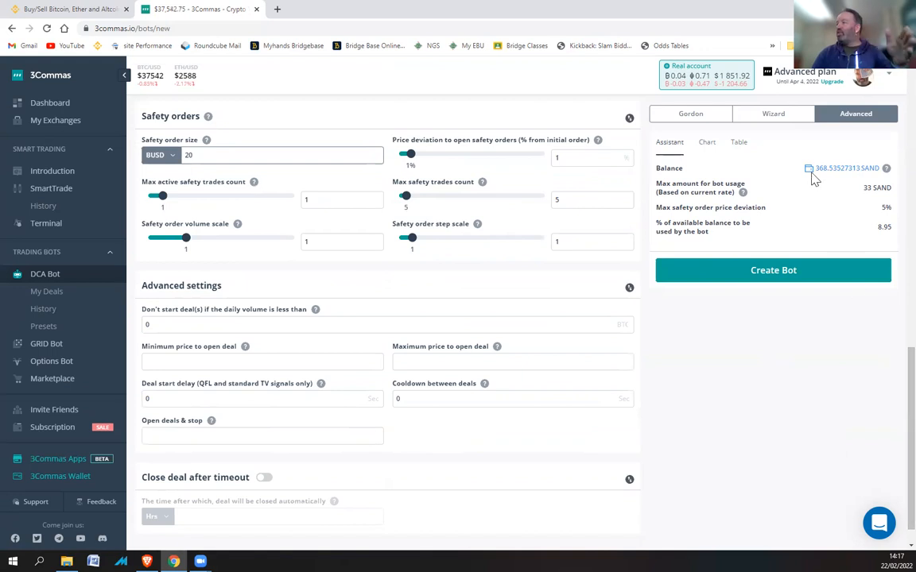
{"action": "left_click", "coordinate": [283, 155]}
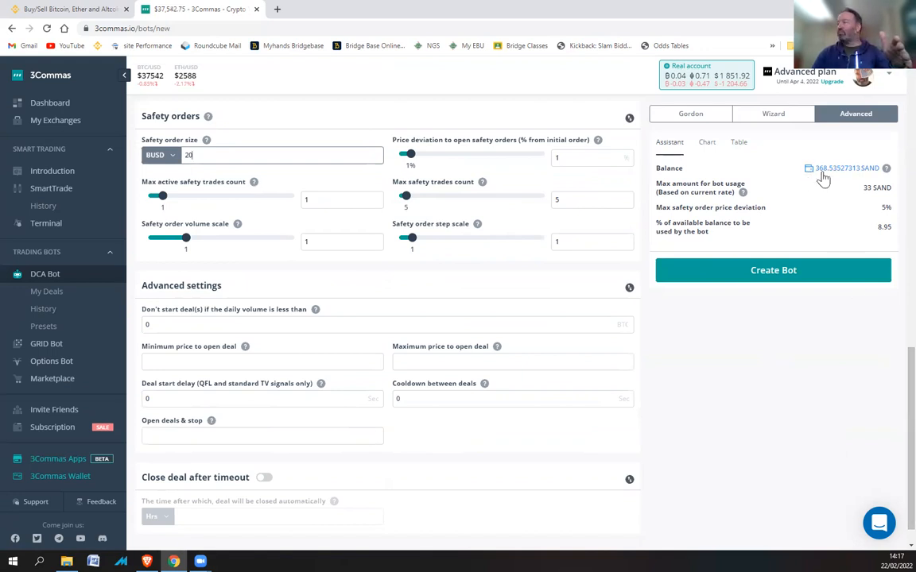
{"action": "mouse_move", "coordinate": [803, 179]}
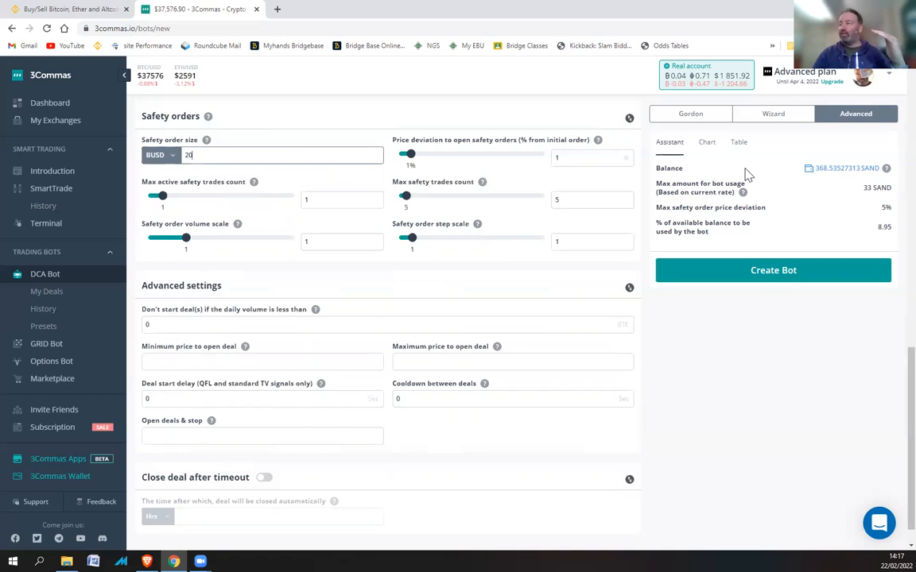
{"action": "type", "text": "0"}
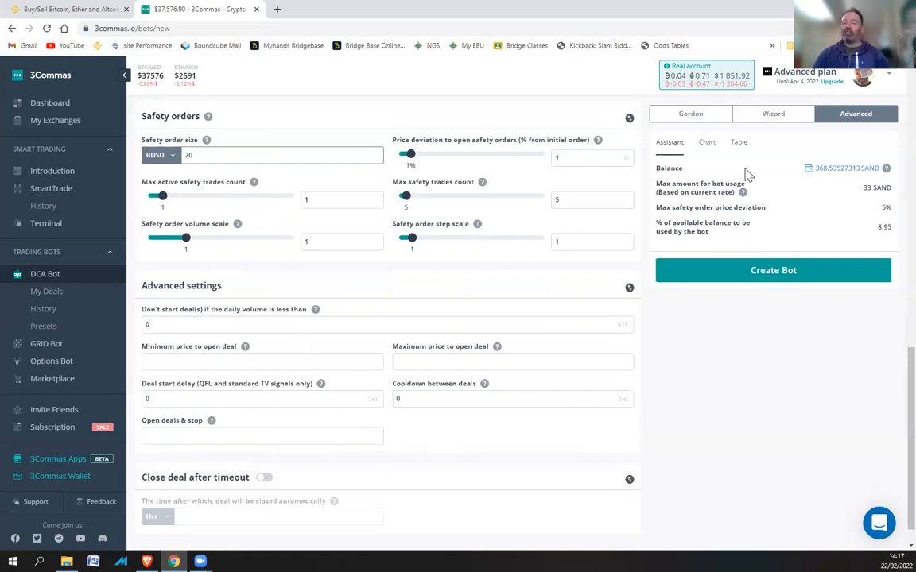
{"action": "mouse_move", "coordinate": [403, 276]}
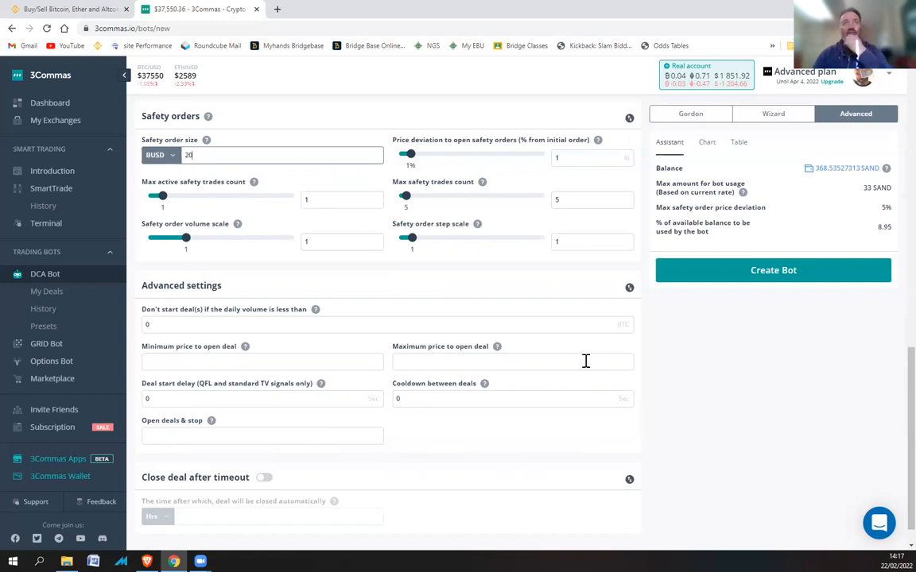
{"action": "type", "text": "0"}
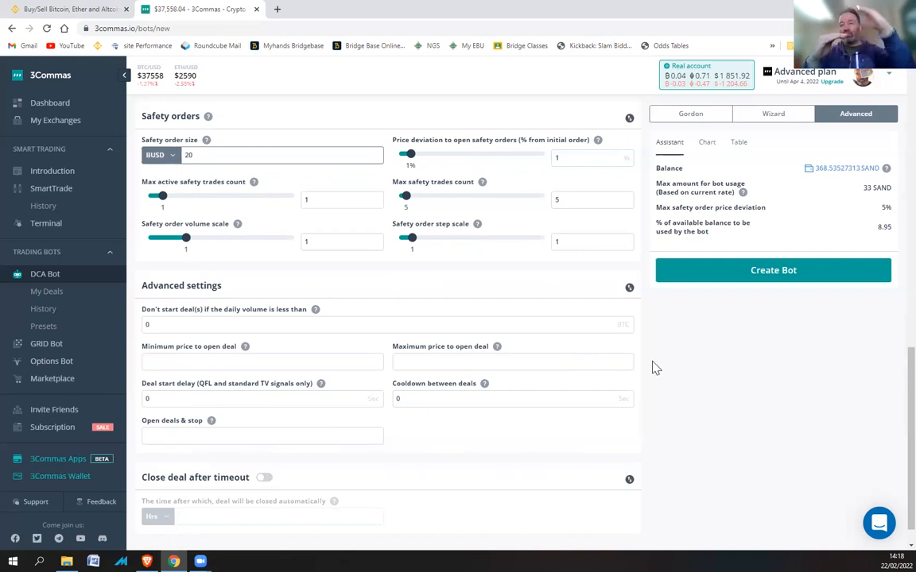
{"action": "left_click", "coordinate": [263, 155]}
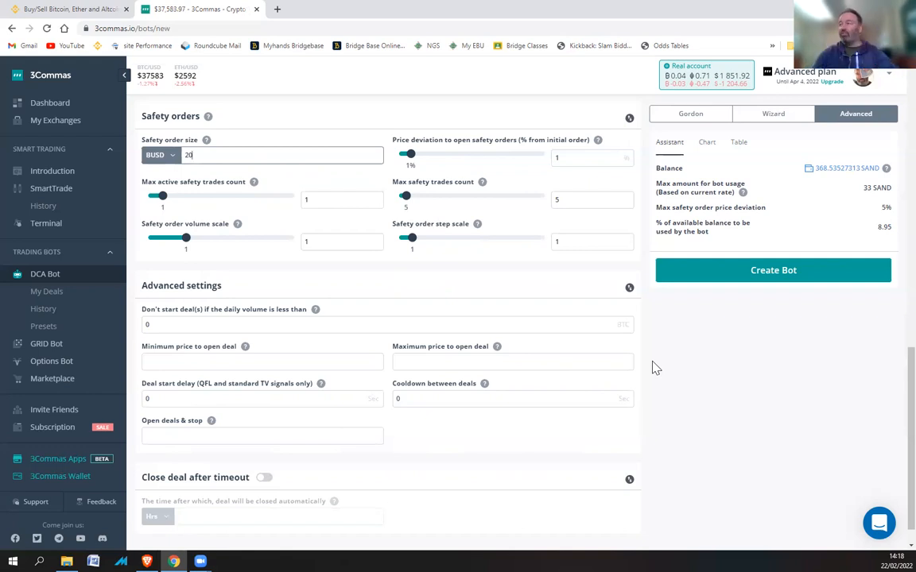
{"action": "mouse_move", "coordinate": [894, 423]}
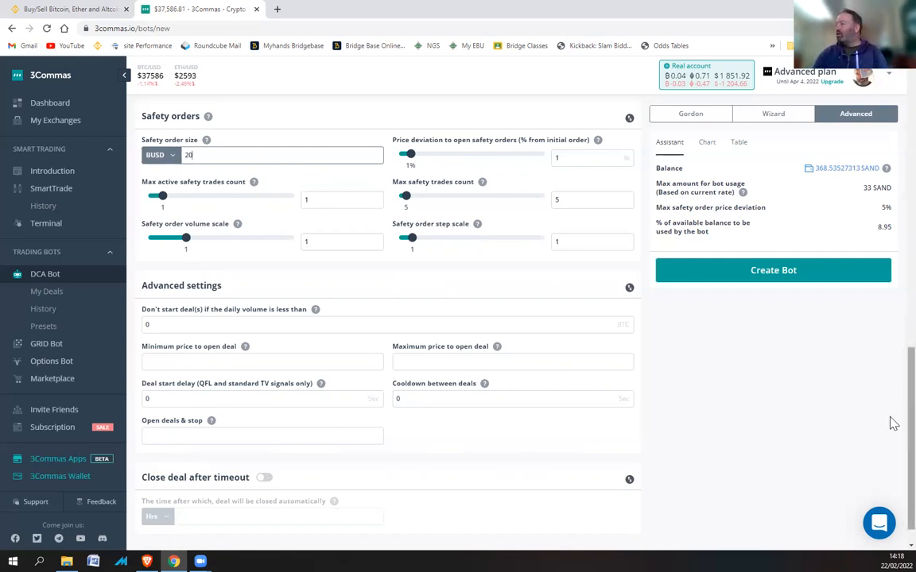
Step: Allow up to 20 safety trades and set volume and step scales to 1.05
{"action": "scroll", "scroll_direction": "down", "scroll_amount": 3}
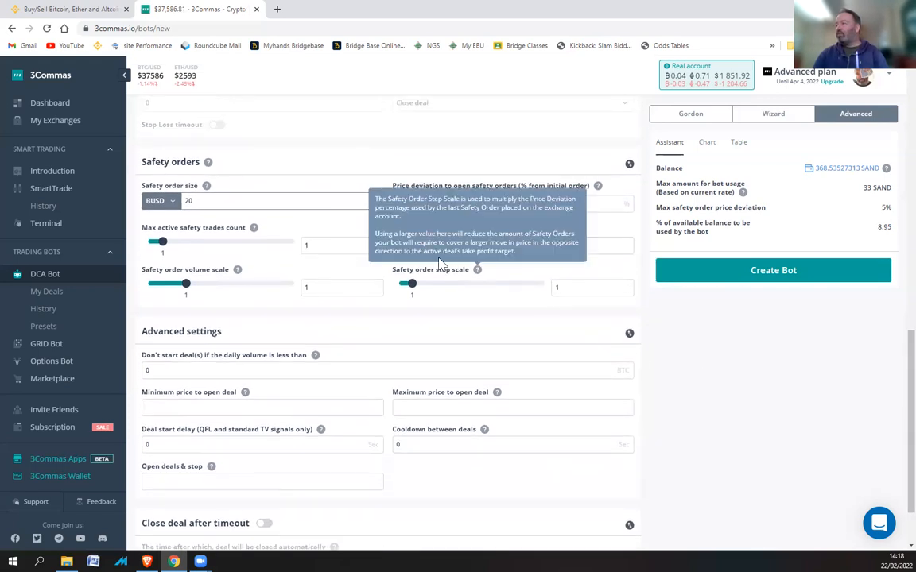
{"action": "left_click", "coordinate": [591, 246]}
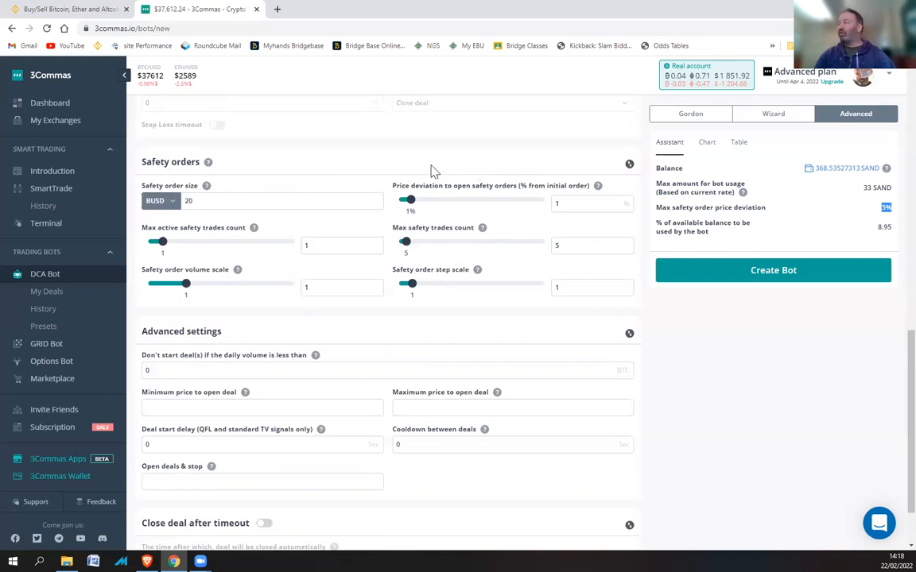
{"action": "left_click", "coordinate": [591, 245]}
{"action": "type", "text": "20"}
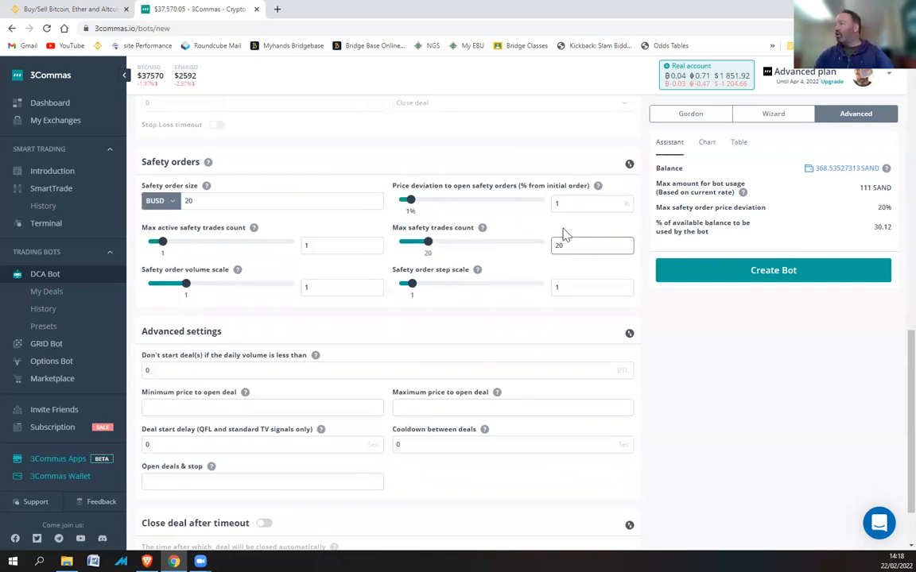
{"action": "left_click", "coordinate": [592, 203]}
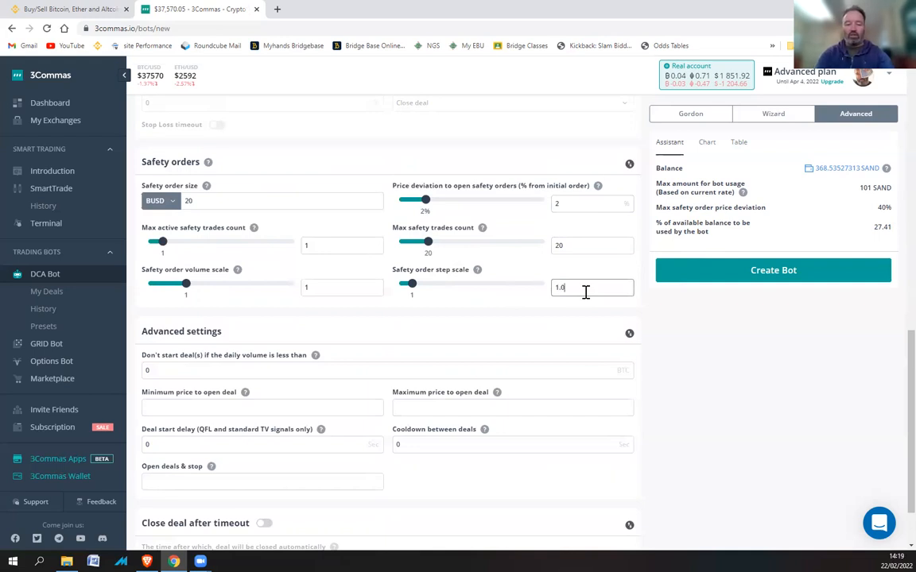
{"action": "type", "text": "1.05"}
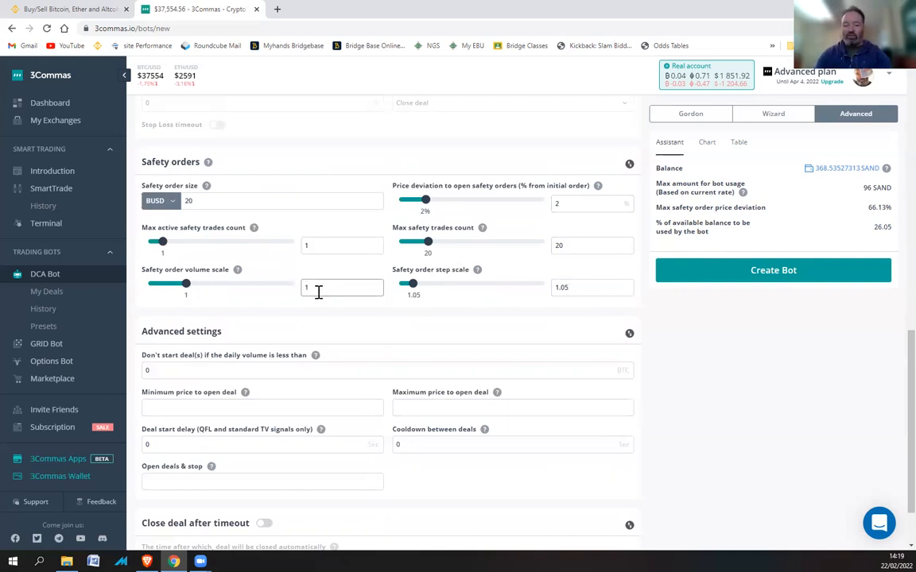
{"action": "type", "text": "1.05"}
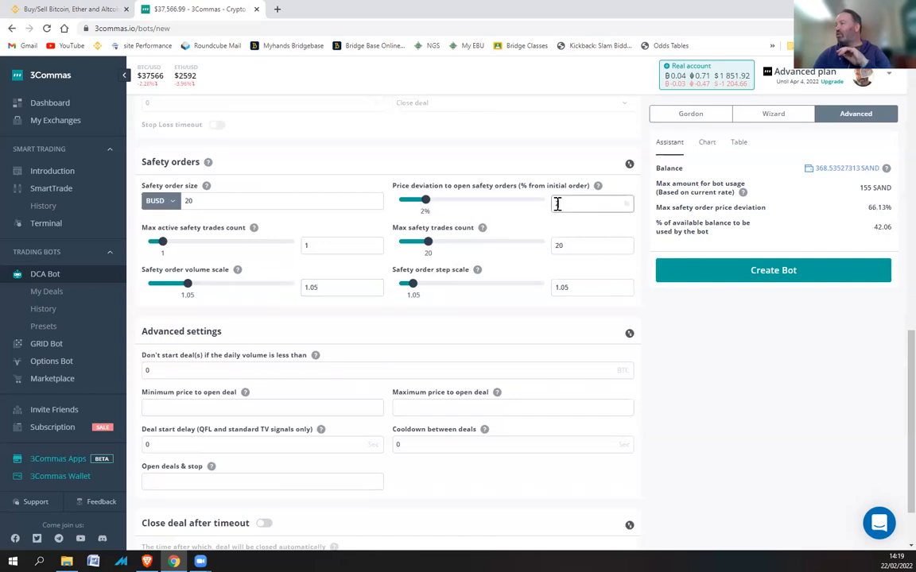
Step: Lower the safety order price deviation to 1% and try volume scales 1.1 and 1.05
{"action": "left_click_drag", "start_coordinate": [425, 200], "coordinate": [409, 200]}
{"action": "type", "text": "1."}
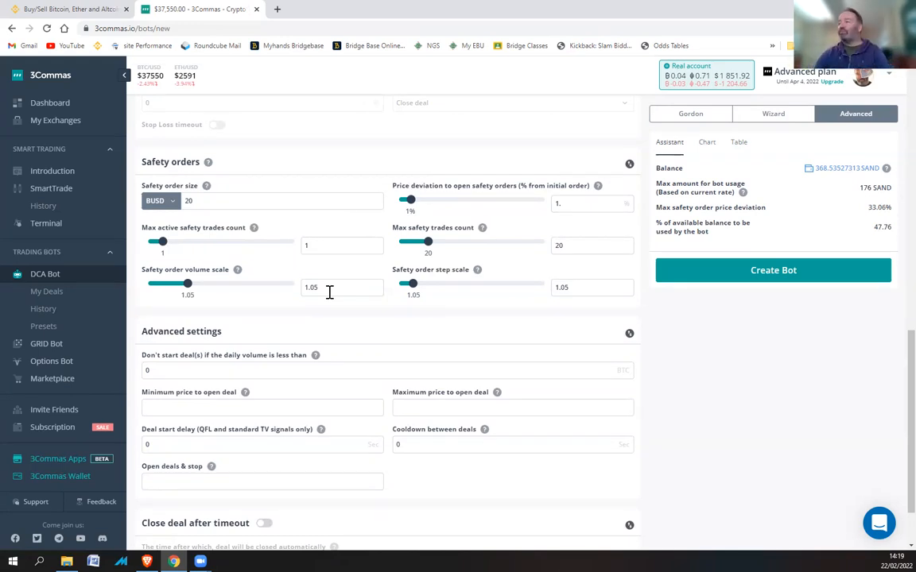
{"action": "type", "text": "1"}
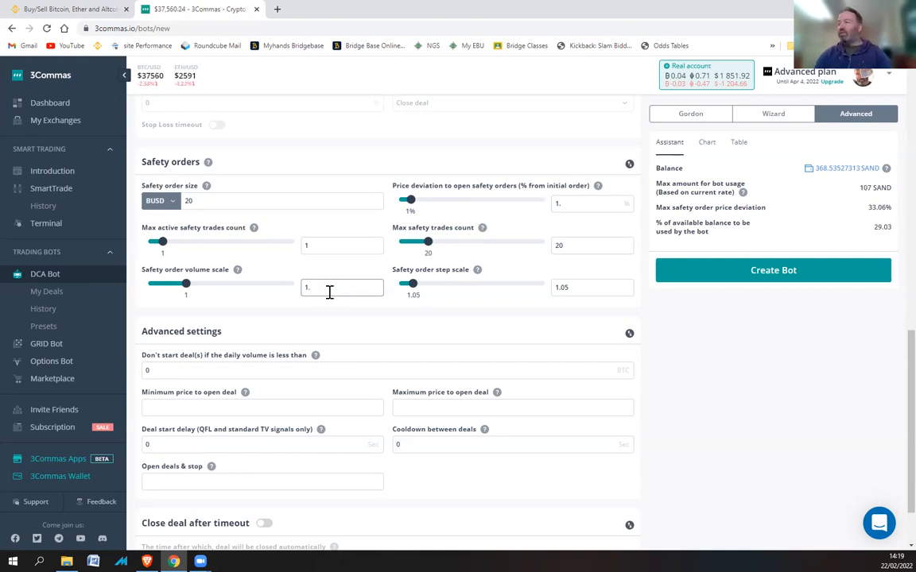
{"action": "type", "text": "1.1"}
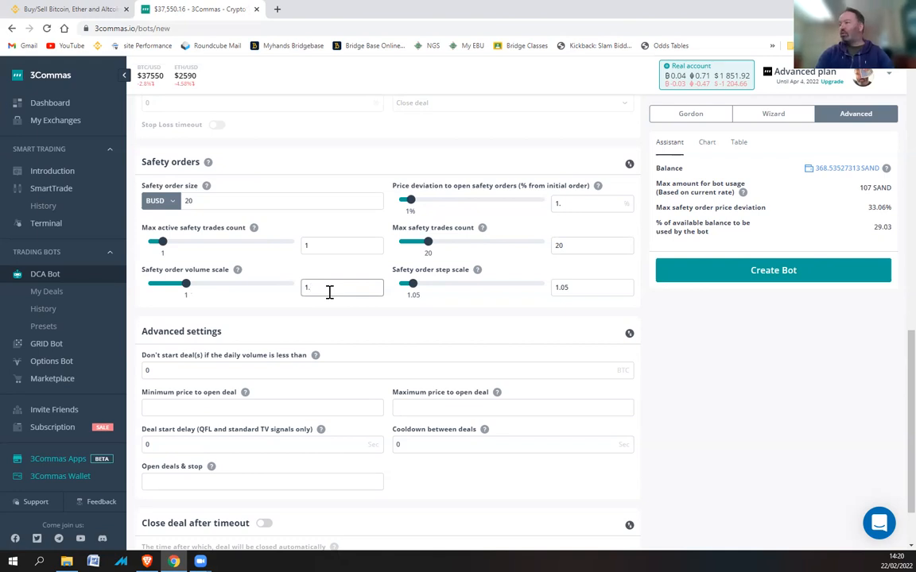
{"action": "type", "text": "1.05"}
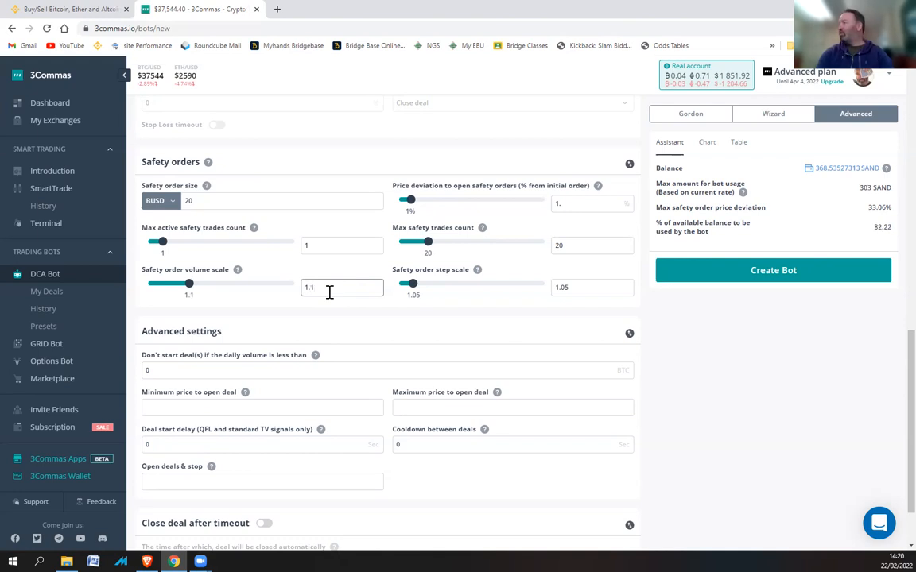
{"action": "mouse_move", "coordinate": [287, 316]}
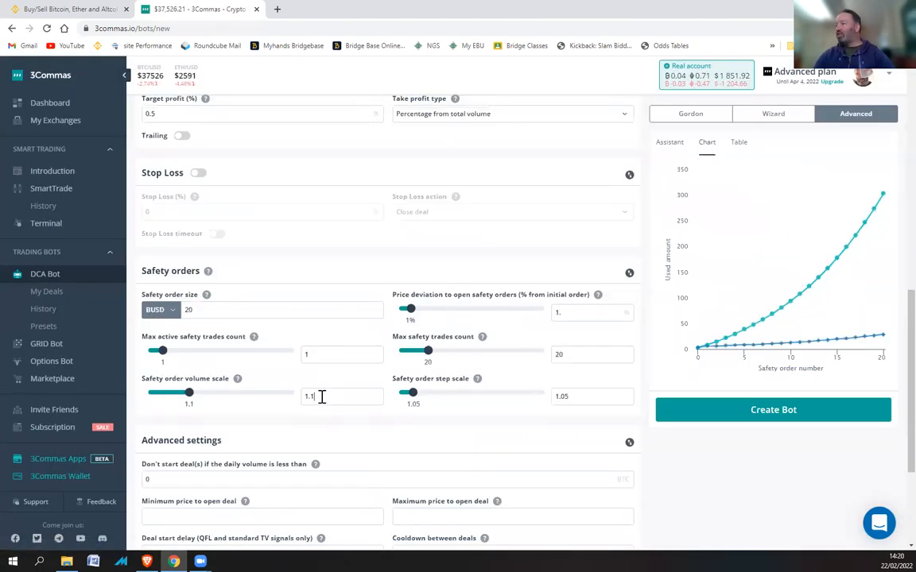
Step: Try volume scales 1.0, 1.05, 0.5, 0.8 and 0.9, and review the per-step amount table
{"action": "type", "text": "1.0"}
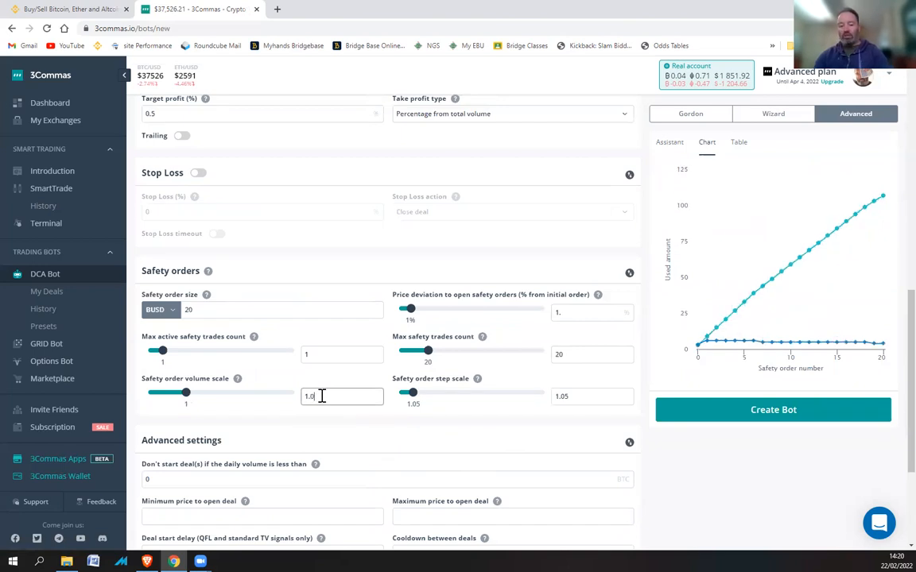
{"action": "type", "text": "1.05"}
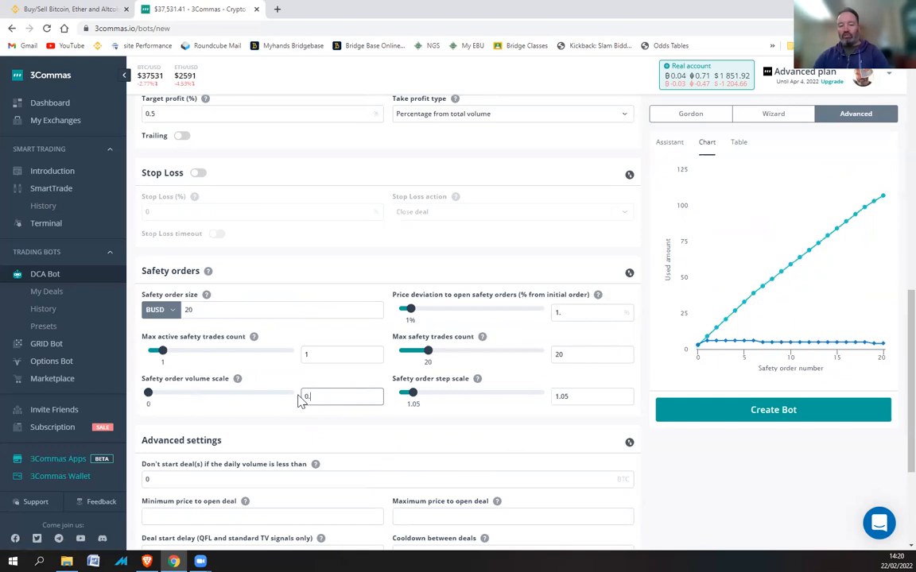
{"action": "type", "text": "0.5"}
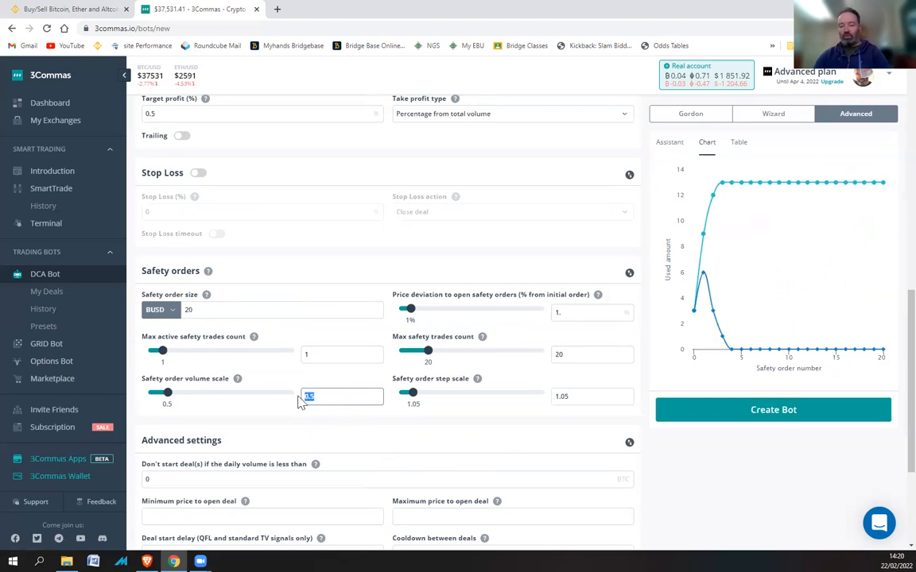
{"action": "type", "text": "0.8"}
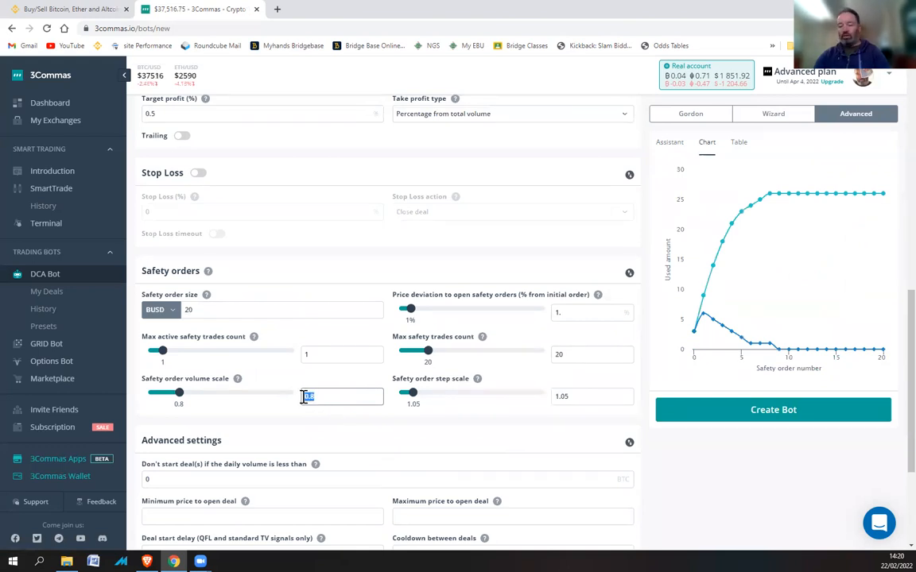
{"action": "left_click_drag", "start_coordinate": [169, 392], "coordinate": [181, 391]}
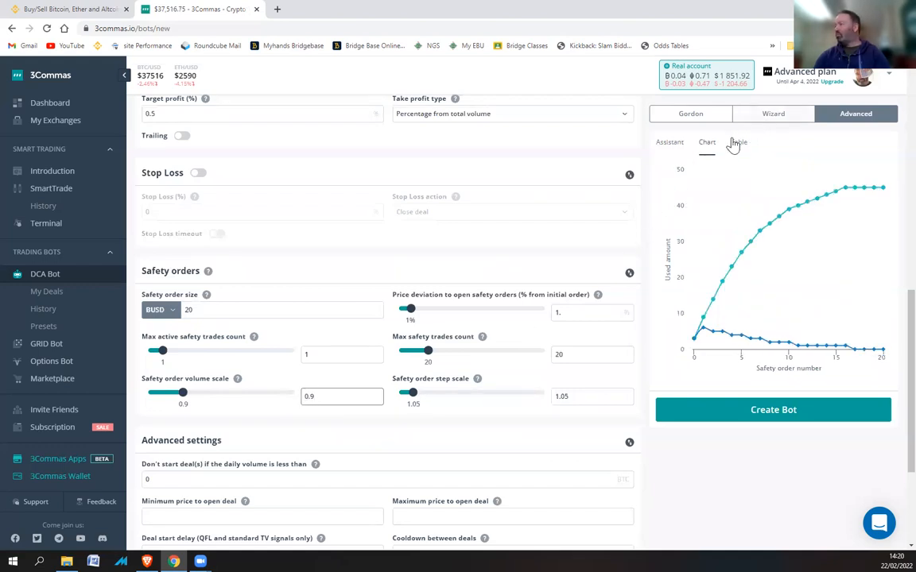
{"action": "left_click", "coordinate": [737, 141]}
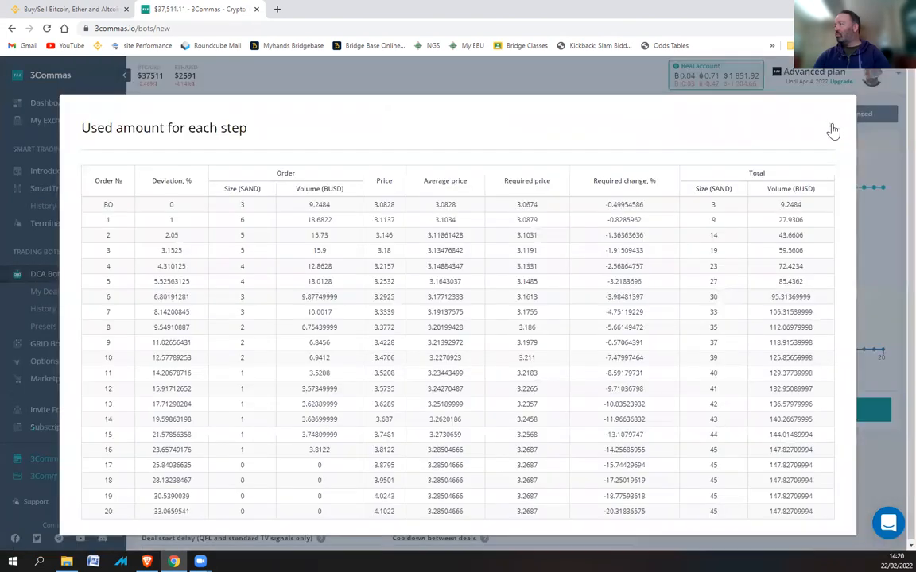
{"action": "left_click", "coordinate": [833, 130]}
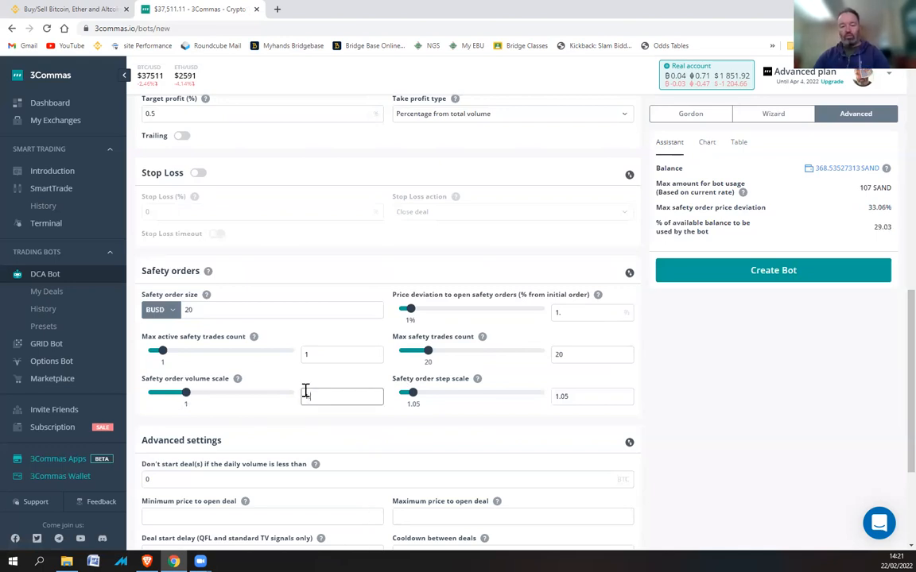
Step: Set the volume scale to 1.1 and view the used-amount chart and usage summary
{"action": "type", "text": "1.1"}
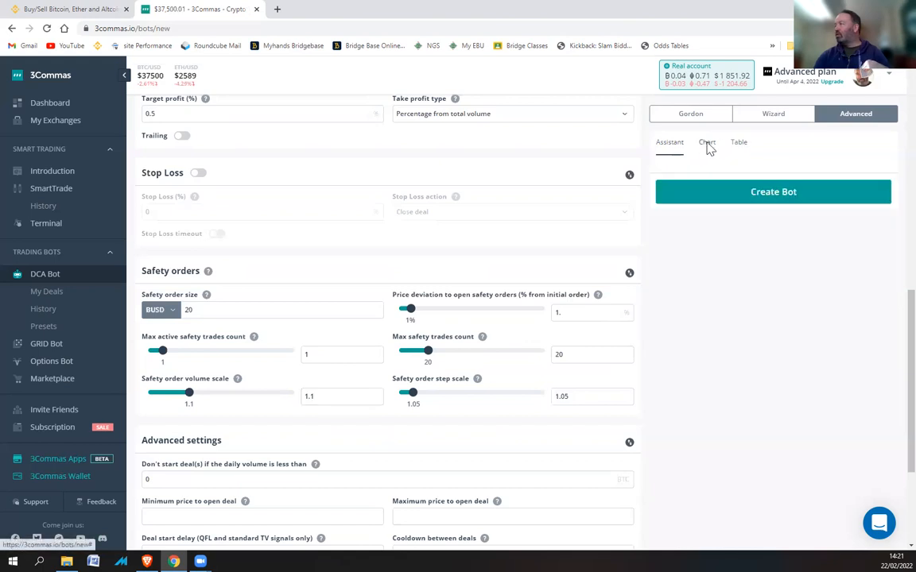
{"action": "left_click", "coordinate": [705, 141]}
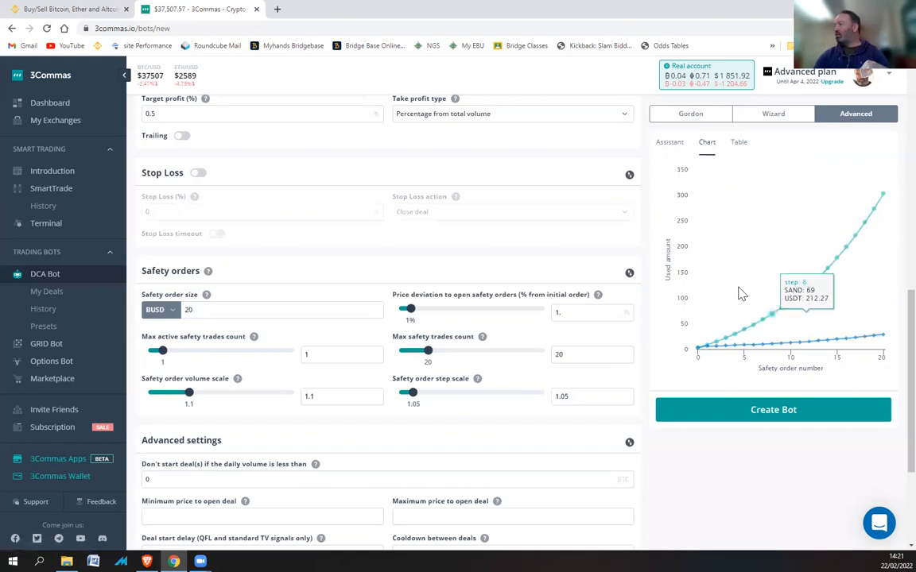
{"action": "mouse_move", "coordinate": [832, 273]}
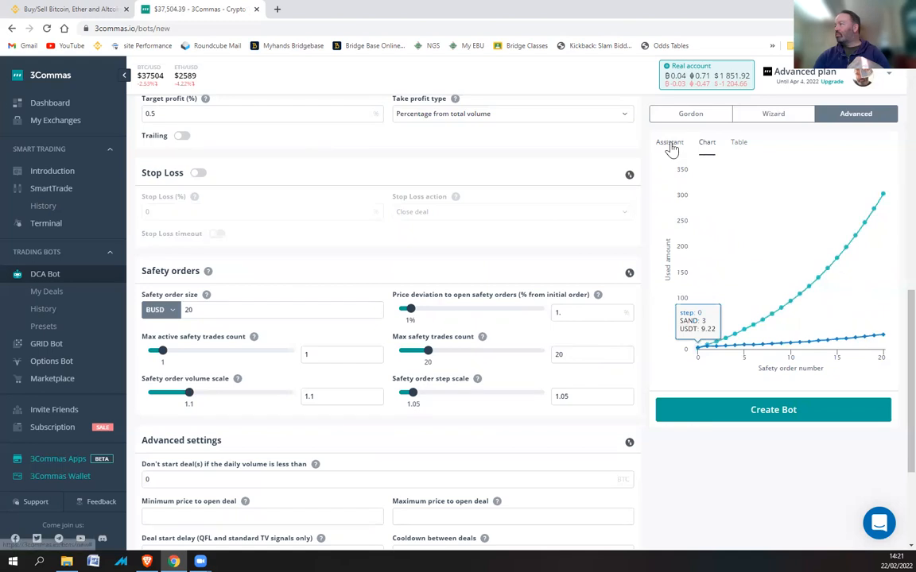
{"action": "left_click", "coordinate": [670, 142]}
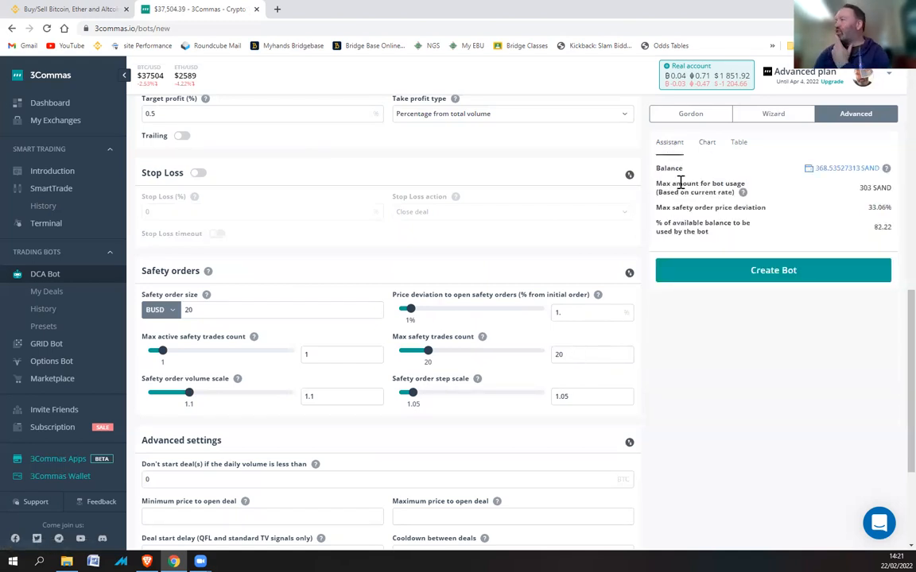
{"action": "mouse_move", "coordinate": [858, 192]}
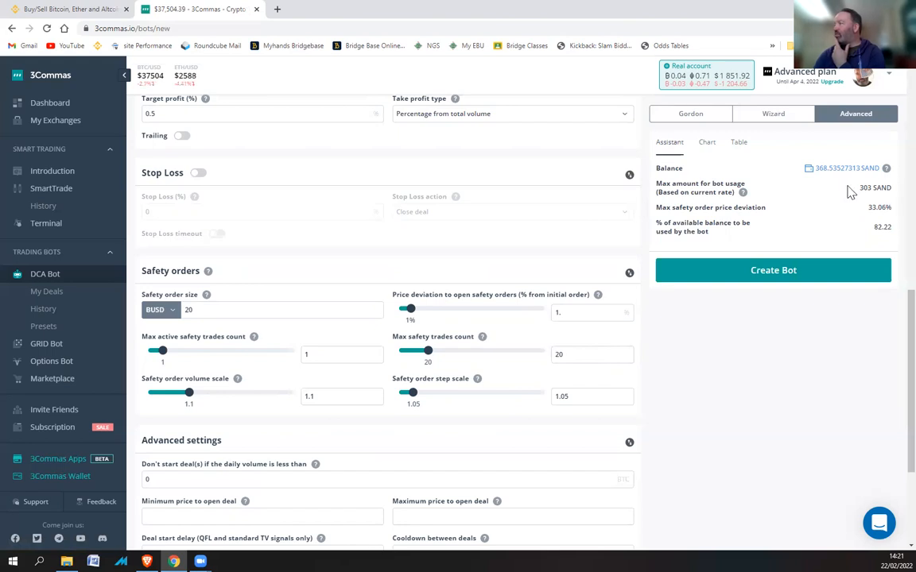
{"action": "mouse_move", "coordinate": [855, 190]}
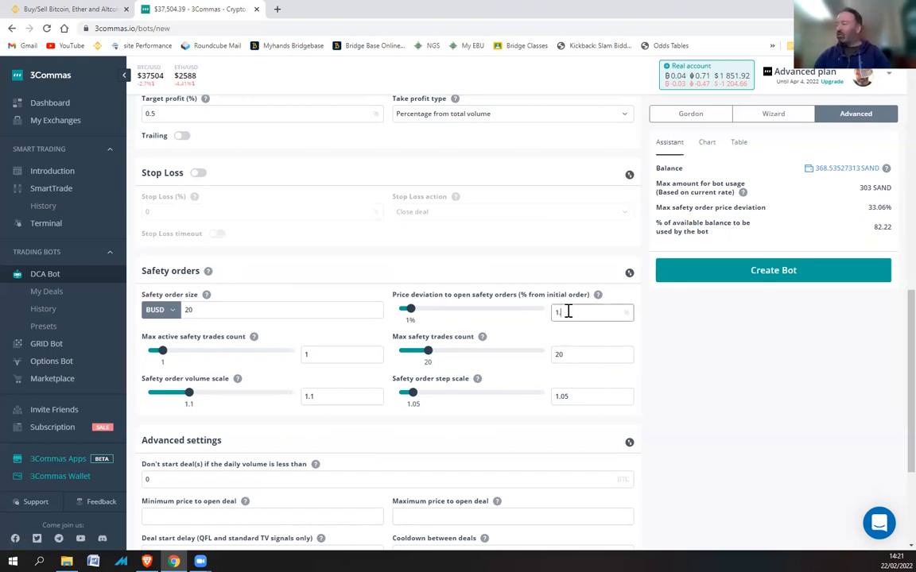
Step: Re-enter the price deviation to open safety orders, ending at 0.1%
{"action": "type", "text": ".5"}
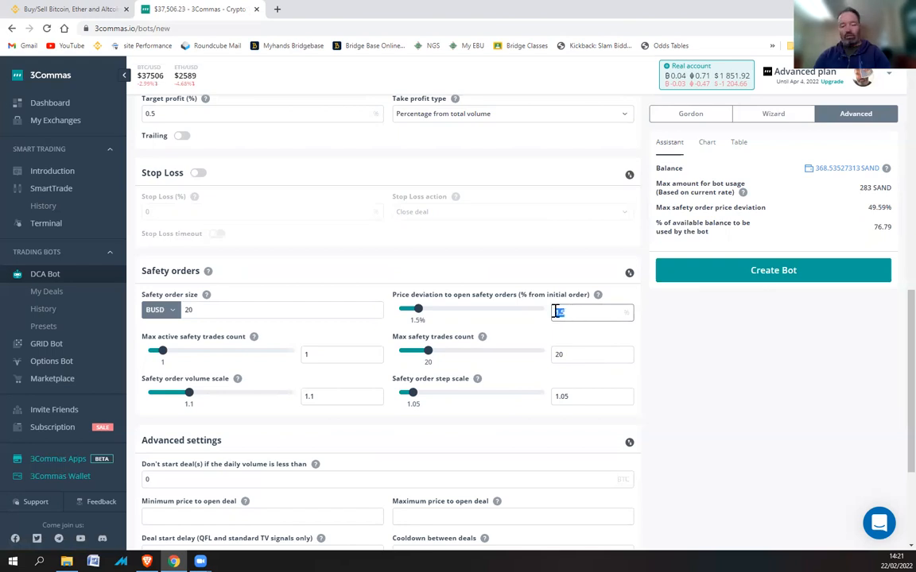
{"action": "type", "text": "1"}
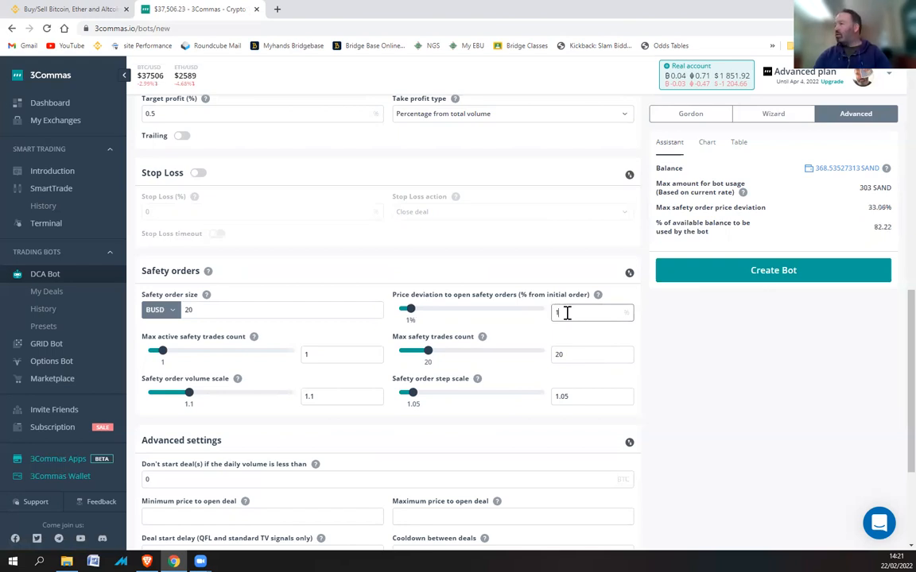
{"action": "mouse_move", "coordinate": [597, 295]}
{"action": "type", "text": "0.9"}
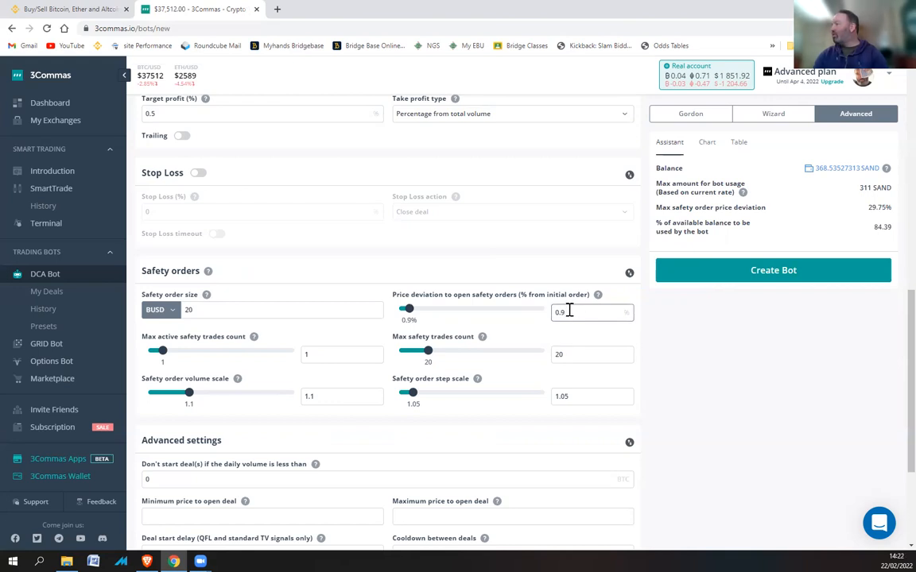
{"action": "triple_click", "coordinate": [592, 311]}
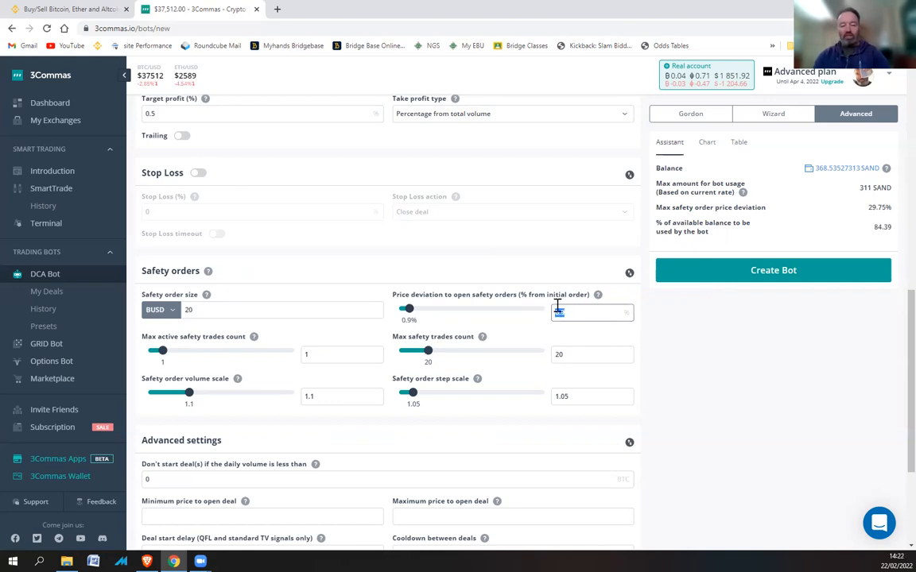
{"action": "type", "text": "1"}
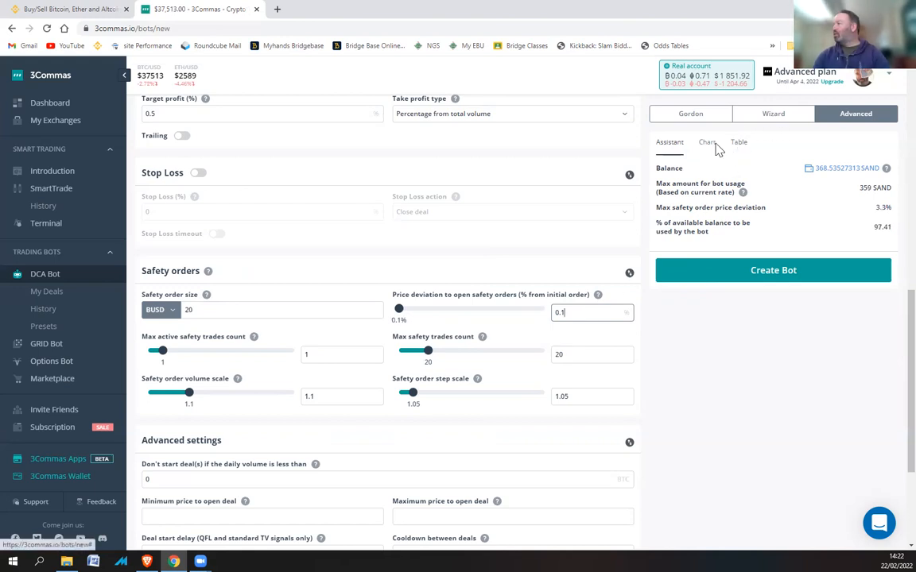
Step: View the used-amount chart, then open, close and reopen the per-step amount table
{"action": "left_click", "coordinate": [706, 141]}
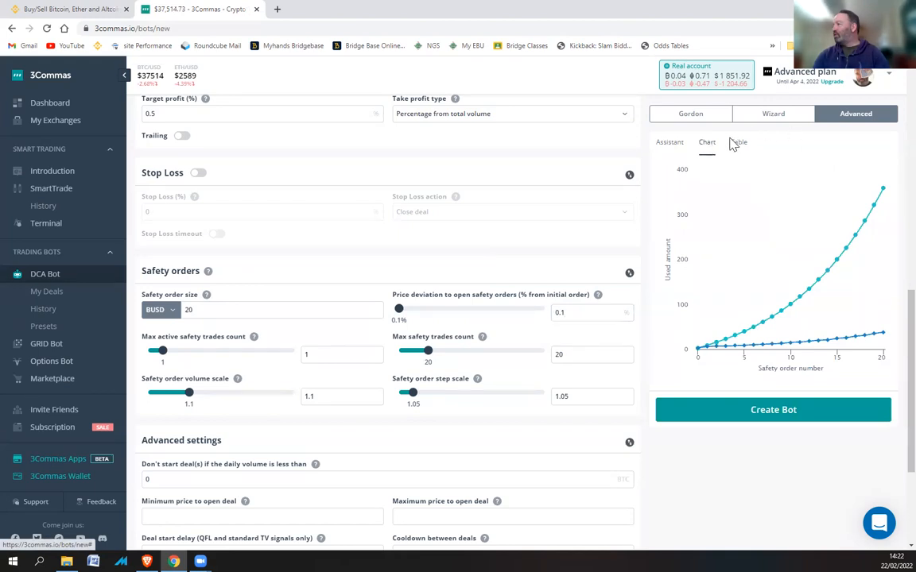
{"action": "left_click", "coordinate": [738, 141]}
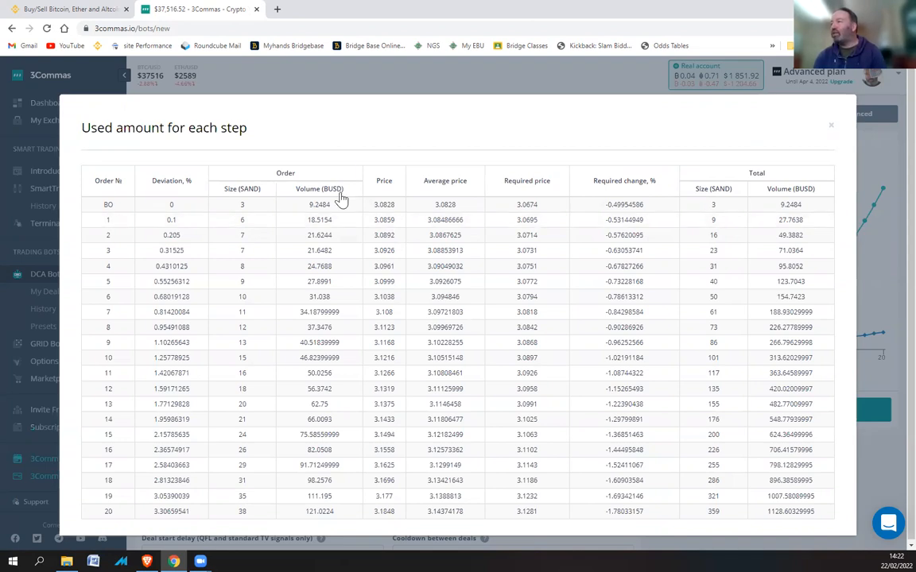
{"action": "mouse_move", "coordinate": [401, 356]}
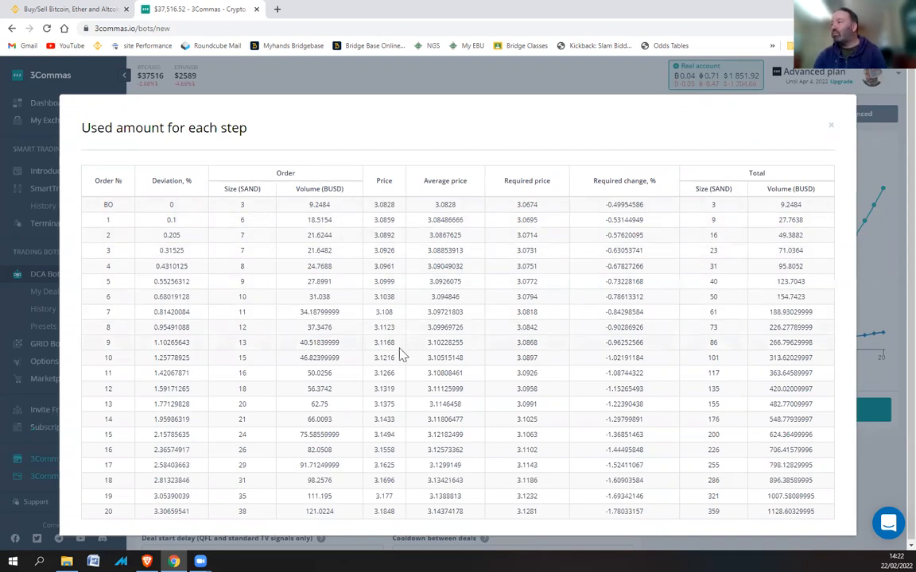
{"action": "mouse_move", "coordinate": [398, 493]}
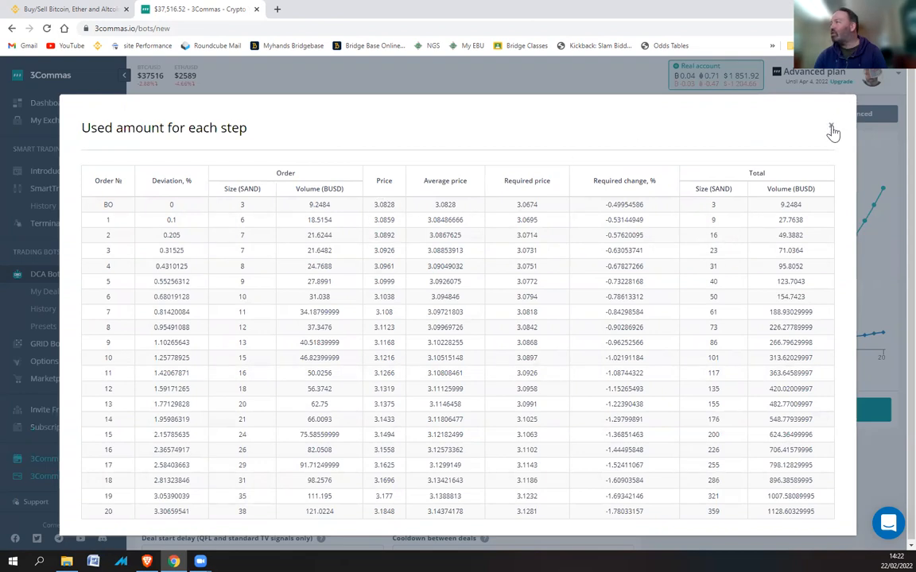
{"action": "left_click", "coordinate": [832, 129]}
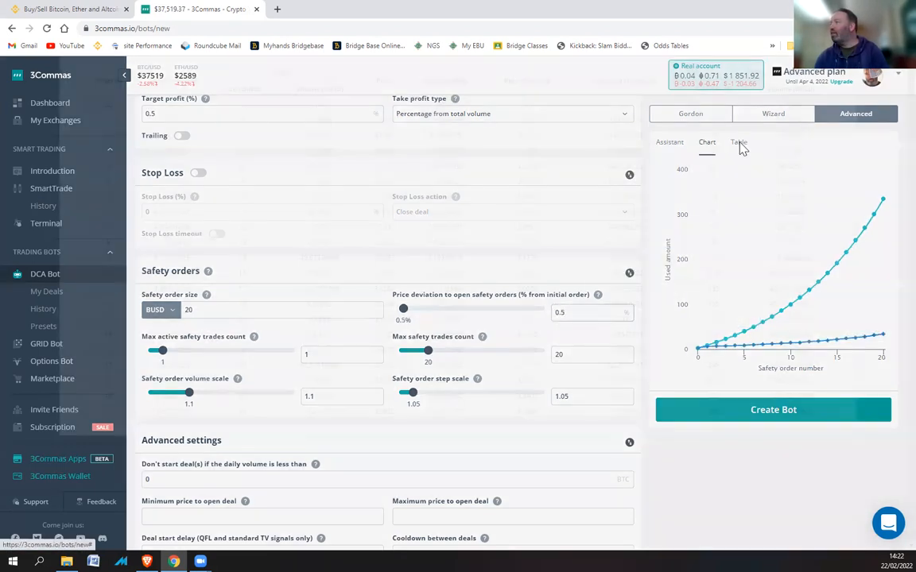
{"action": "left_click", "coordinate": [737, 141]}
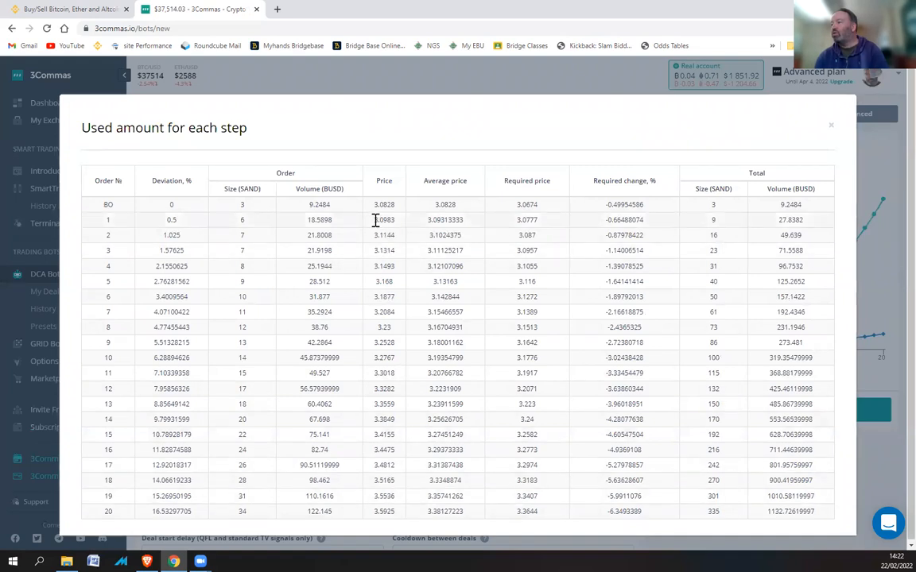
{"action": "mouse_move", "coordinate": [376, 225]}
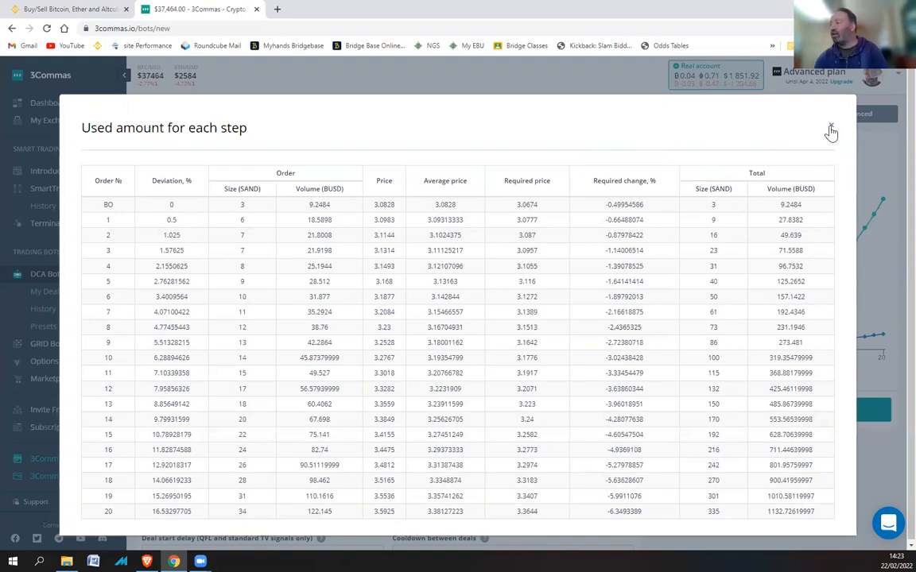
{"action": "mouse_move", "coordinate": [383, 208]}
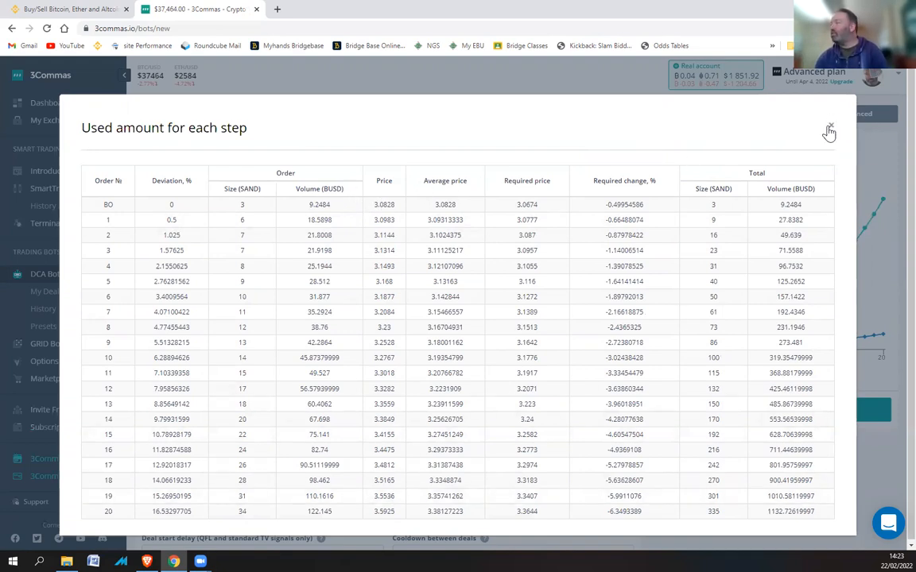
Step: Close the per-step table and enter 0.1% as the safety order price deviation
{"action": "left_click", "coordinate": [829, 132]}
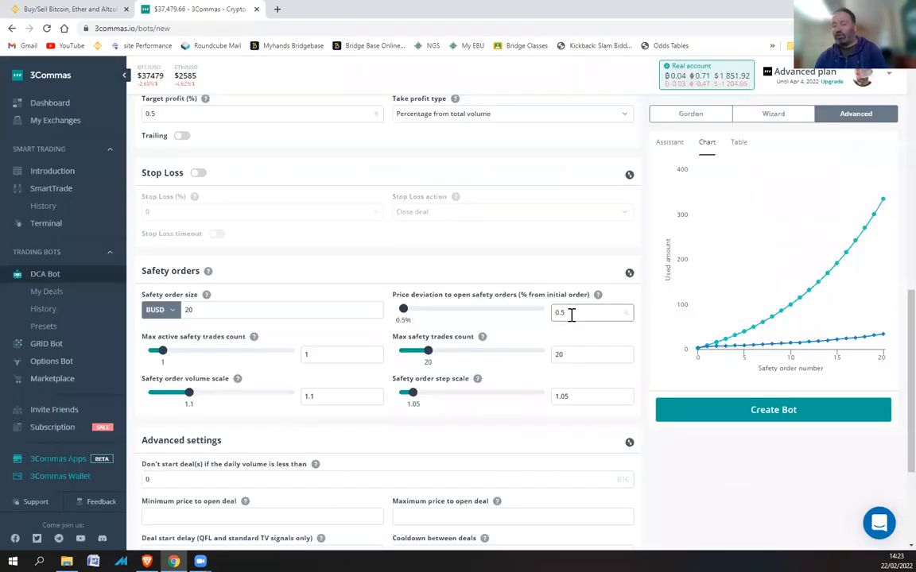
{"action": "type", "text": "0.1"}
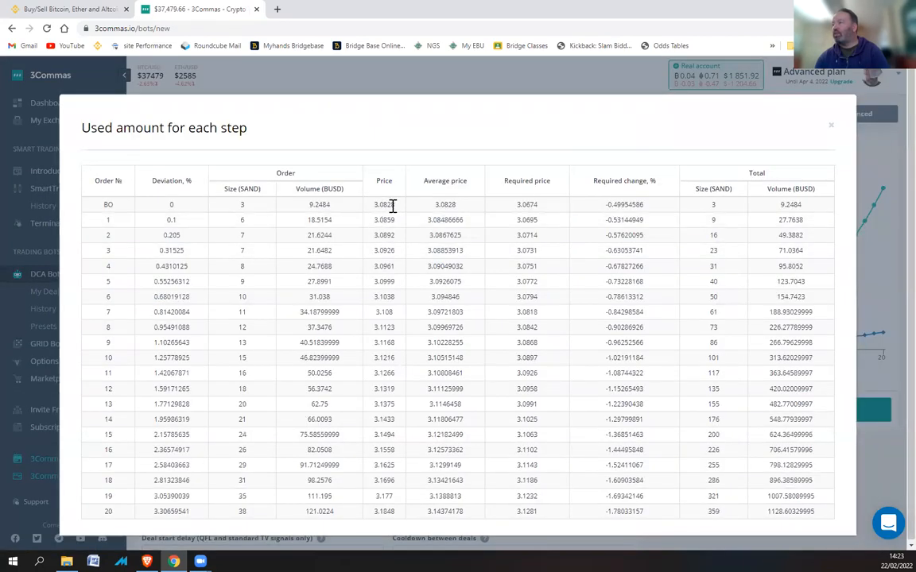
{"action": "mouse_move", "coordinate": [376, 218]}
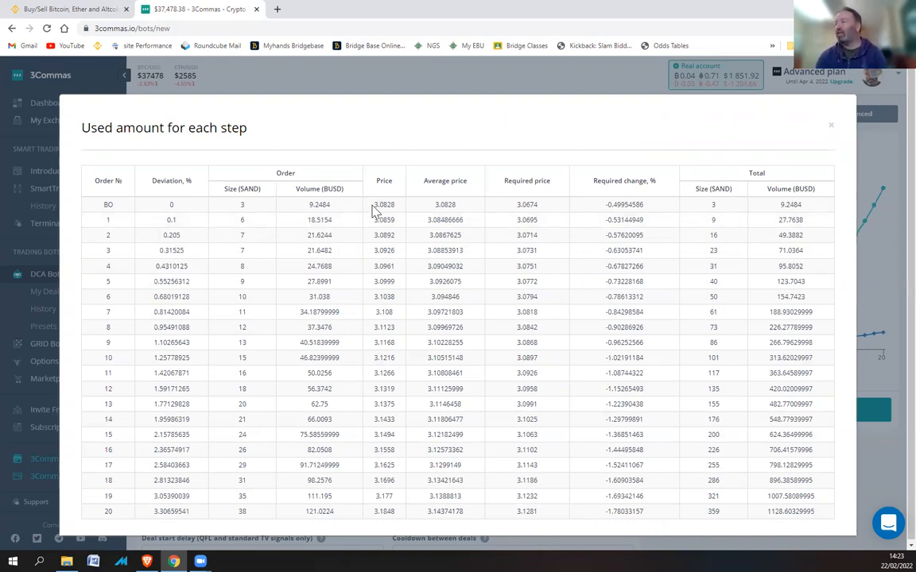
{"action": "mouse_move", "coordinate": [405, 326]}
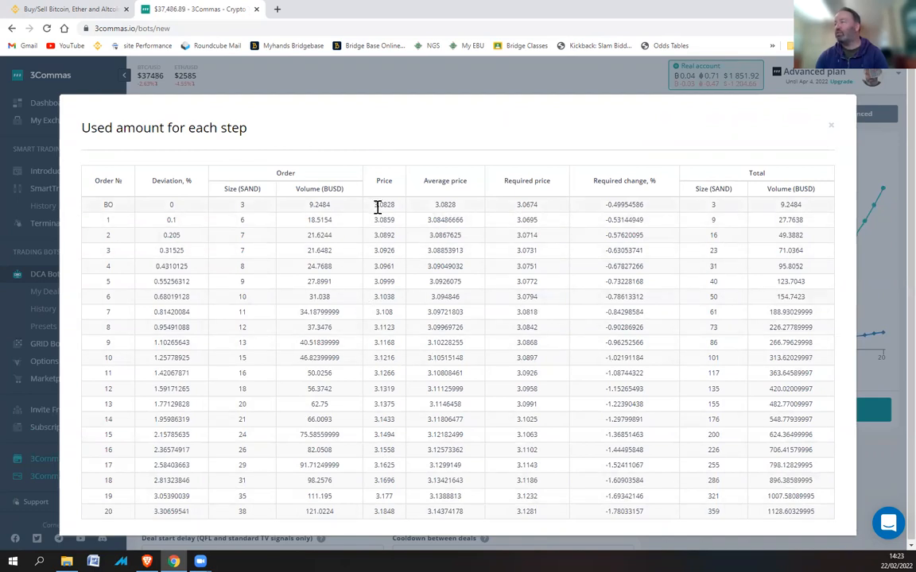
{"action": "mouse_move", "coordinate": [392, 290]}
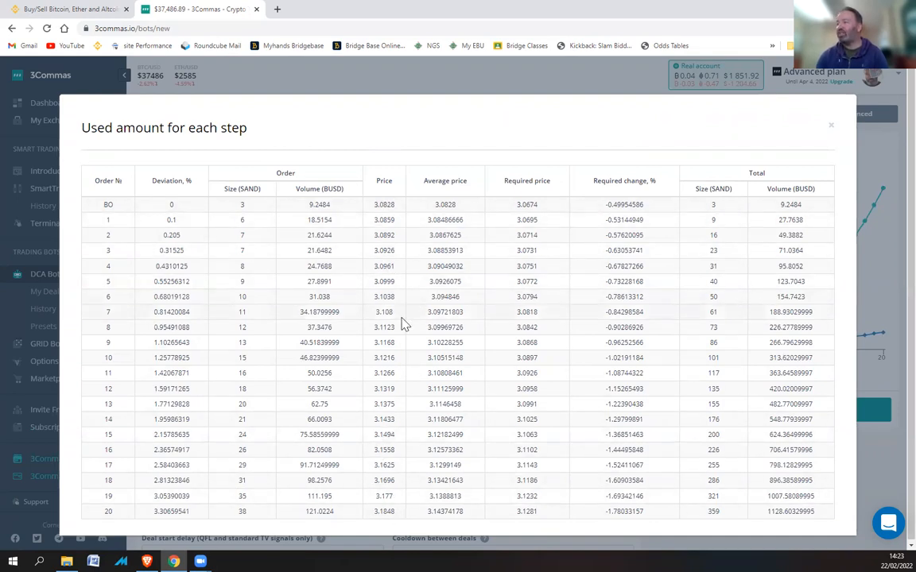
{"action": "mouse_move", "coordinate": [386, 327]}
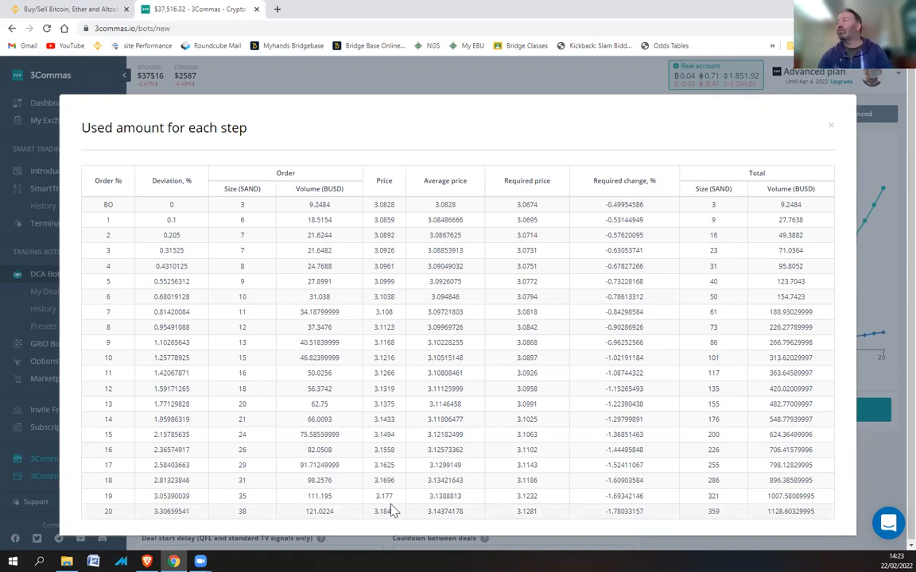
{"action": "mouse_move", "coordinate": [412, 237]}
{"action": "type", "text": "0.6"}
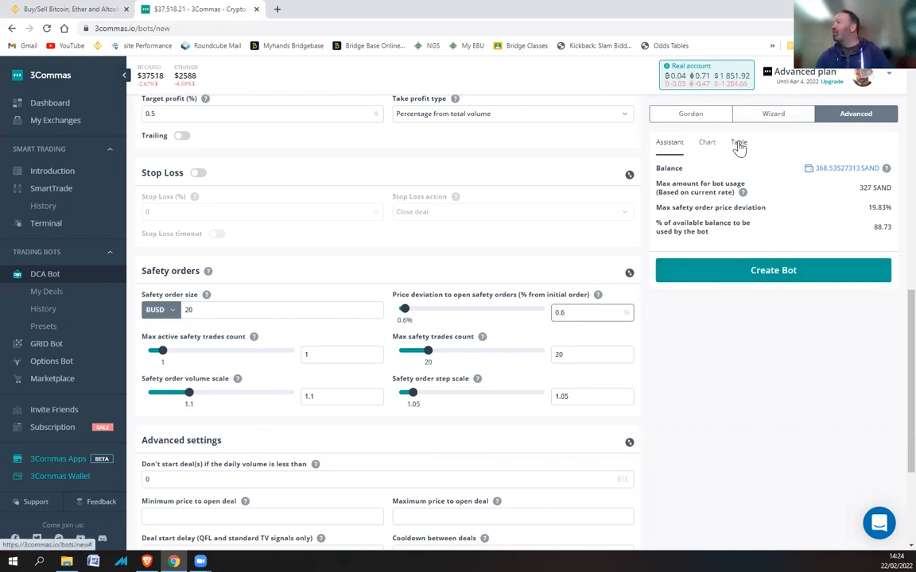
Step: Change safety order price deviation to 1.1% and review per-step orders reaching 36.37% and 300 SAND
{"action": "left_click", "coordinate": [738, 142]}
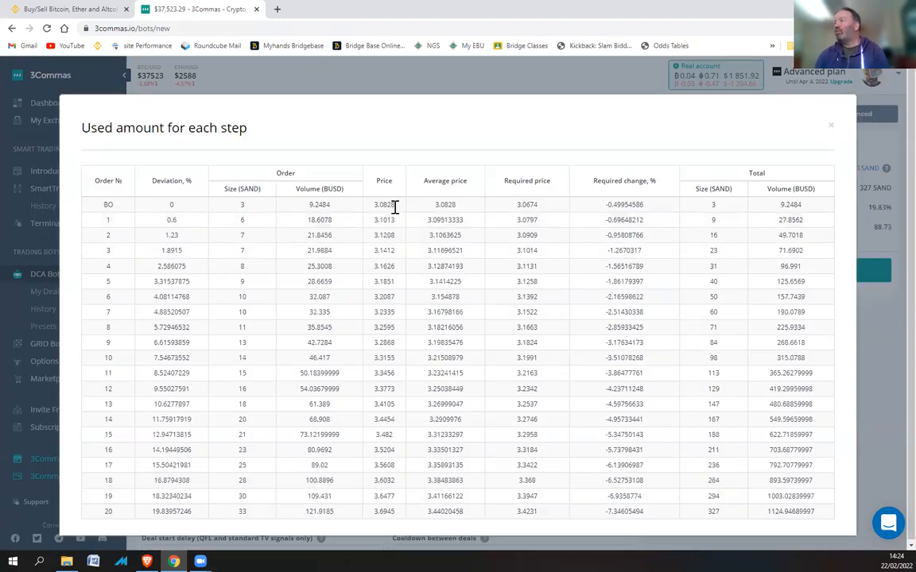
{"action": "mouse_move", "coordinate": [393, 218]}
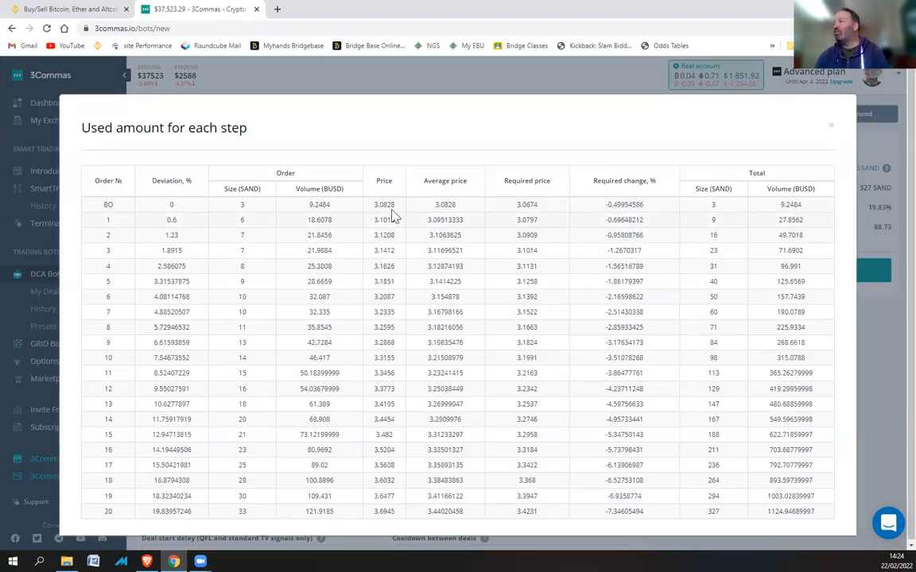
{"action": "mouse_move", "coordinate": [399, 226]}
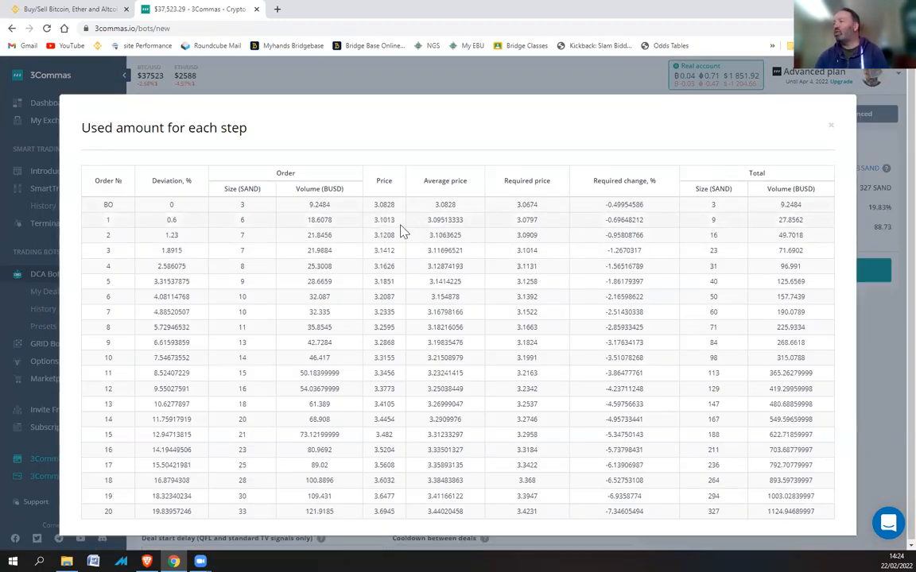
{"action": "mouse_move", "coordinate": [387, 236]}
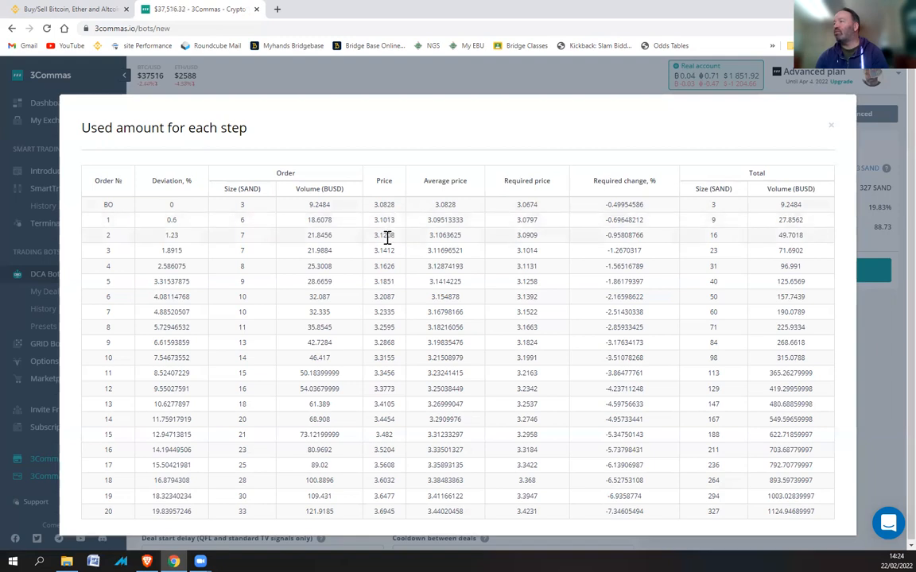
{"action": "mouse_move", "coordinate": [830, 131]}
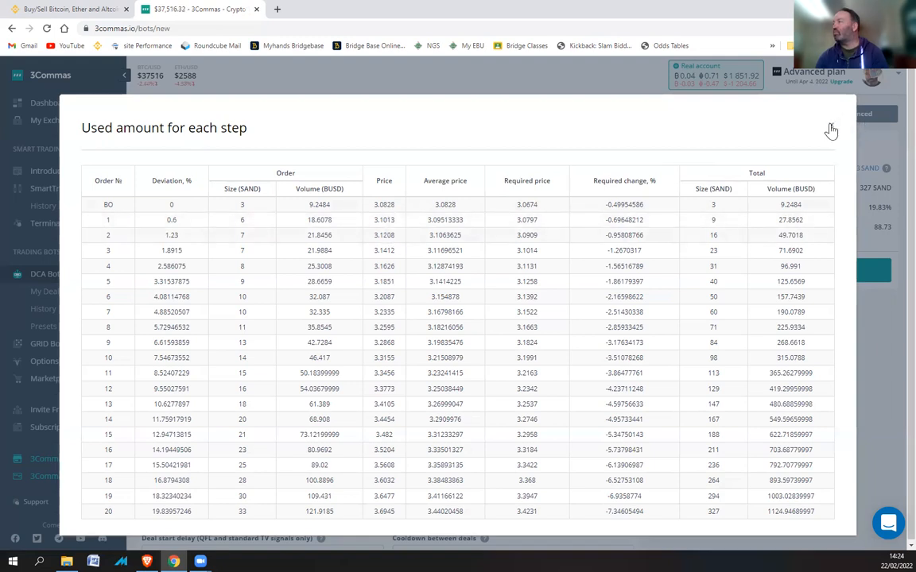
{"action": "left_click", "coordinate": [830, 130]}
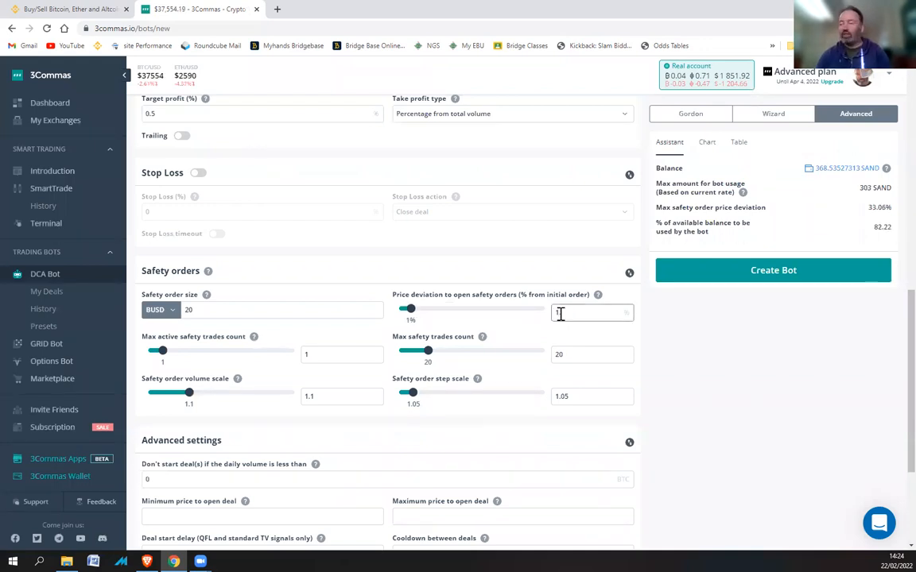
{"action": "type", "text": "1.1"}
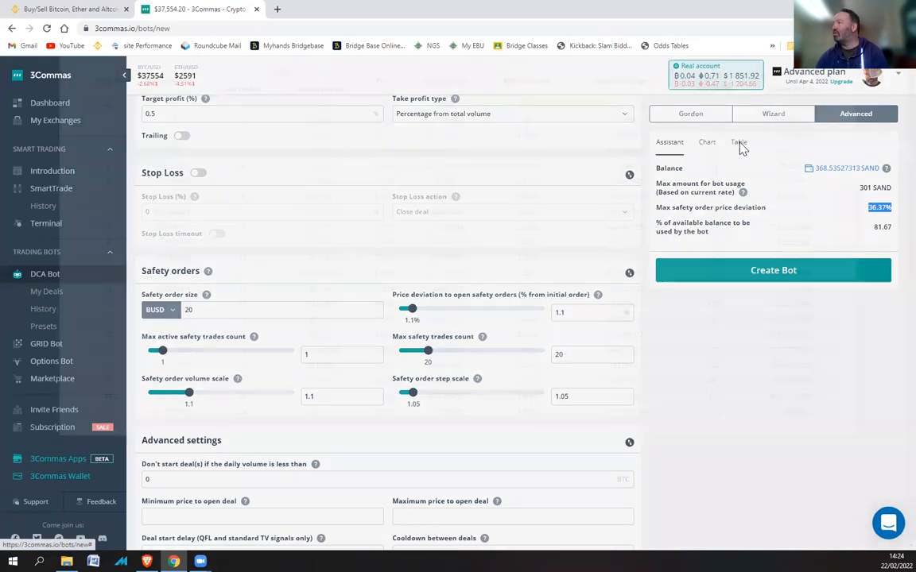
{"action": "left_click", "coordinate": [738, 141]}
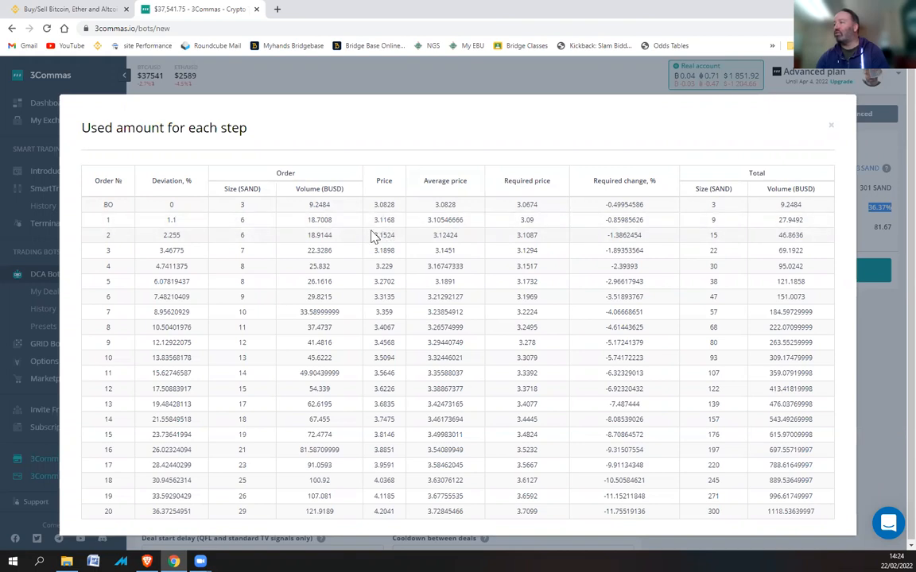
{"action": "mouse_move", "coordinate": [401, 251]}
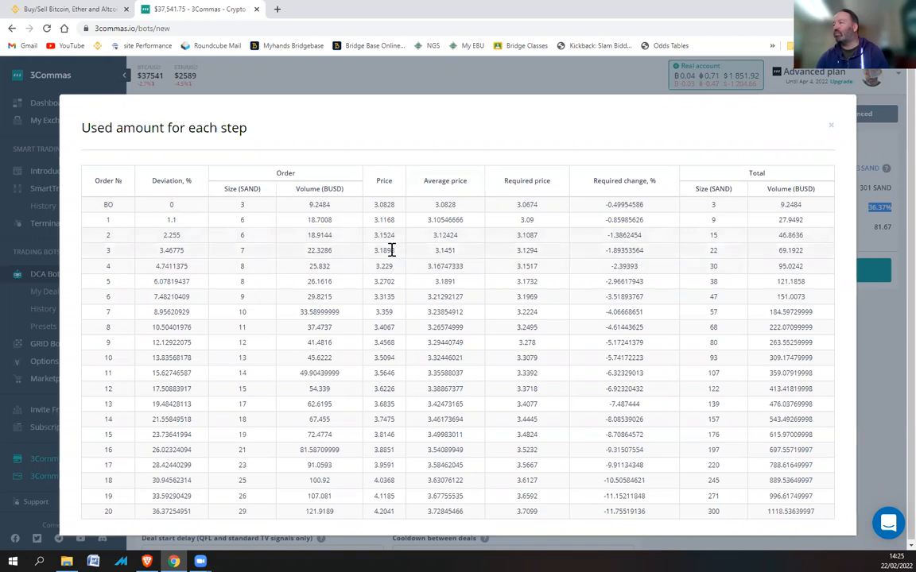
{"action": "mouse_move", "coordinate": [395, 274]}
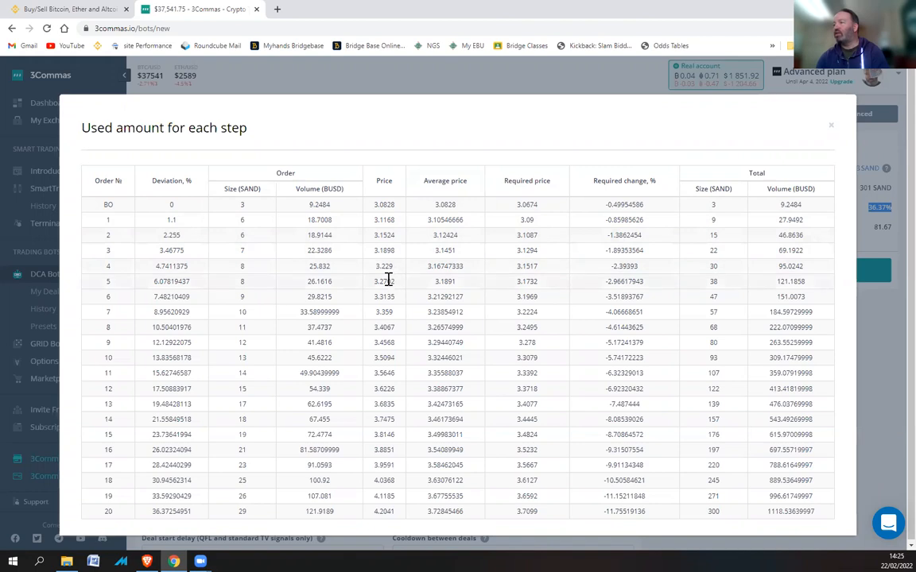
{"action": "double_click", "coordinate": [384, 281]}
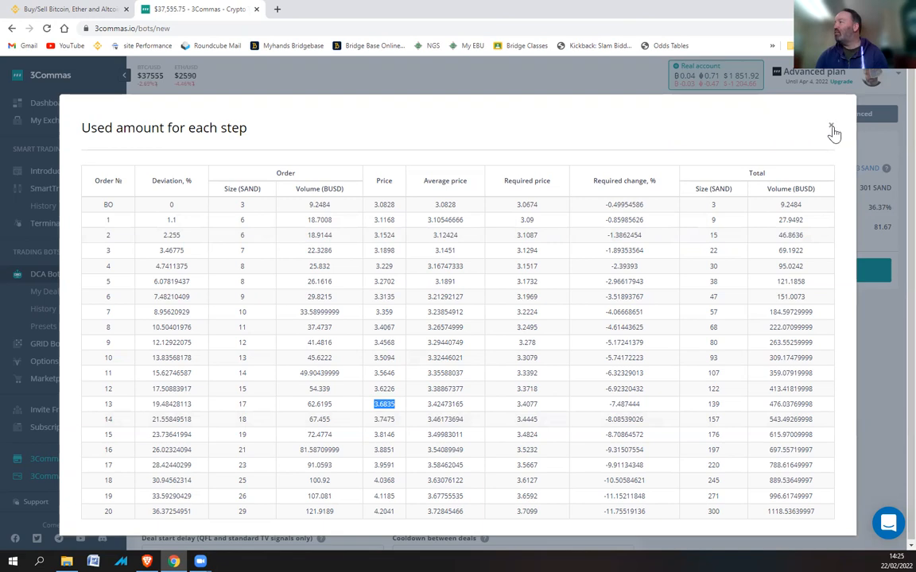
Step: Try 23 max safety trades, then settle on 20 trades at 1% deviation (303 SAND, 33.06%)
{"action": "left_click", "coordinate": [832, 130]}
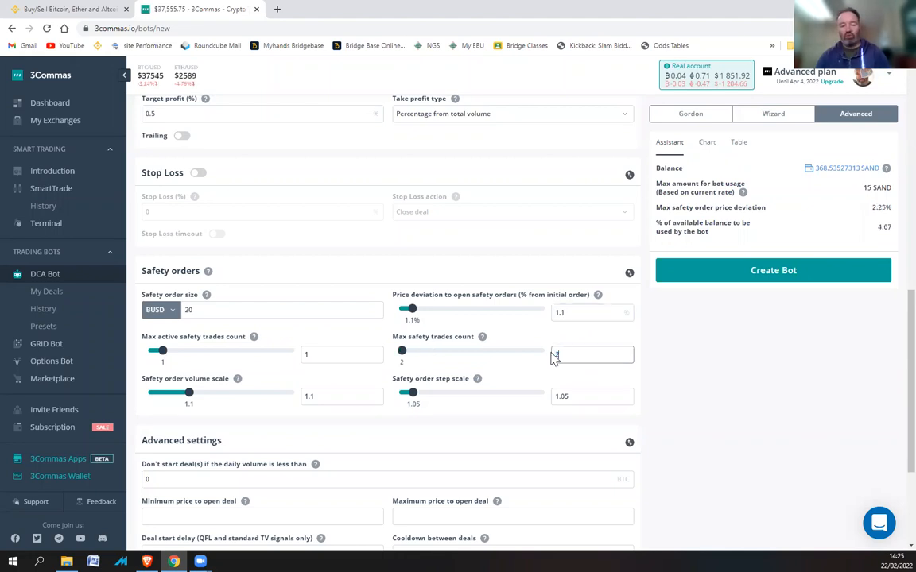
{"action": "type", "text": "23"}
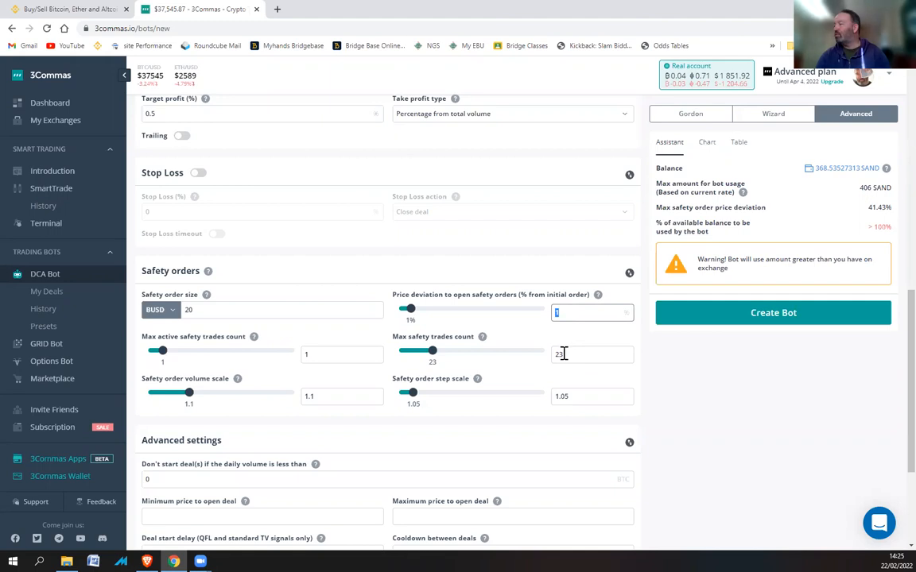
{"action": "mouse_move", "coordinate": [563, 354]}
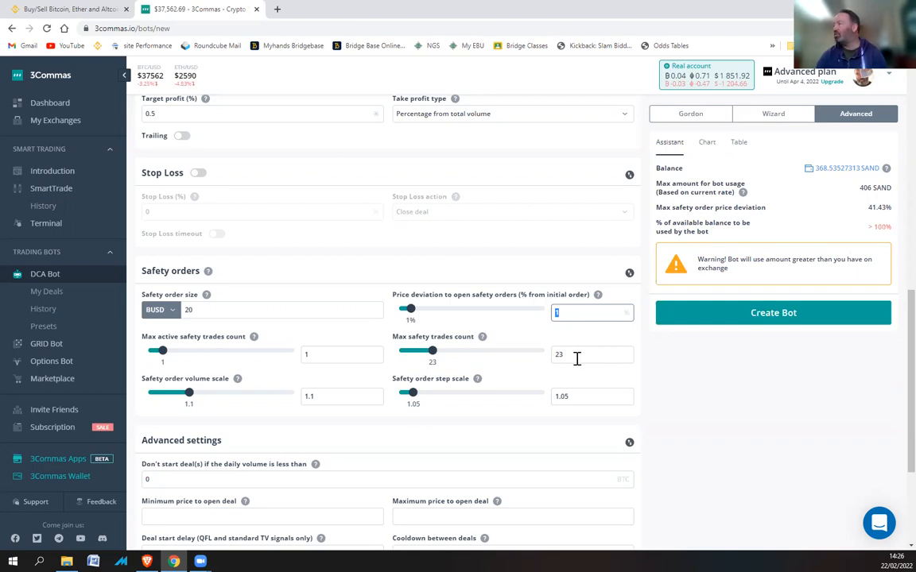
{"action": "left_click", "coordinate": [593, 355]}
{"action": "type", "text": "20"}
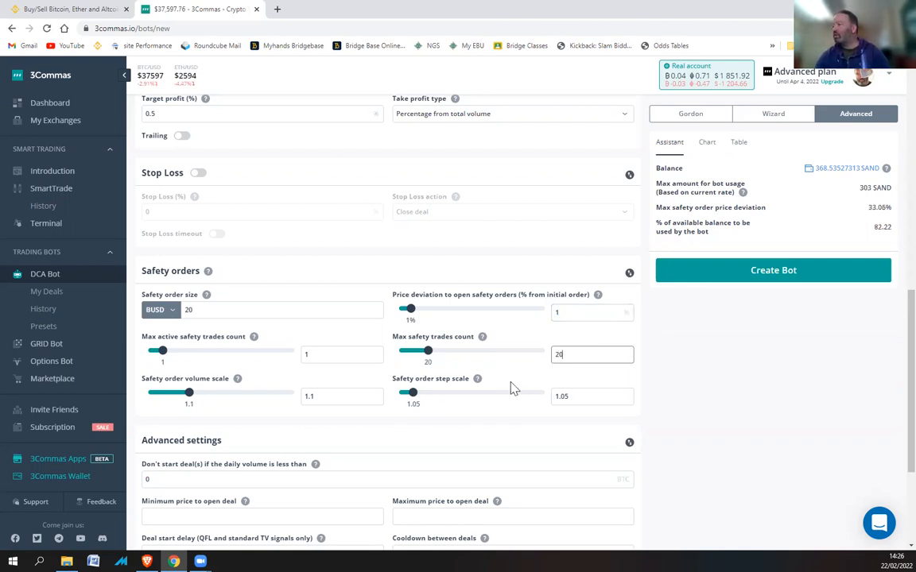
{"action": "mouse_move", "coordinate": [477, 379]}
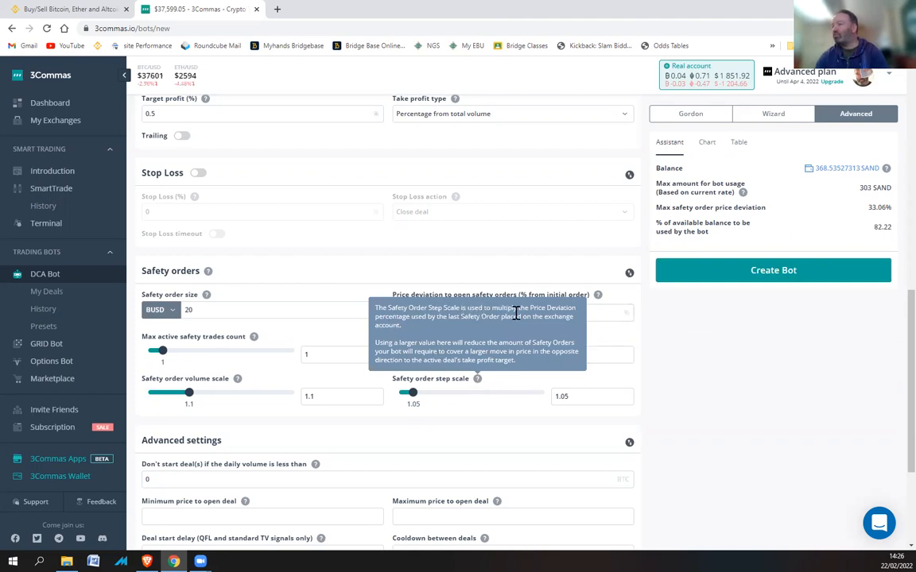
{"action": "mouse_move", "coordinate": [416, 319]}
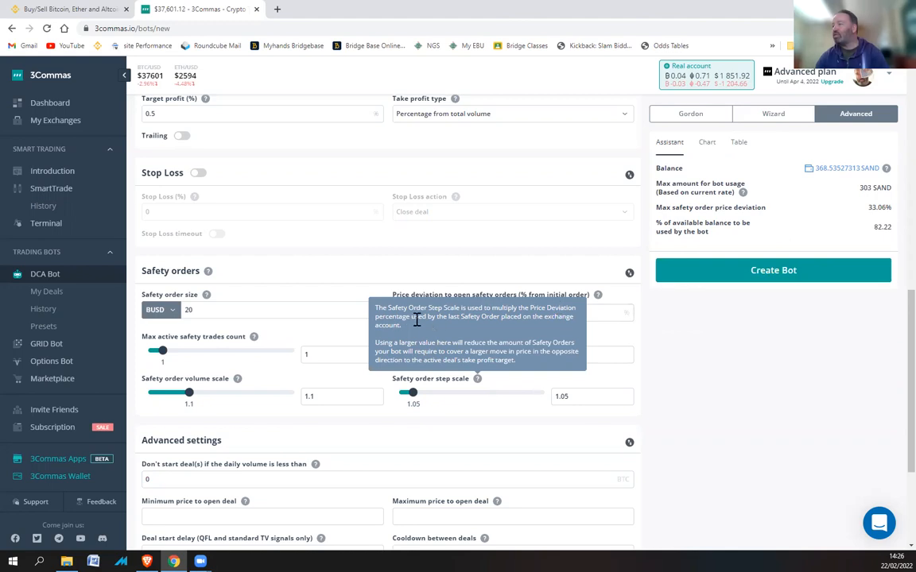
{"action": "mouse_move", "coordinate": [536, 318]}
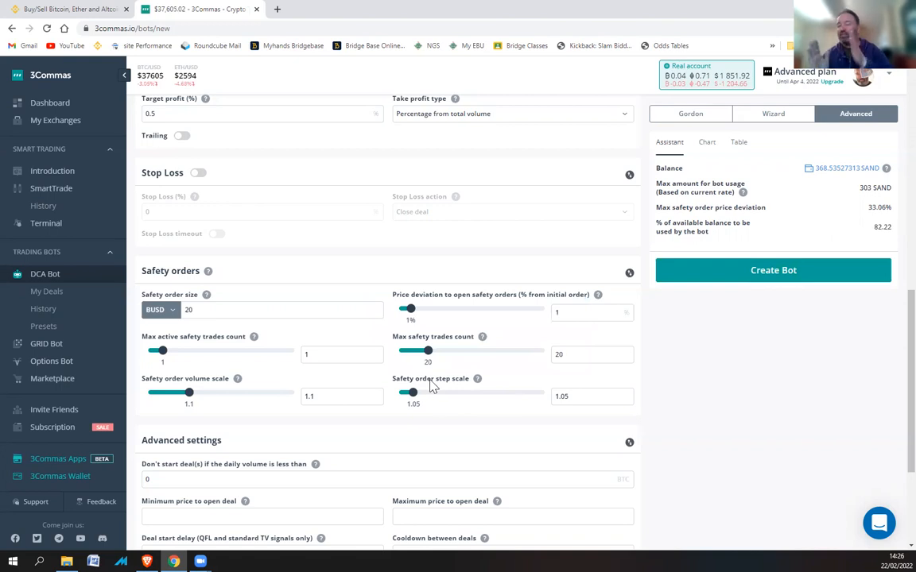
Step: Change the safety order step scale from 1.05 to 1.1, giving 57.27% deviation and 283 SAND
{"action": "left_click", "coordinate": [592, 396]}
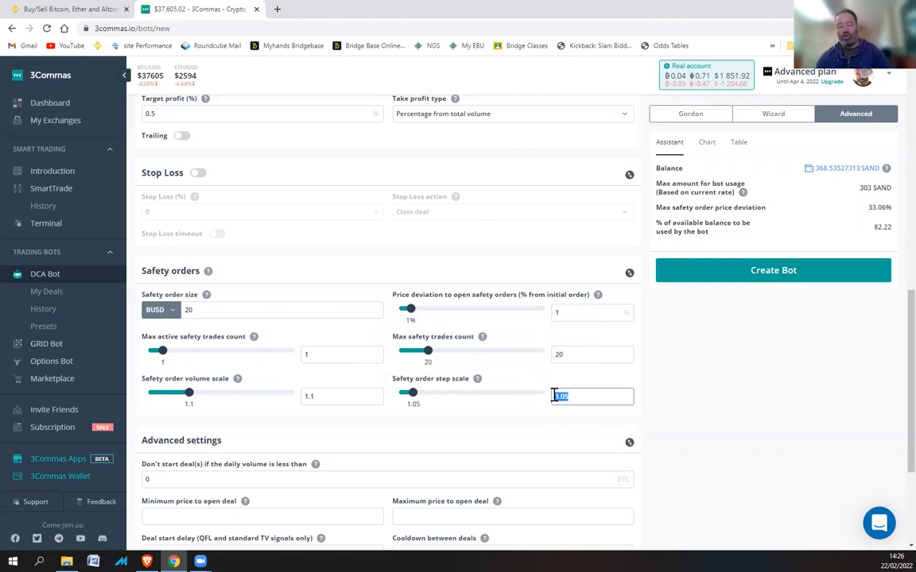
{"action": "type", "text": "2"}
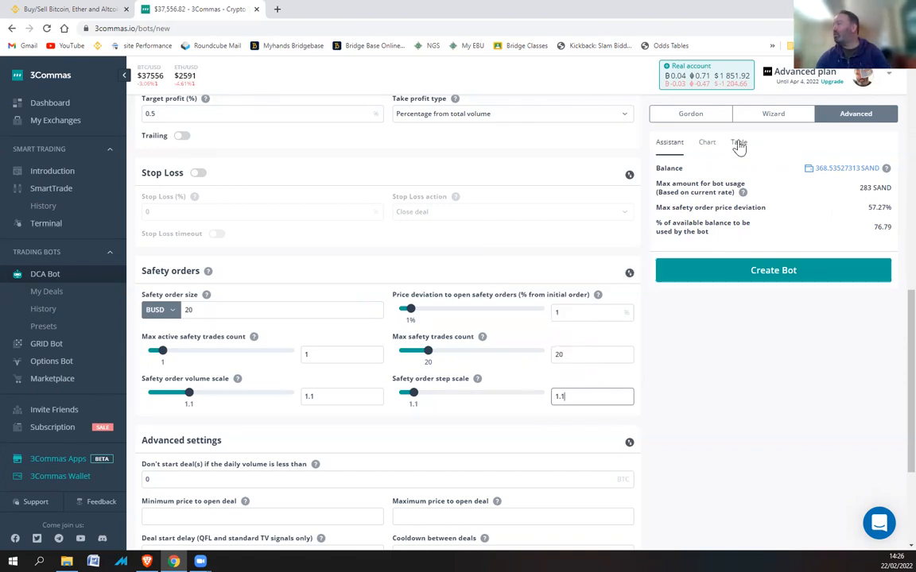
Step: Review the per-step orders table for the 1.1 step scale, reaching 57.27% and 283 SAND
{"action": "left_click", "coordinate": [739, 141]}
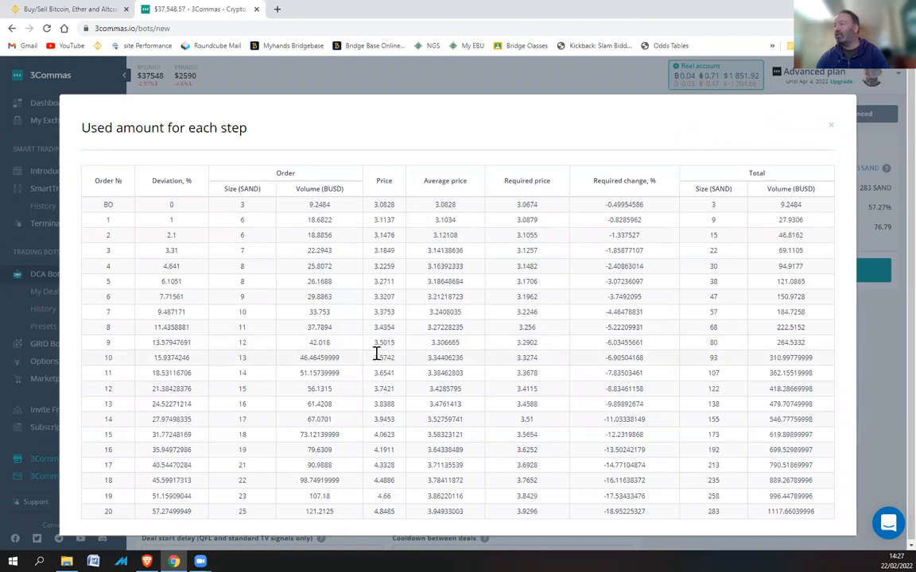
{"action": "double_click", "coordinate": [384, 357]}
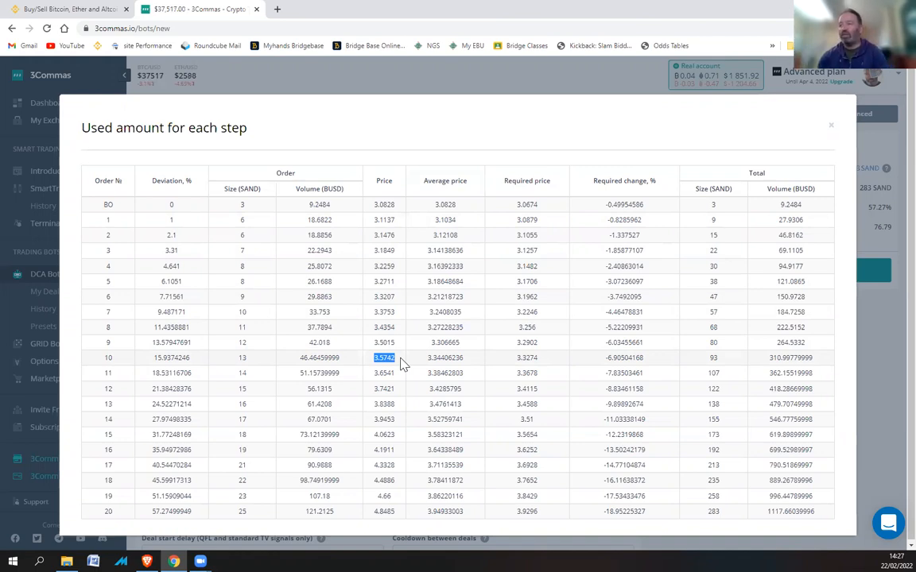
{"action": "mouse_move", "coordinate": [761, 180]}
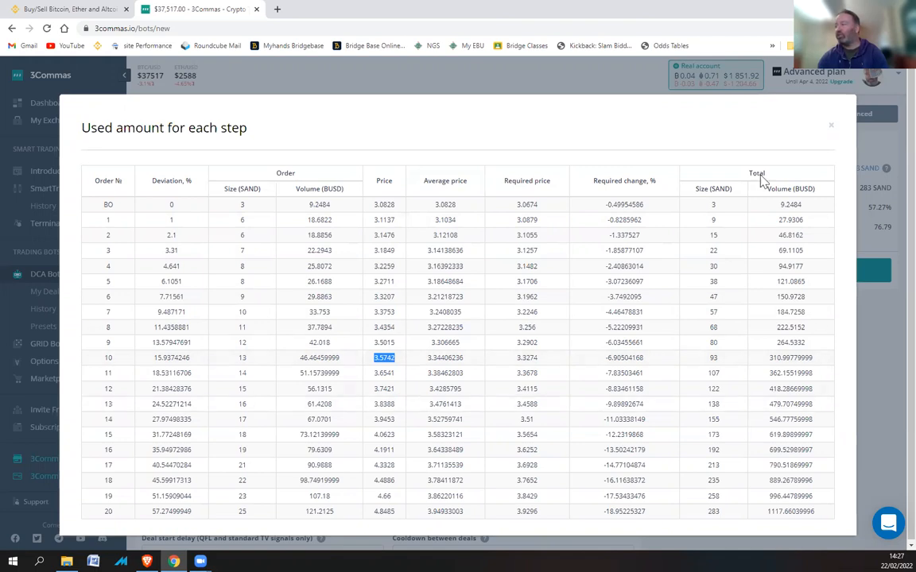
{"action": "left_click", "coordinate": [830, 125]}
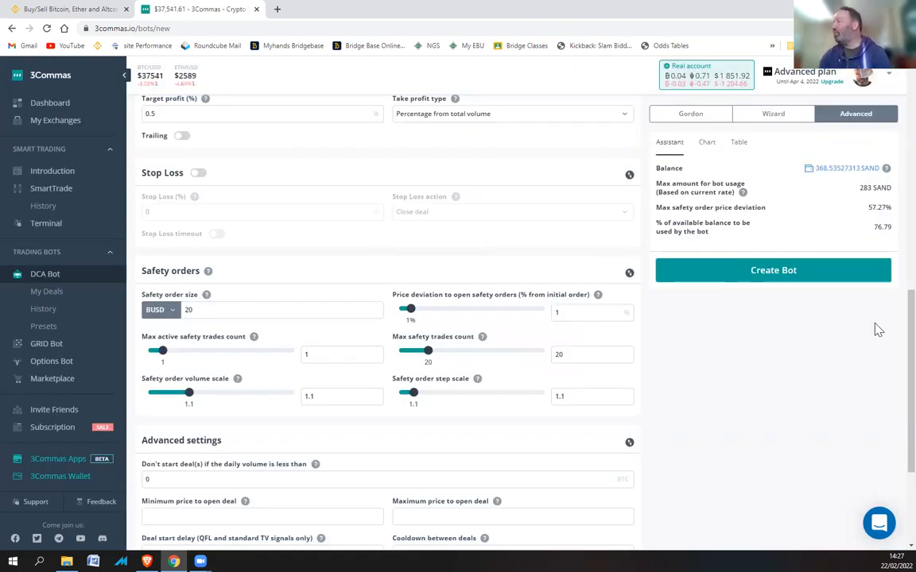
Step: Scroll to the Safety orders section and set the volume scale to 1.05
{"action": "scroll", "scroll_direction": "down", "scroll_amount": 3}
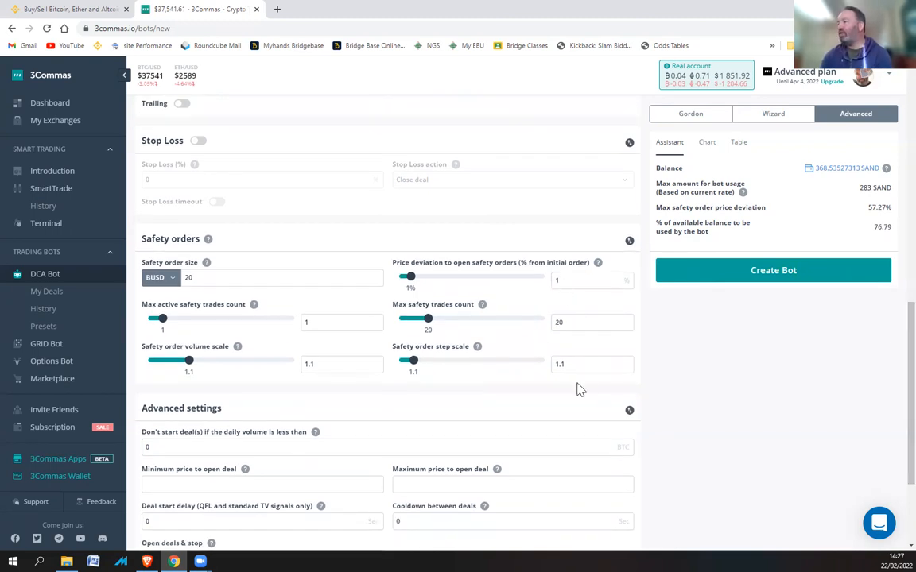
{"action": "mouse_move", "coordinate": [893, 355]}
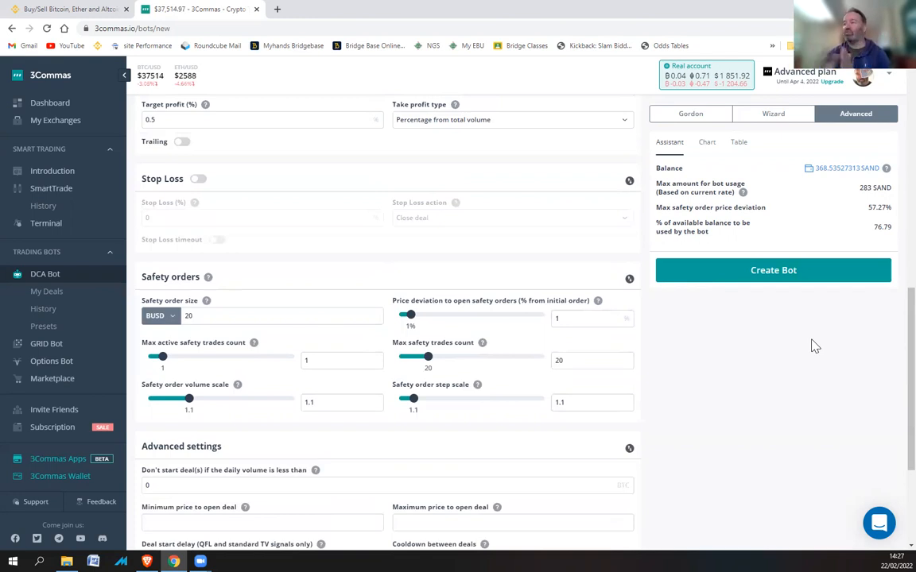
{"action": "mouse_move", "coordinate": [893, 337]}
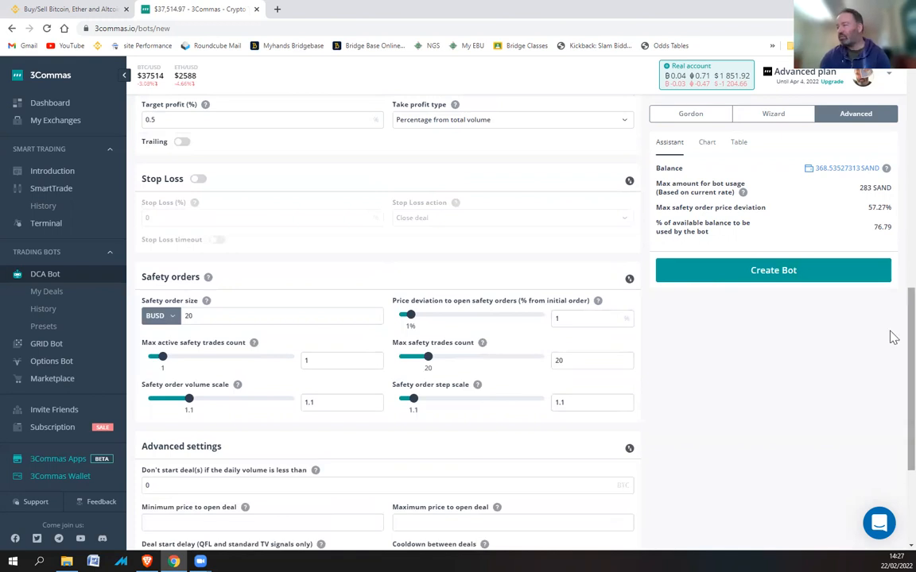
{"action": "scroll", "scroll_direction": "down", "scroll_amount": 3}
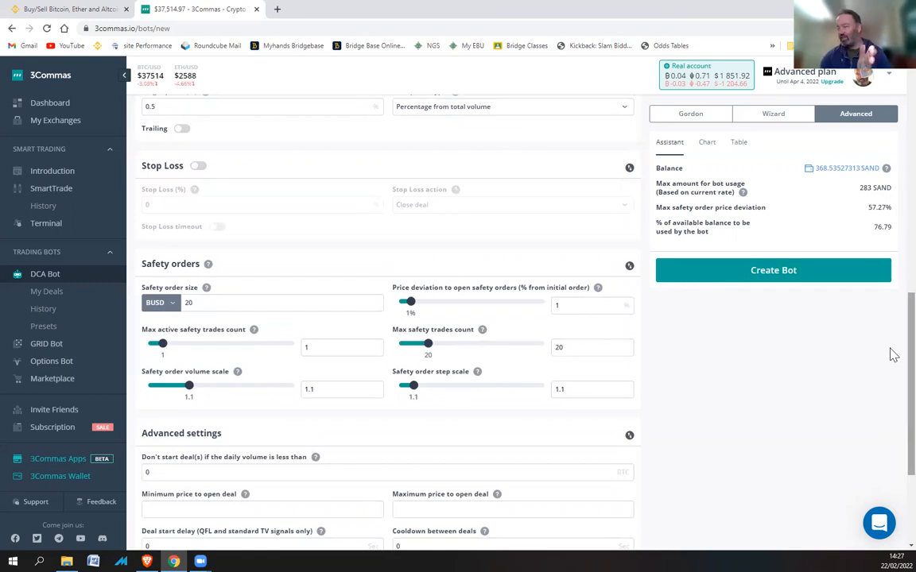
{"action": "mouse_move", "coordinate": [893, 359]}
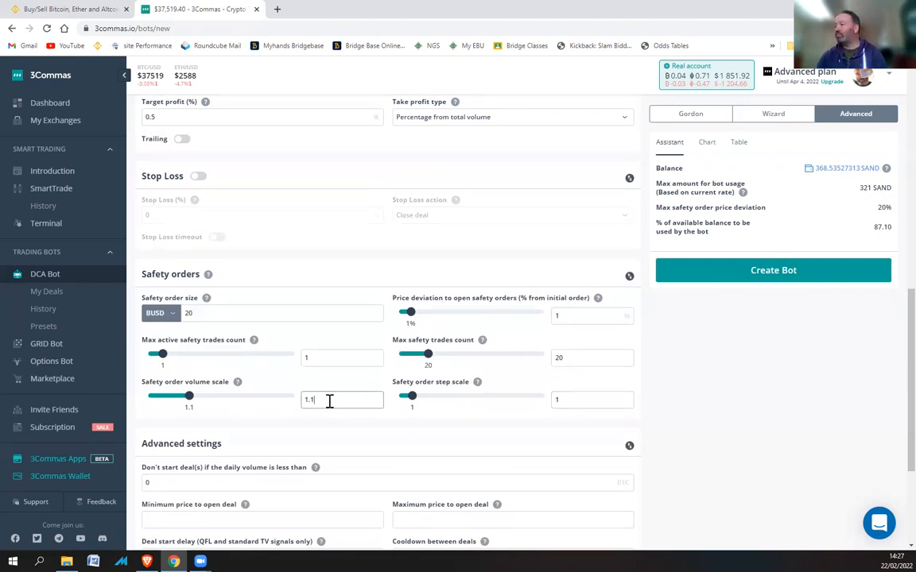
{"action": "type", "text": "1.0"}
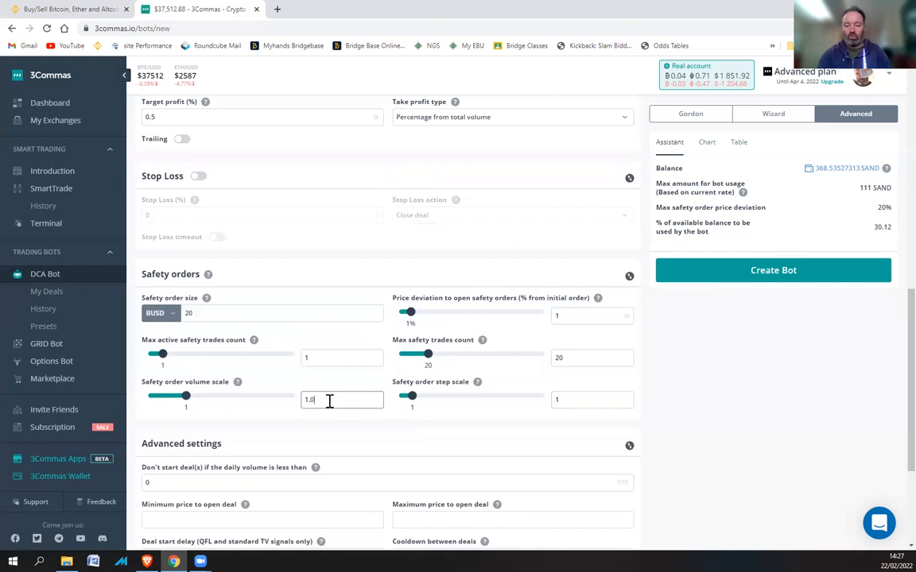
{"action": "type", "text": "1.05"}
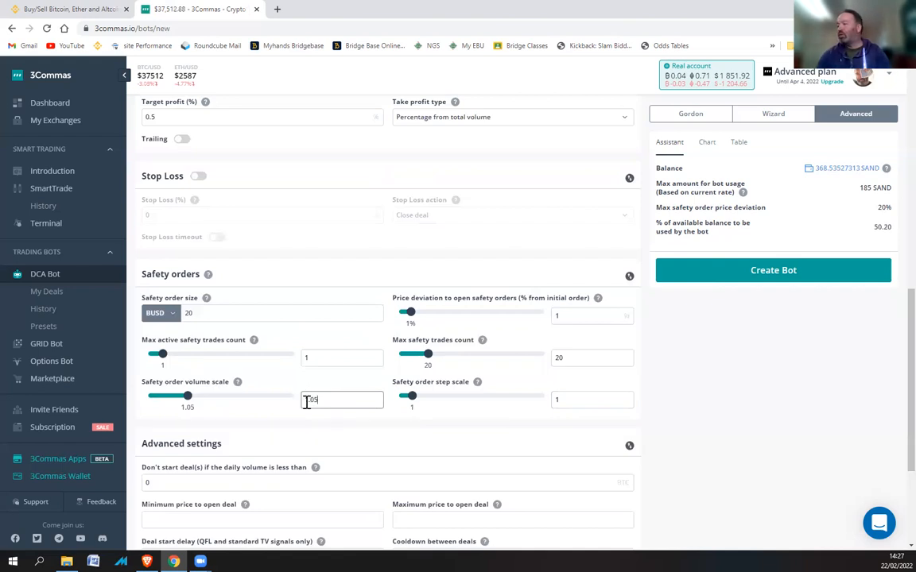
Step: Adjust the maximum safety trades and step scale values, settling the step scale at 0.95
{"action": "left_click", "coordinate": [591, 358]}
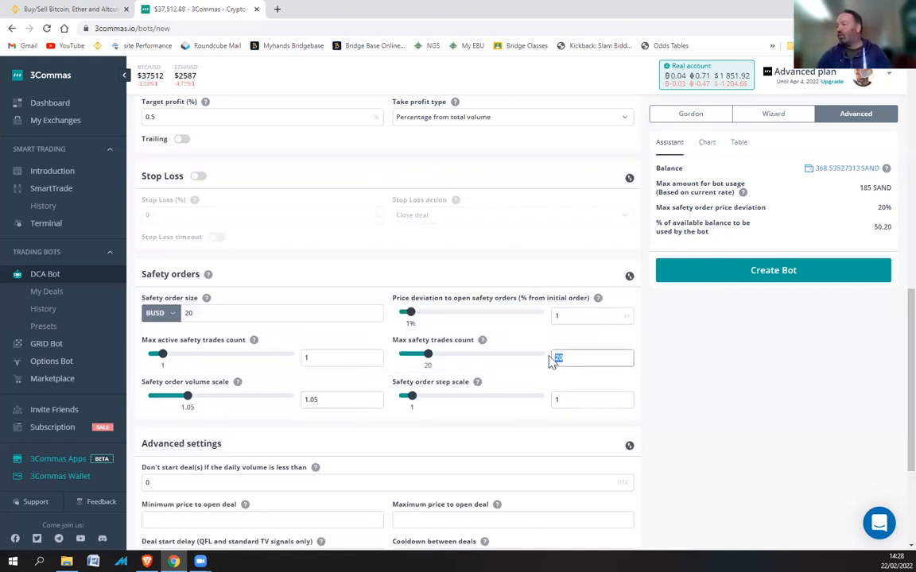
{"action": "type", "text": "15"}
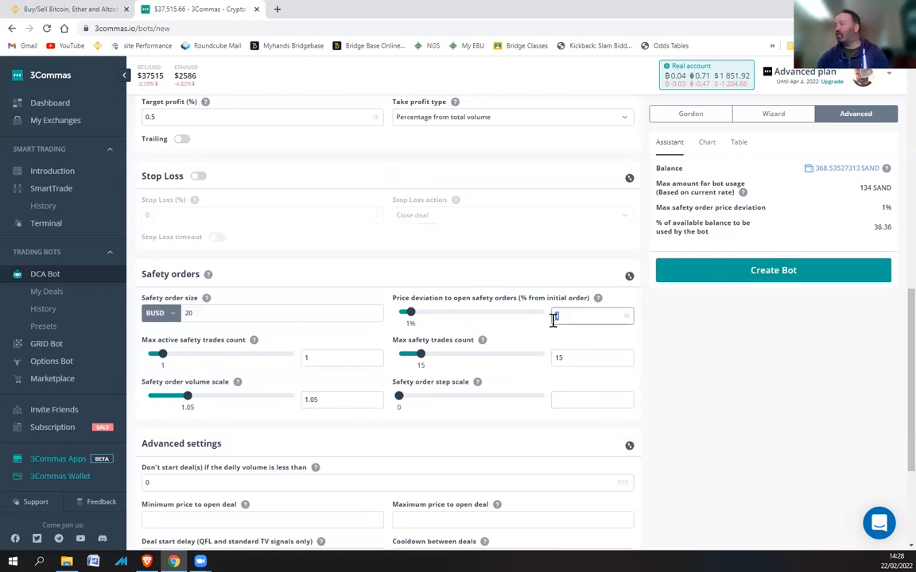
{"action": "type", "text": "0.9"}
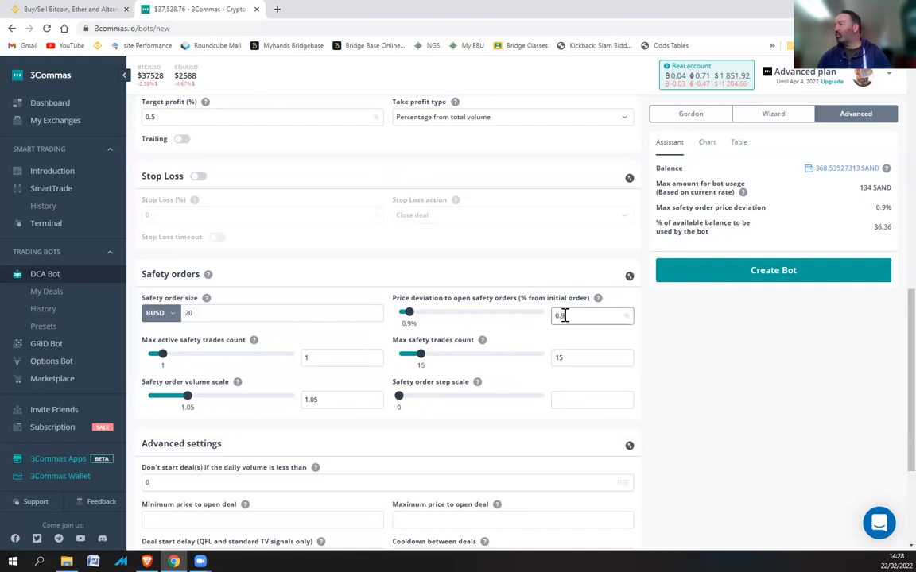
{"action": "triple_click", "coordinate": [592, 315]}
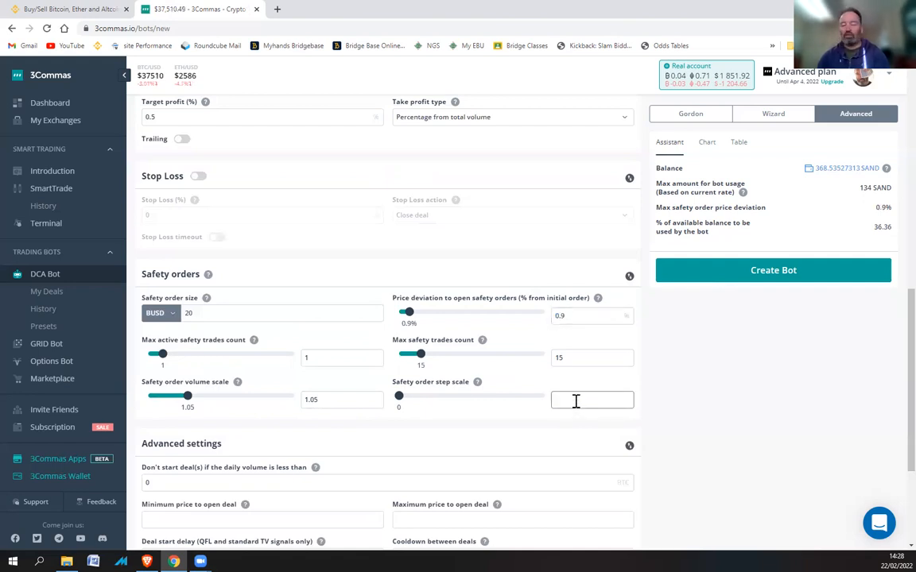
{"action": "type", "text": "1"}
{"action": "left_click", "coordinate": [592, 316]}
{"action": "type", "text": "2"}
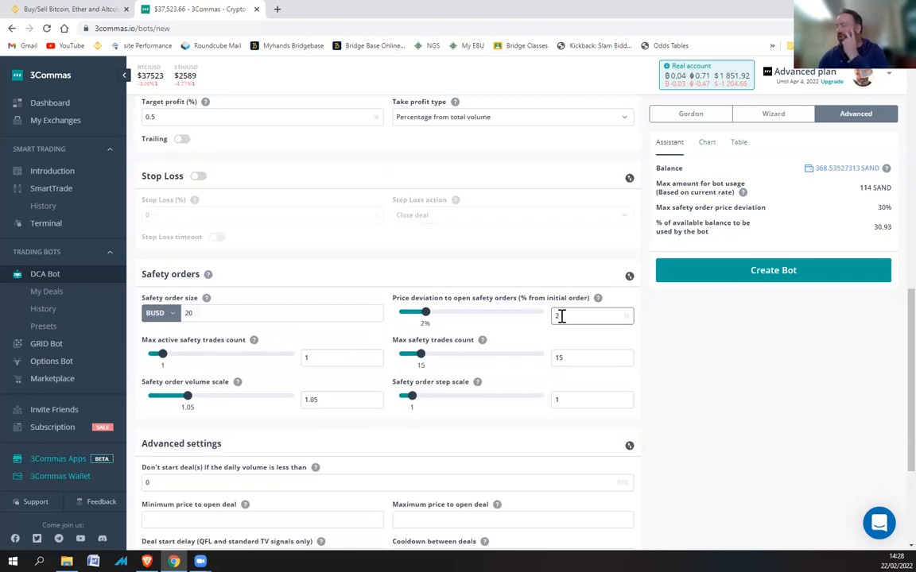
{"action": "type", "text": "4"}
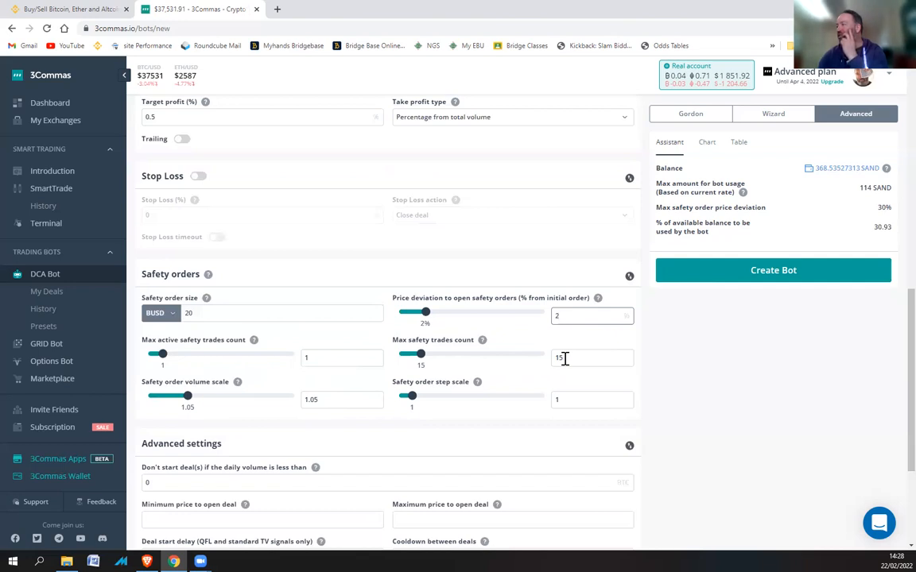
{"action": "left_click", "coordinate": [592, 357]}
{"action": "type", "text": "20"}
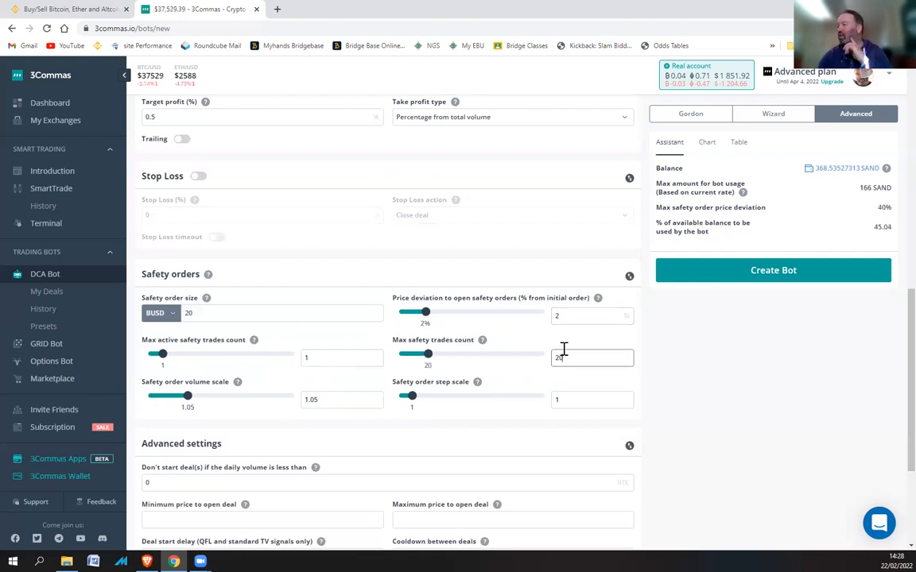
{"action": "left_click", "coordinate": [592, 315]}
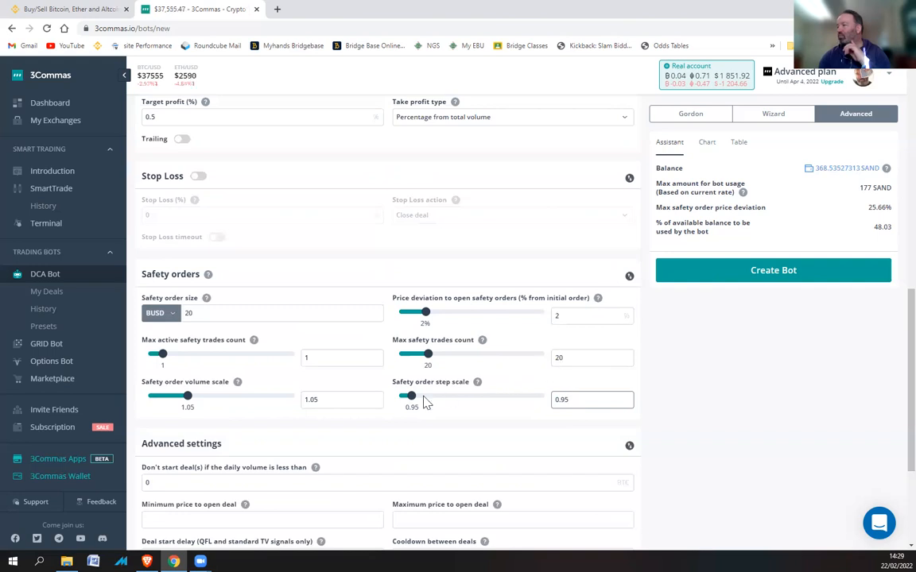
Step: Set price deviation to 2.1% and maximum safety trades to 30 (335 SAND, 32.98%)
{"action": "left_click", "coordinate": [592, 315]}
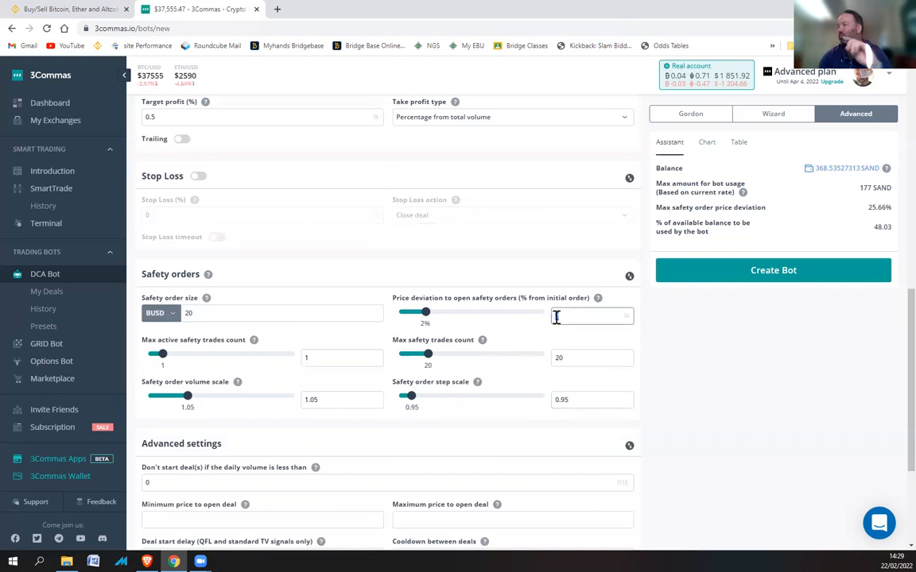
{"action": "type", "text": "2"}
{"action": "left_click", "coordinate": [592, 358]}
{"action": "type", "text": "27"}
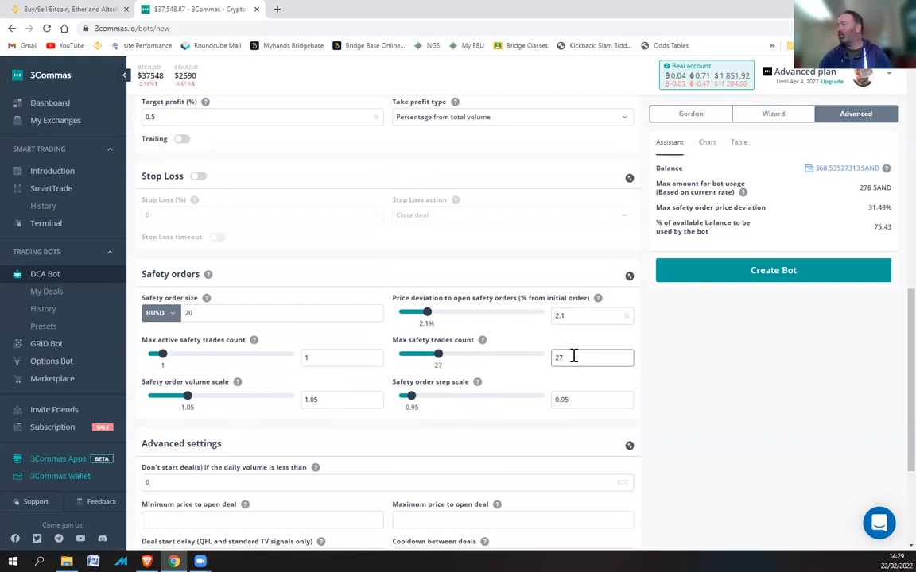
{"action": "left_click_drag", "start_coordinate": [441, 352], "coordinate": [446, 353]}
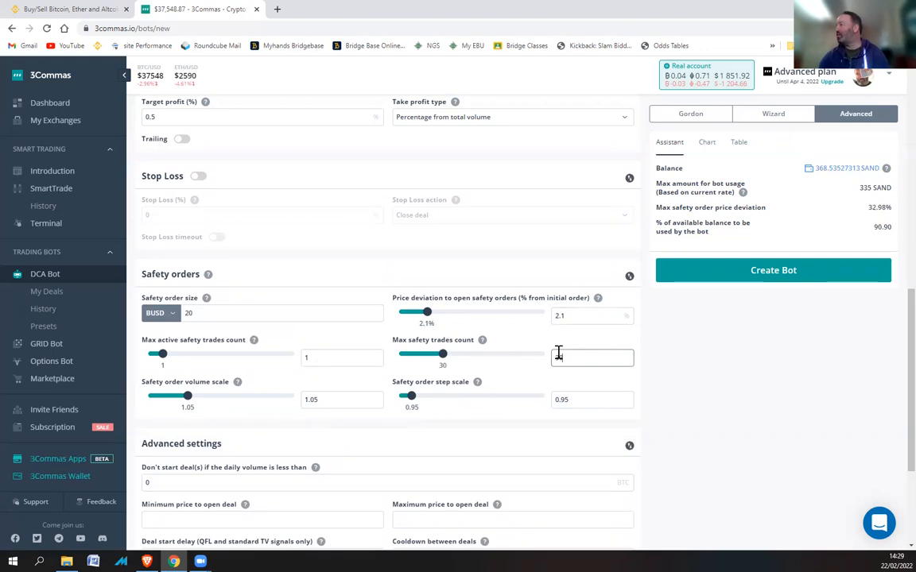
{"action": "type", "text": "30"}
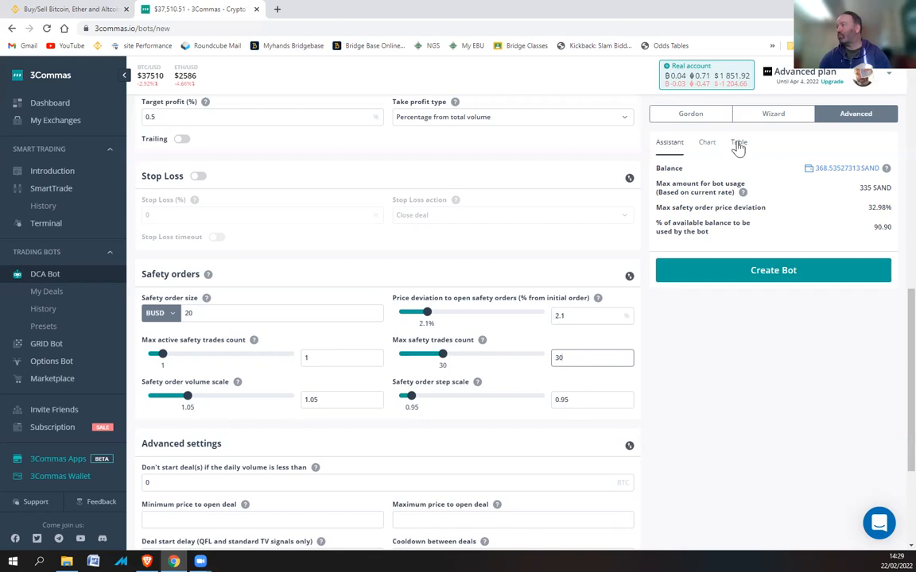
Step: Check the per-step amounts table and lower the safety order price deviation
{"action": "left_click", "coordinate": [739, 141]}
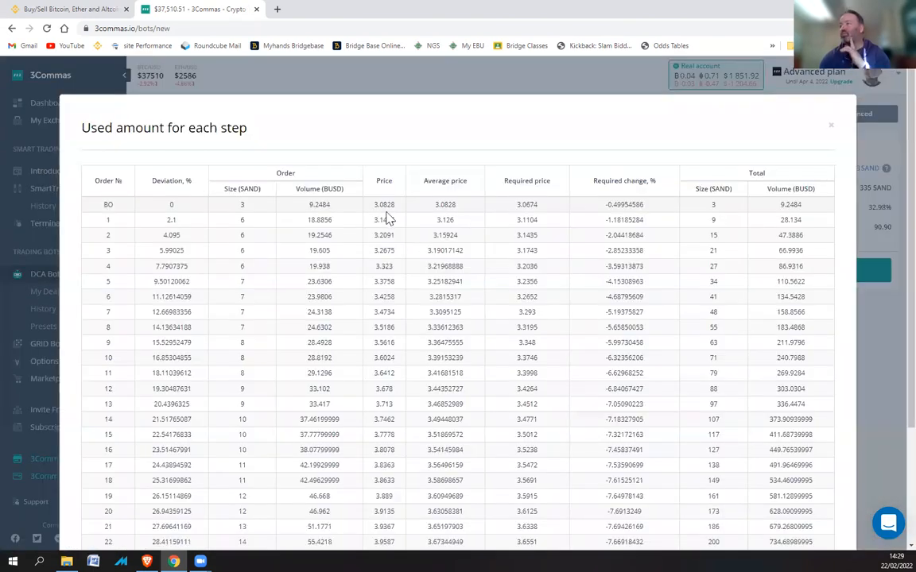
{"action": "mouse_move", "coordinate": [381, 214]}
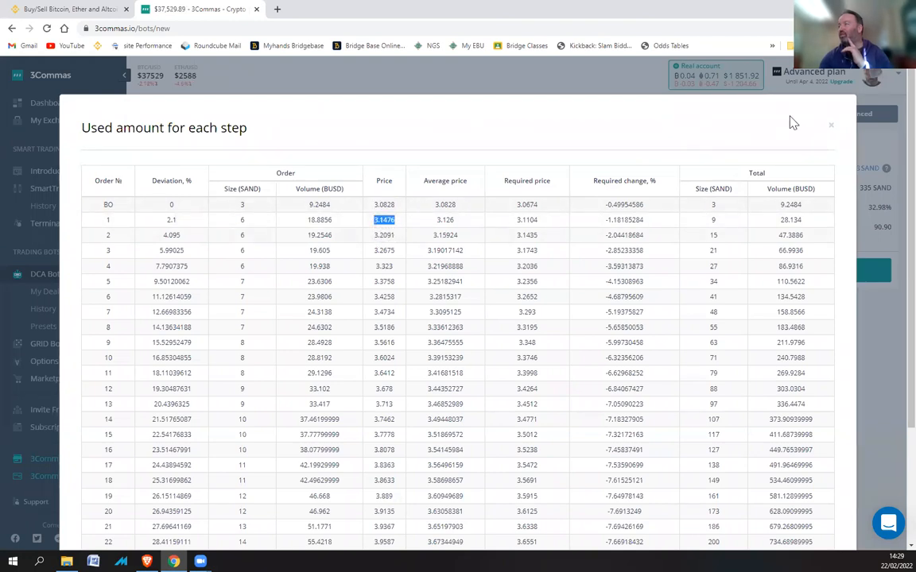
{"action": "left_click", "coordinate": [830, 125]}
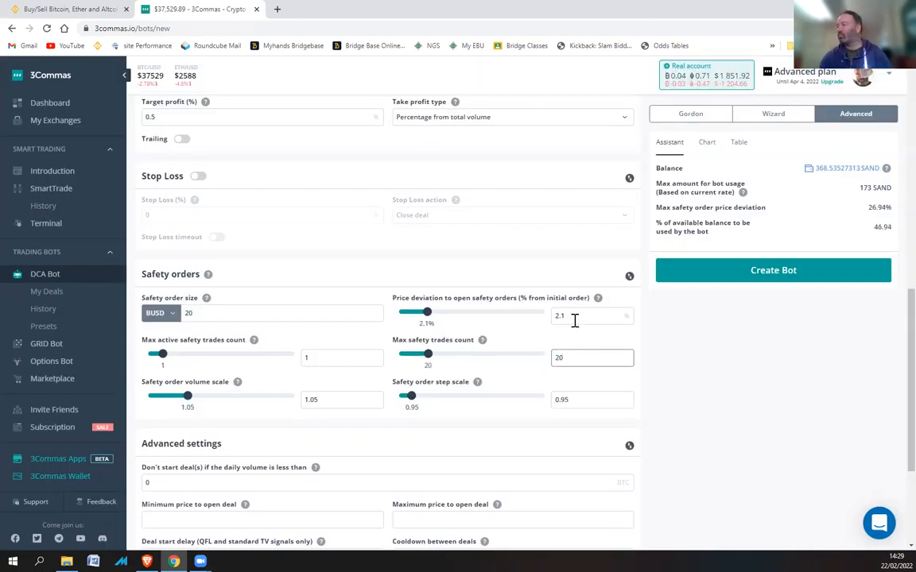
{"action": "left_click", "coordinate": [592, 316]}
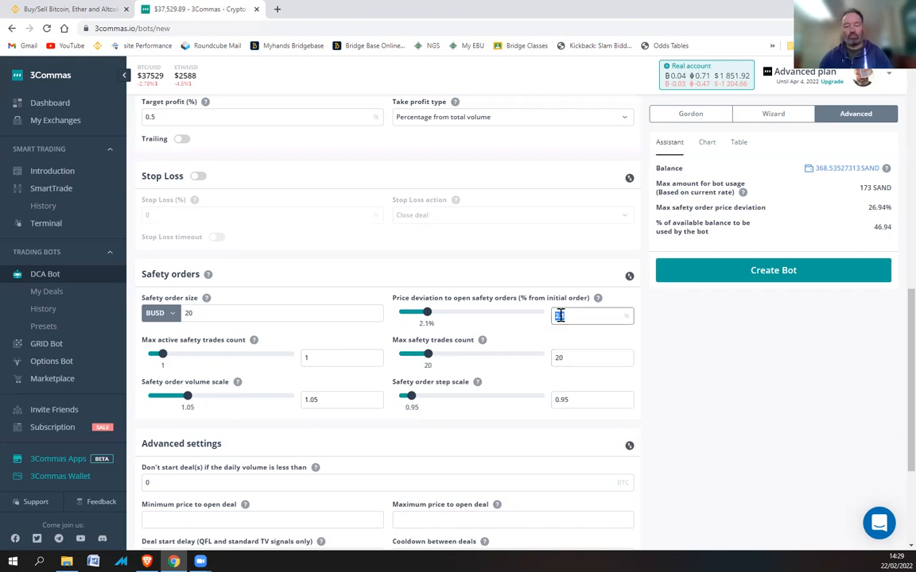
{"action": "type", "text": "1.5"}
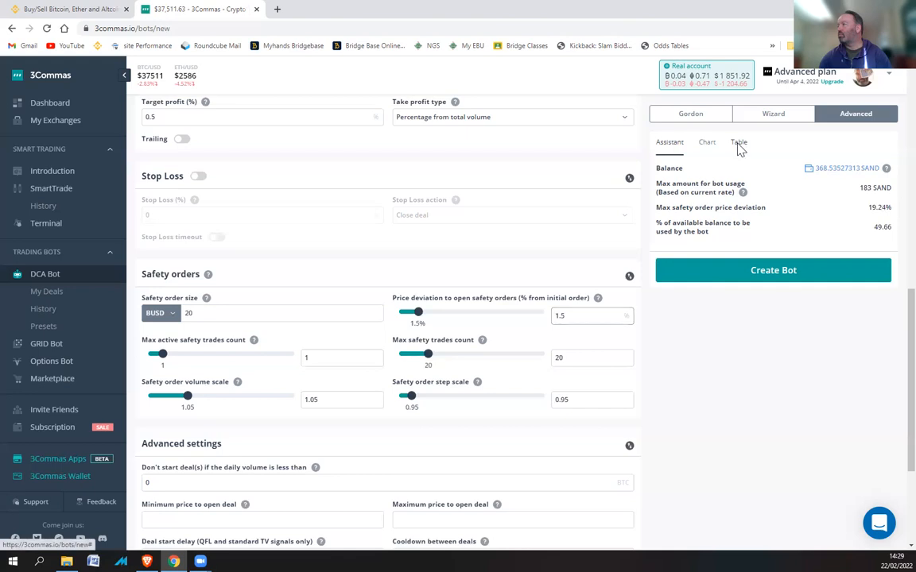
Step: Review per-step amounts for 1.4% deviation with 30 trades: 359 SAND, 21.99% deviation
{"action": "left_click", "coordinate": [739, 141]}
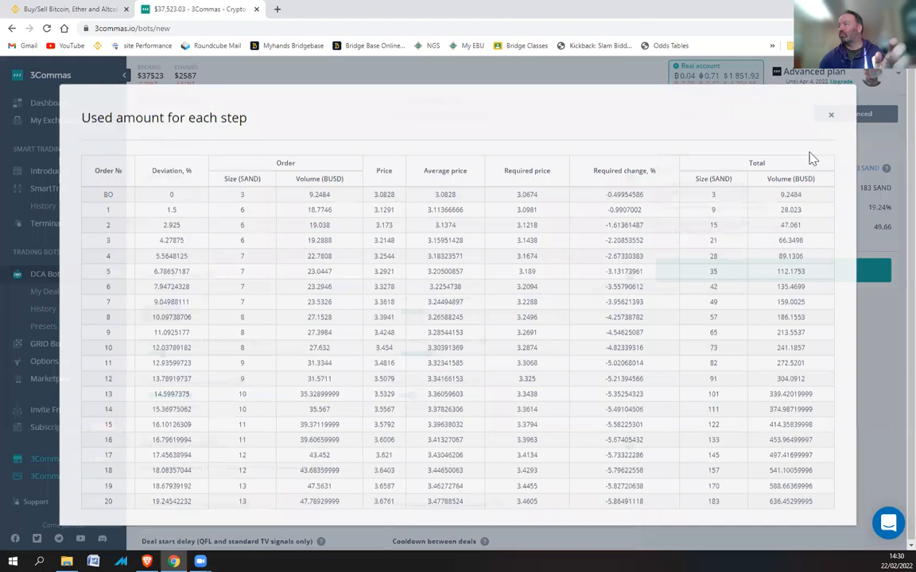
{"action": "left_click", "coordinate": [831, 115]}
{"action": "type", "text": "30"}
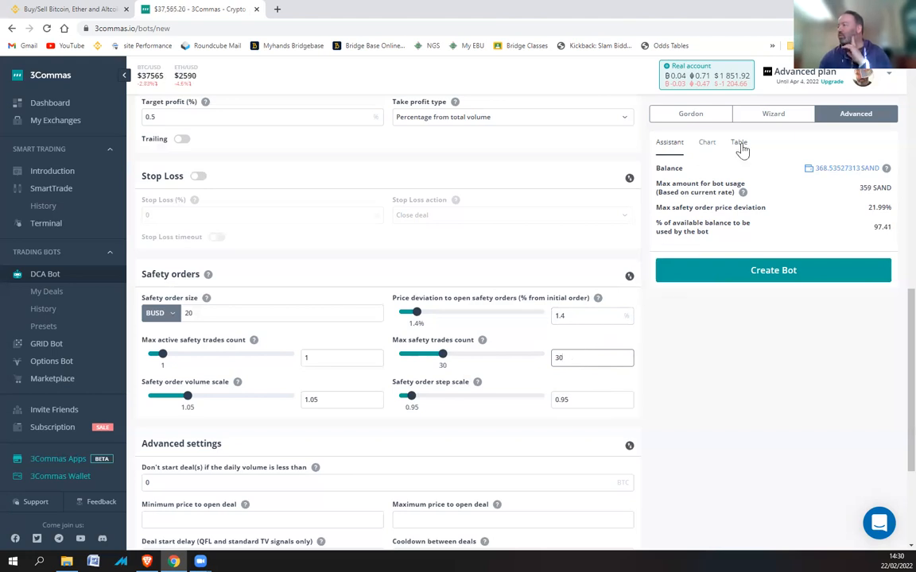
{"action": "left_click", "coordinate": [738, 142]}
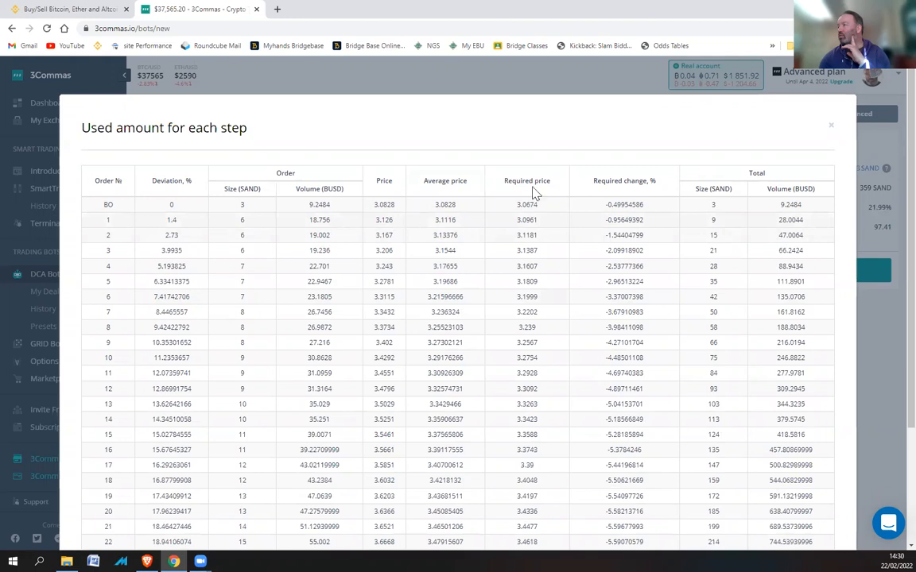
{"action": "left_click", "coordinate": [831, 125]}
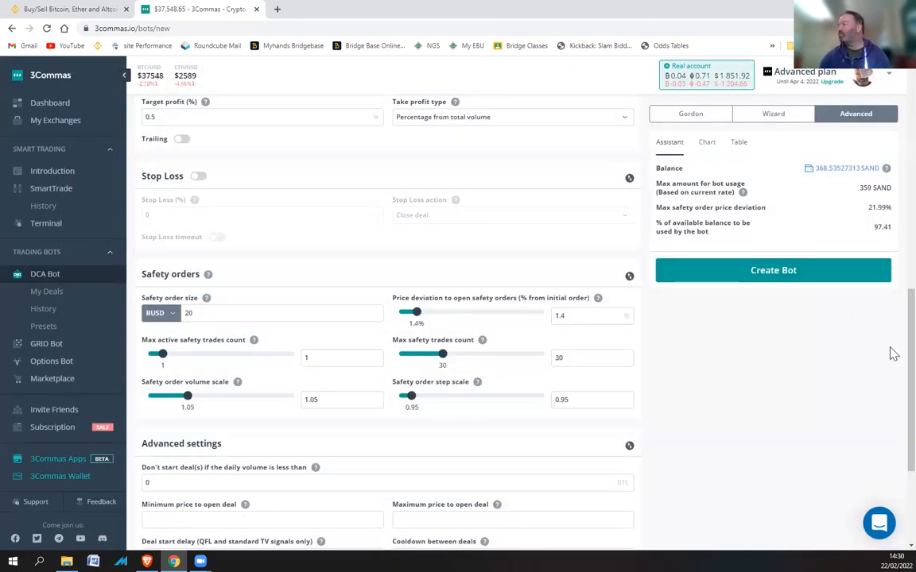
{"action": "scroll", "scroll_direction": "down", "scroll_amount": 3}
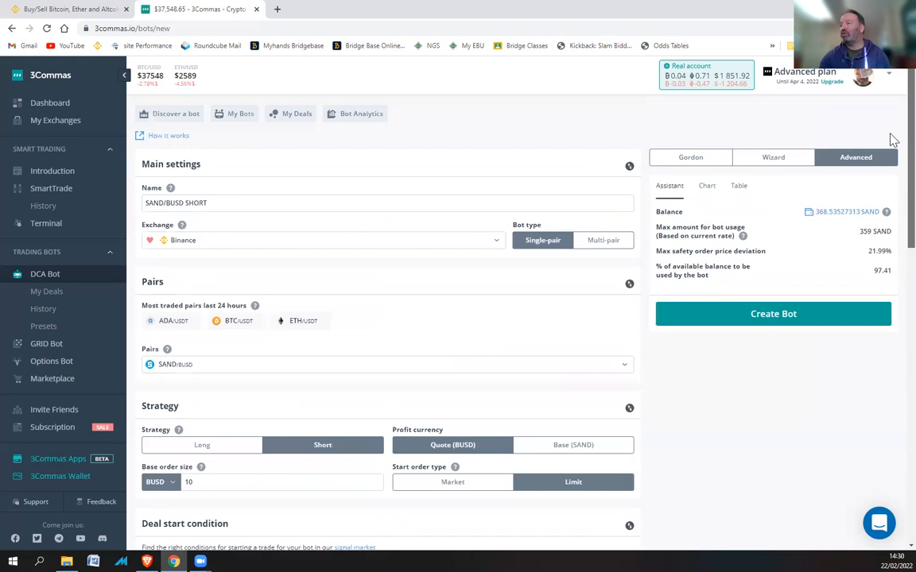
Step: Set the safety order step scale to 0.94, giving 364 SAND usage and 19.68% deviation
{"action": "scroll", "scroll_direction": "down", "scroll_amount": 3}
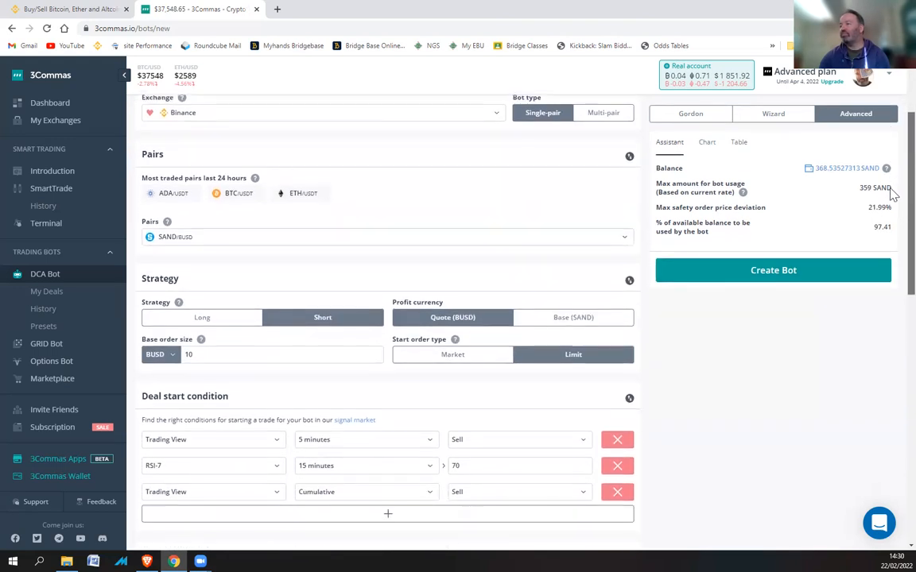
{"action": "scroll", "scroll_direction": "down", "scroll_amount": 3}
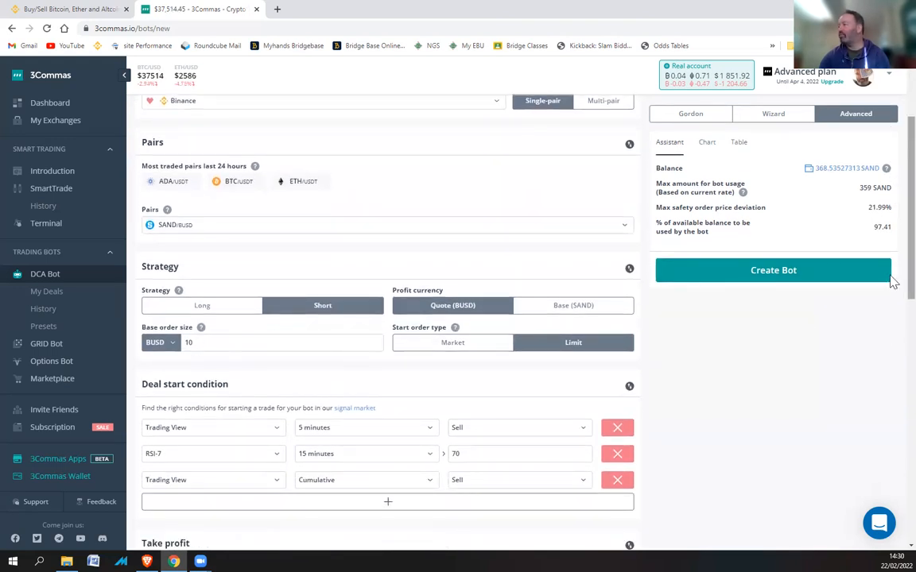
{"action": "scroll", "scroll_direction": "down", "scroll_amount": 3}
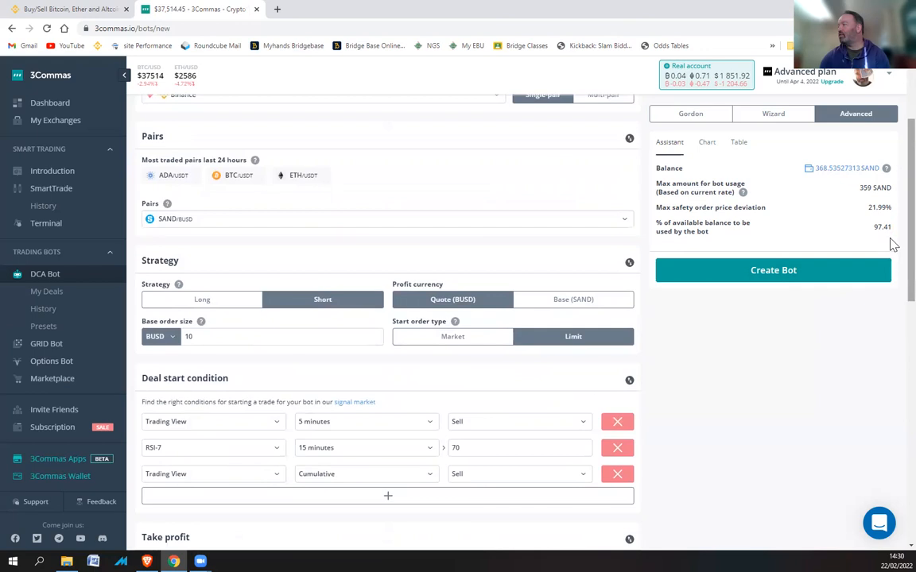
{"action": "scroll", "scroll_direction": "down", "scroll_amount": 3}
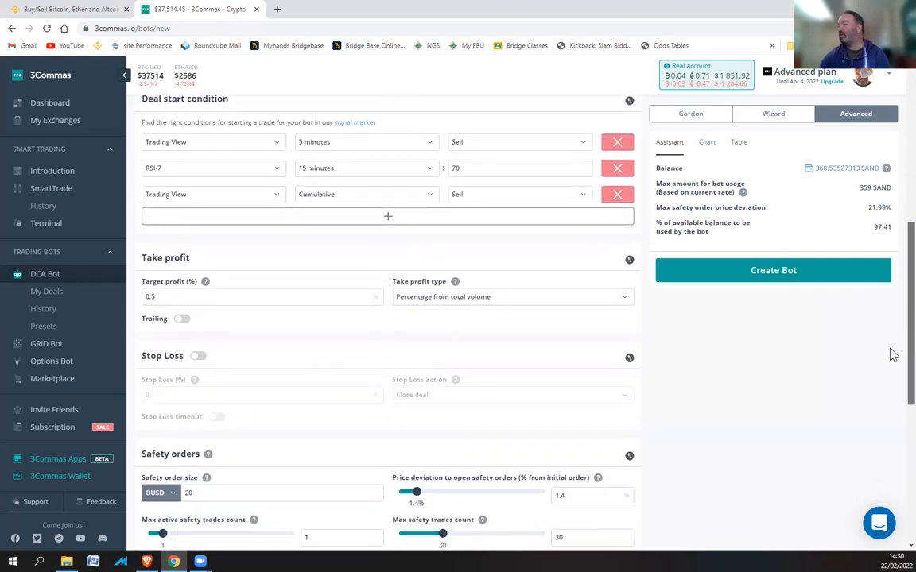
{"action": "scroll", "scroll_direction": "down", "scroll_amount": 3}
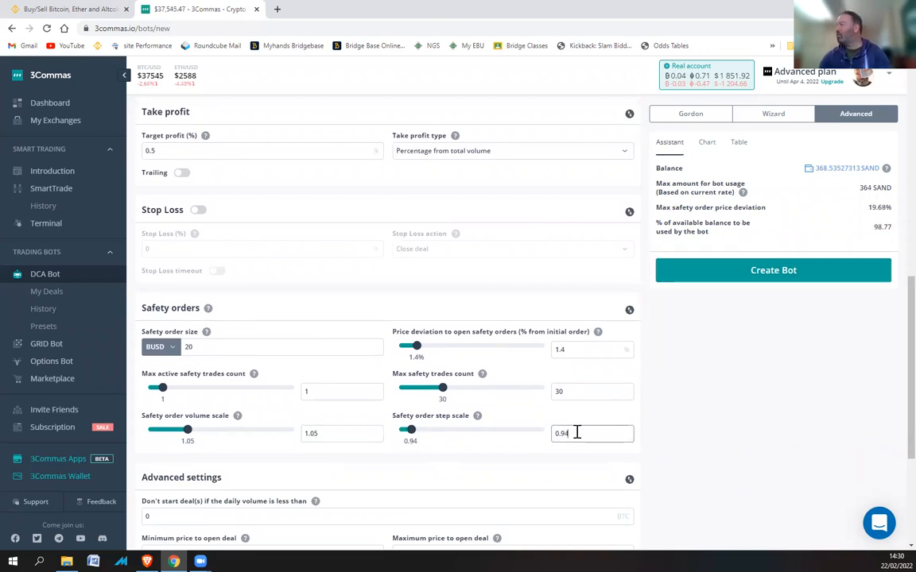
{"action": "mouse_move", "coordinate": [745, 270]}
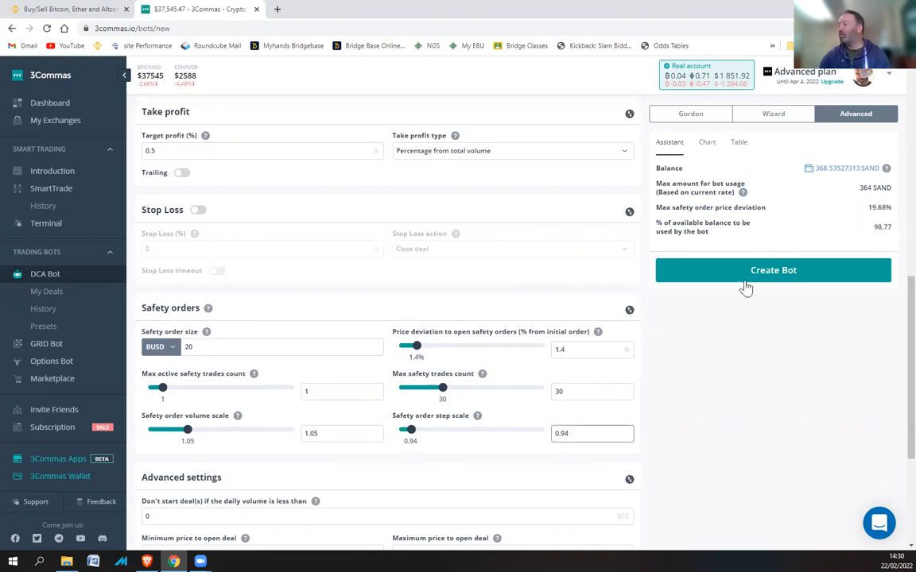
{"action": "mouse_move", "coordinate": [894, 360]}
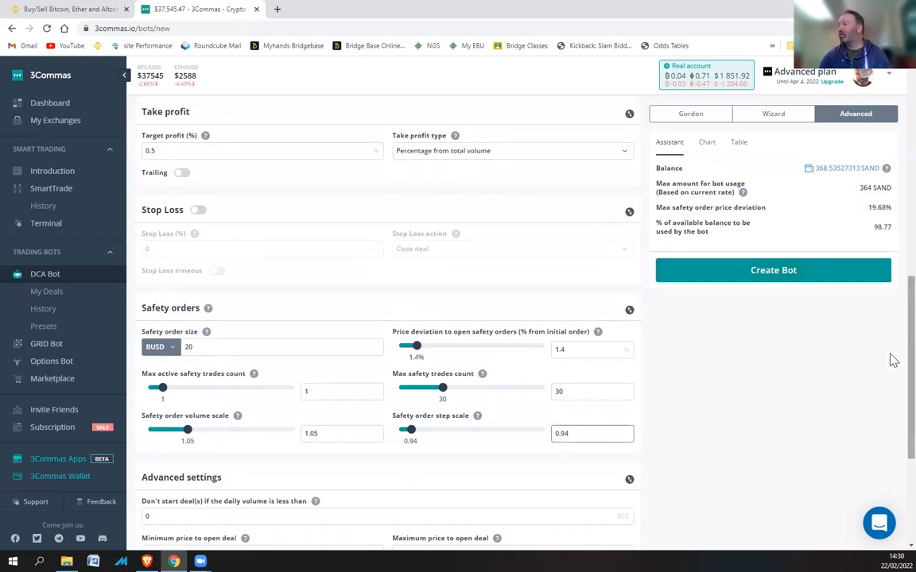
Step: Append 10/20 to the bot name, making it SAND/BUSD SHORT 10/20
{"action": "scroll", "scroll_direction": "up", "scroll_amount": 3}
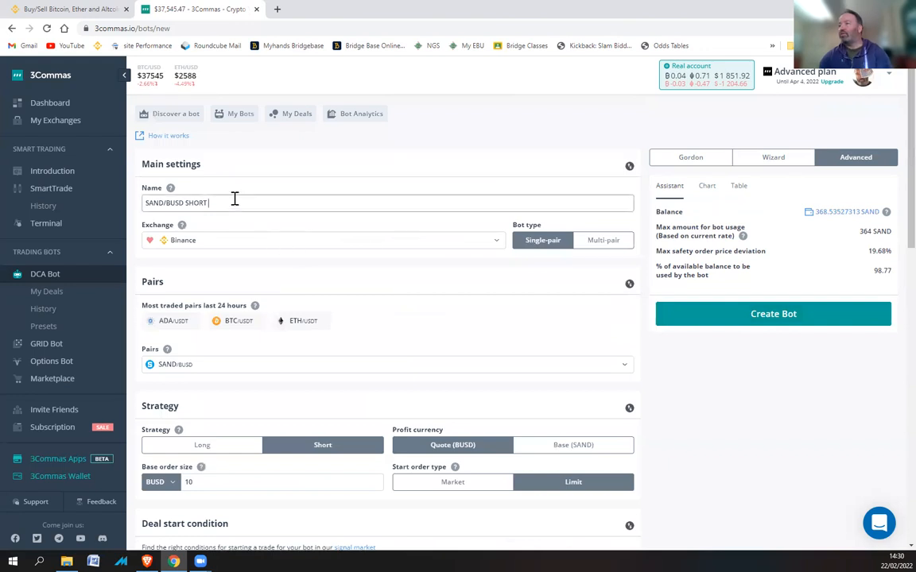
{"action": "type", "text": "10/20"}
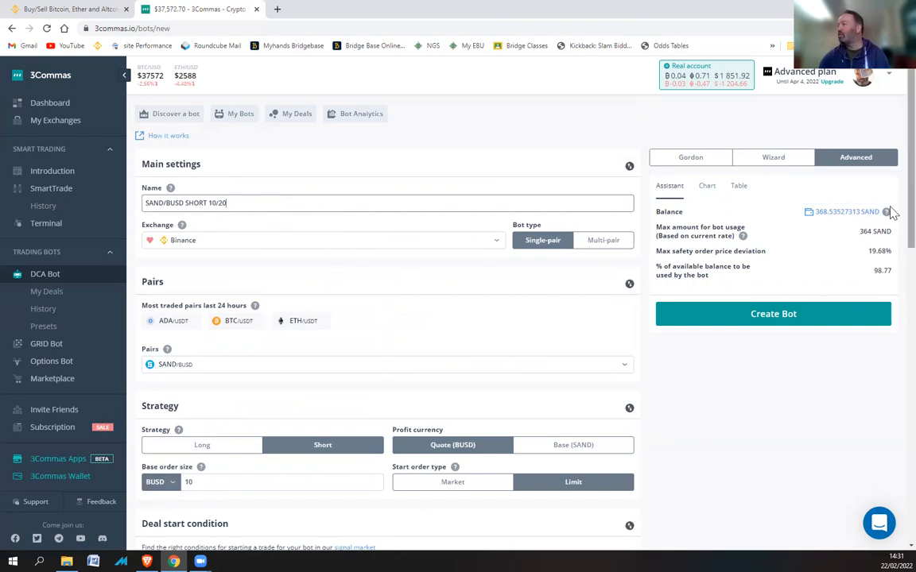
{"action": "scroll", "scroll_direction": "down", "scroll_amount": 3}
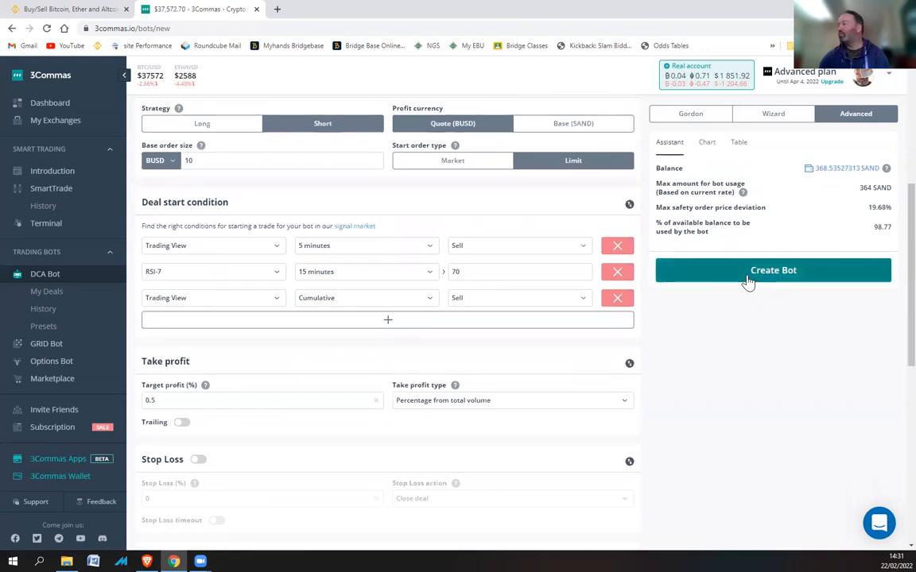
Step: Create the SAND/BUSD SHORT 10/20 bot, start it and acknowledge it is turned on
{"action": "left_click", "coordinate": [772, 269]}
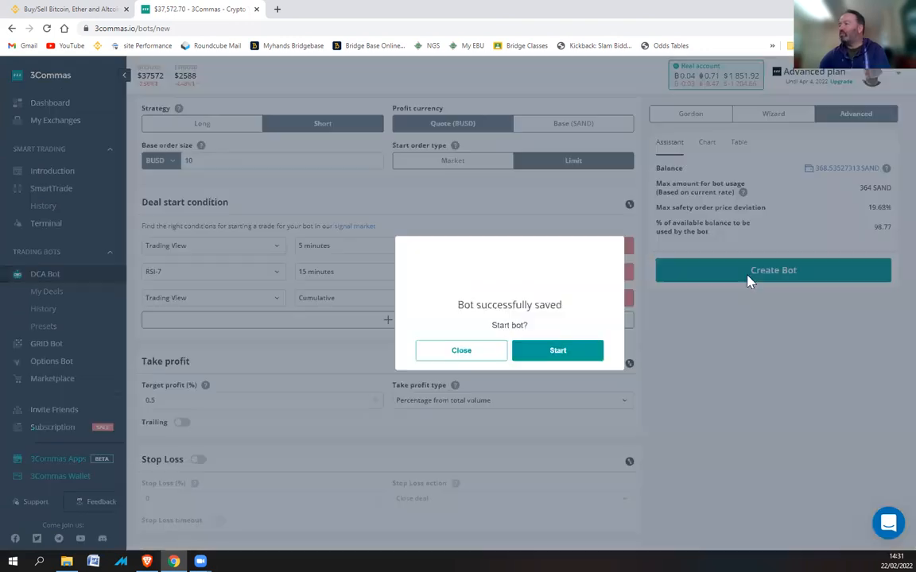
{"action": "left_click", "coordinate": [557, 351]}
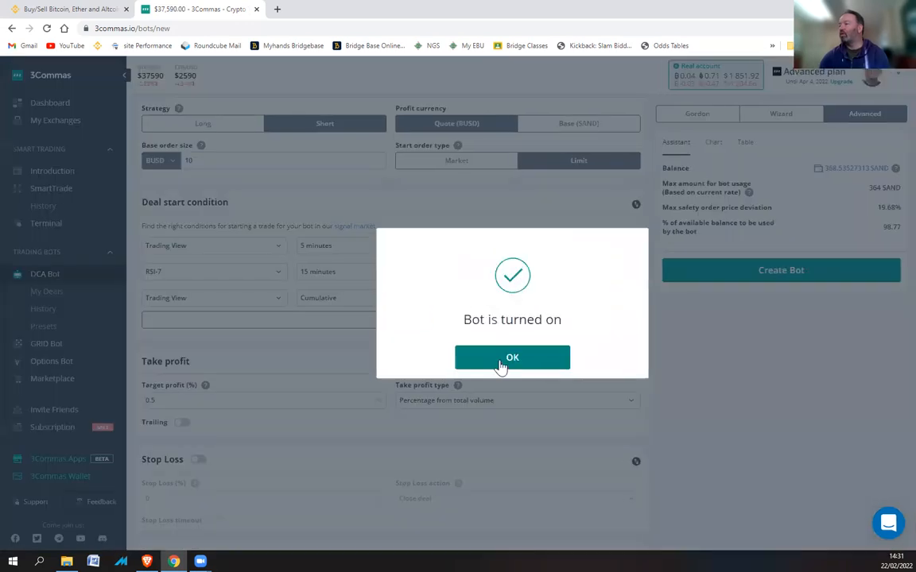
{"action": "left_click", "coordinate": [512, 357]}
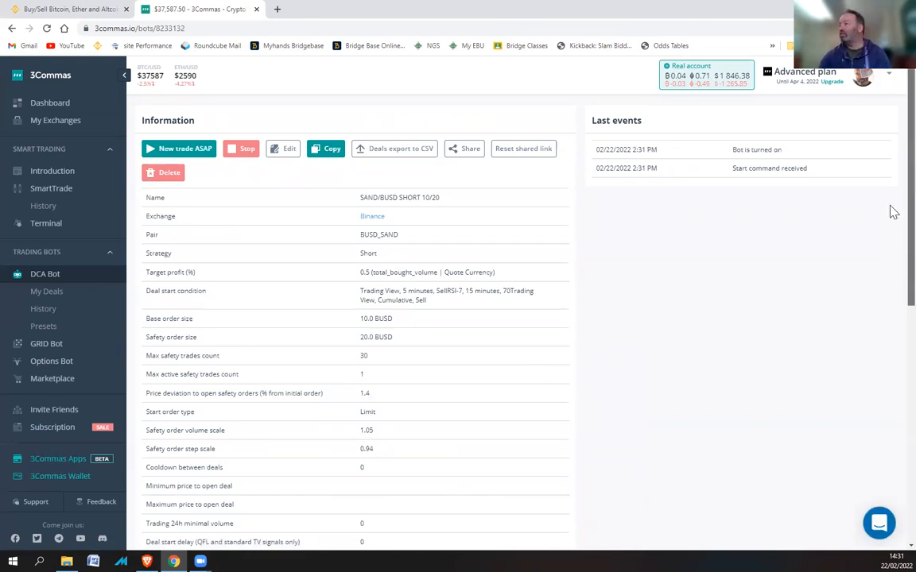
Step: Switch between the 3Commas and Binance tabs, then show Binance's Wallet menu options
{"action": "scroll", "scroll_direction": "down", "scroll_amount": 3}
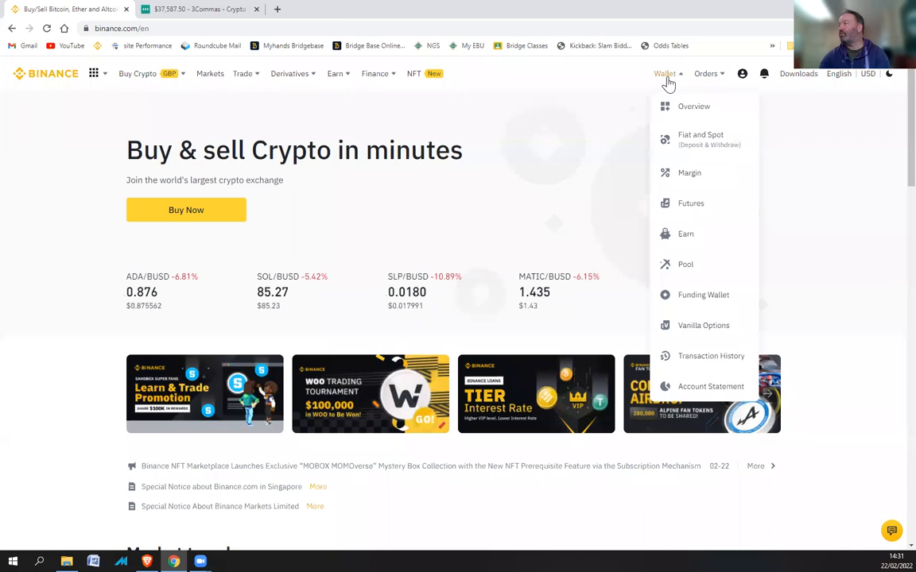
{"action": "left_click", "coordinate": [198, 8]}
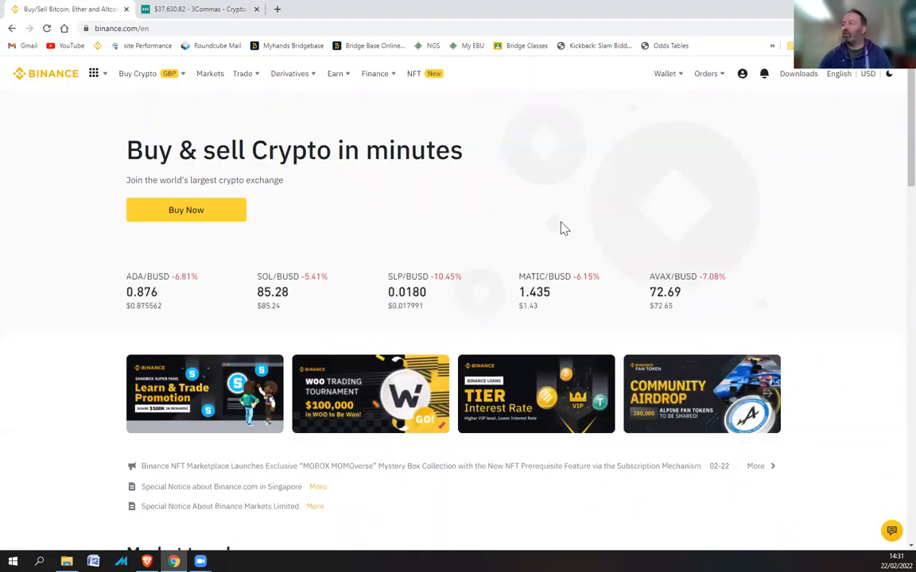
{"action": "mouse_move", "coordinate": [541, 223]}
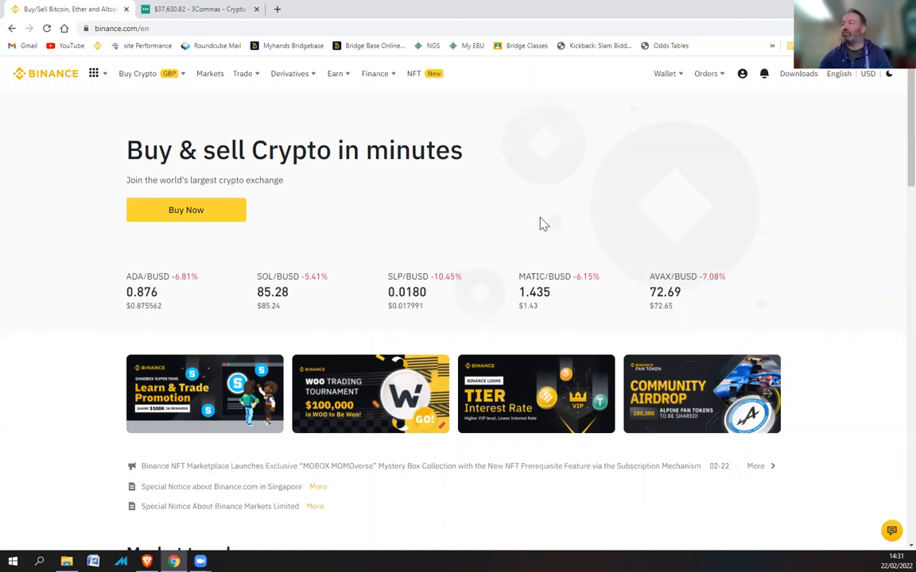
{"action": "left_click", "coordinate": [242, 73]}
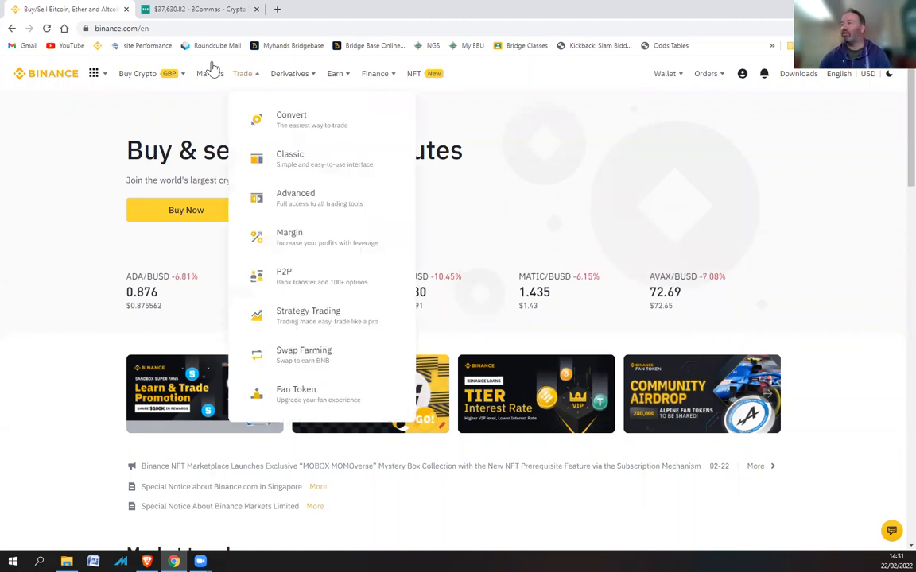
{"action": "left_click", "coordinate": [199, 9]}
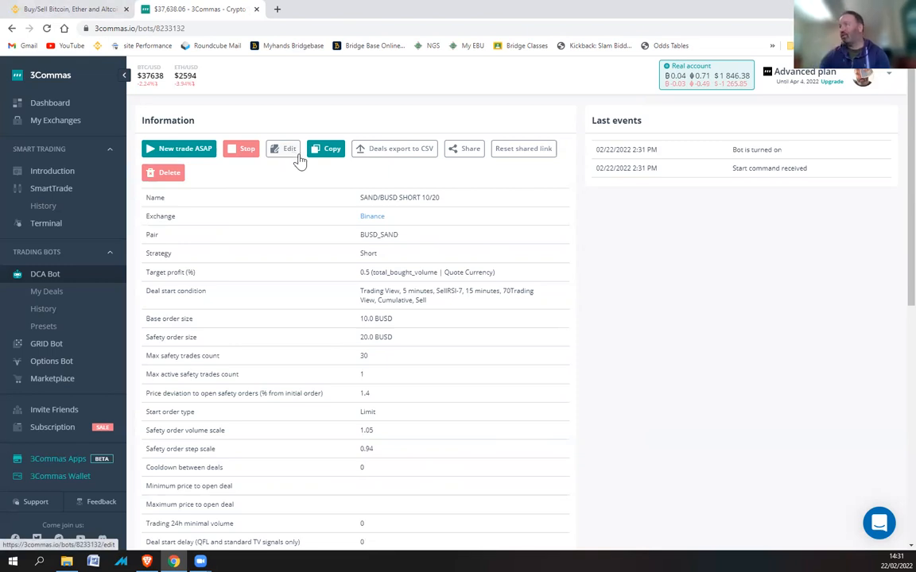
{"action": "left_click", "coordinate": [67, 8]}
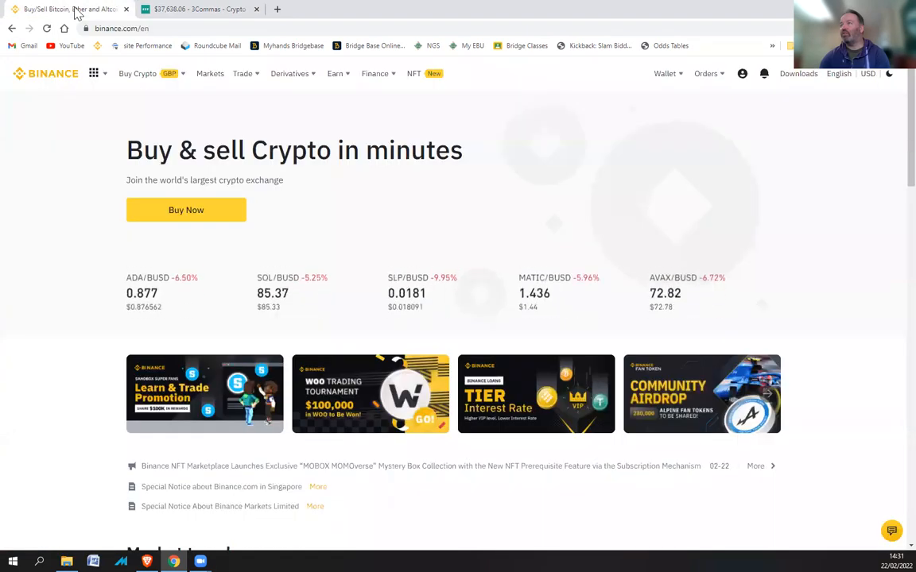
{"action": "left_click", "coordinate": [664, 73]}
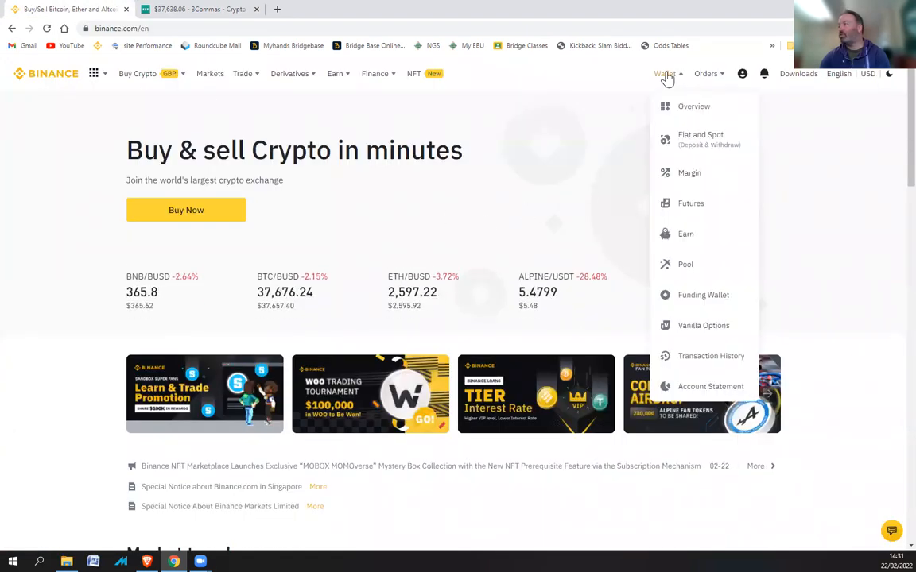
{"action": "mouse_move", "coordinate": [677, 115]}
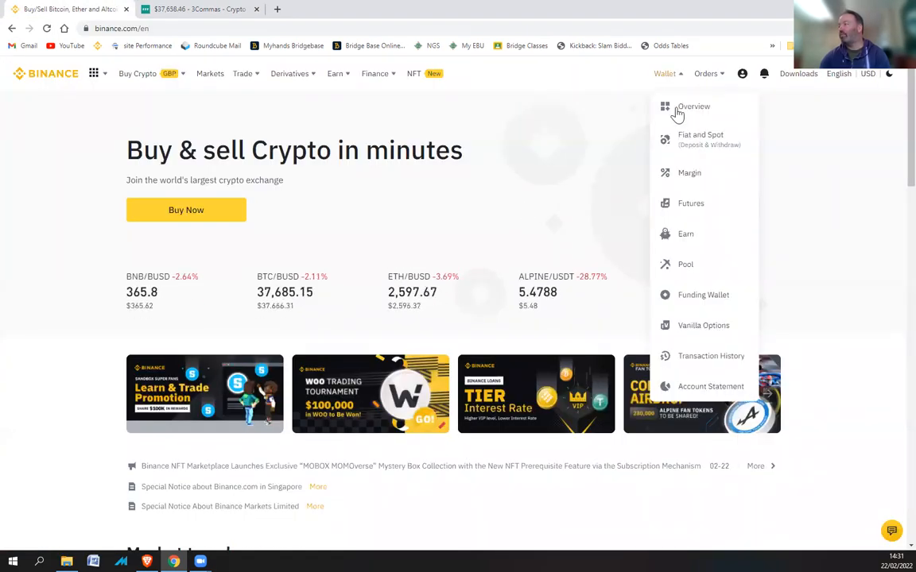
{"action": "mouse_move", "coordinate": [682, 147]}
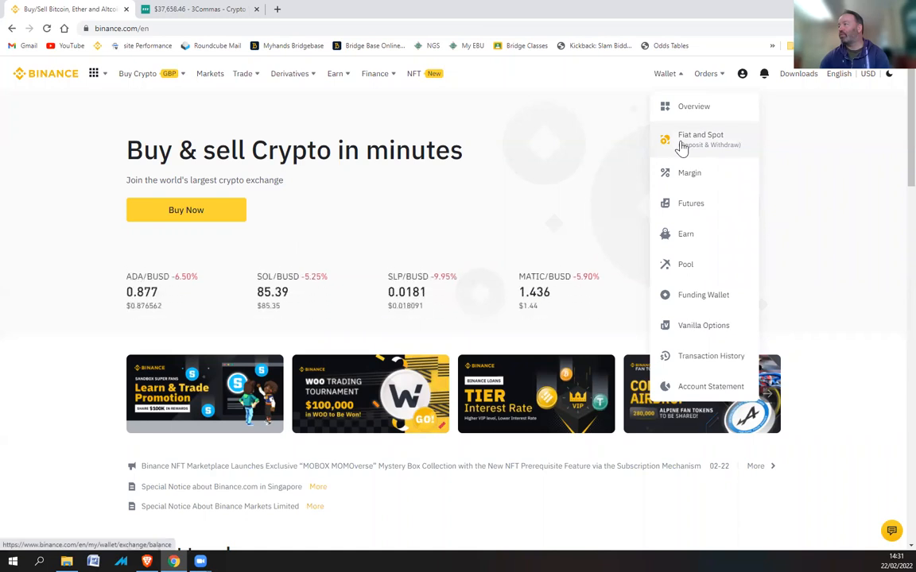
Step: Scroll through Binance's Fiat and Spot wallet balances, then return to the 3Commas bot
{"action": "left_click", "coordinate": [701, 138]}
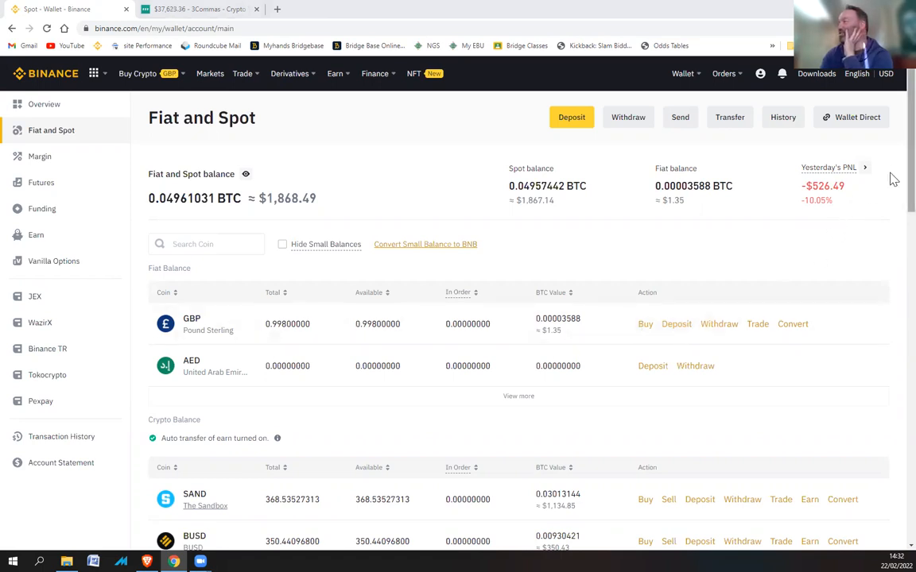
{"action": "scroll", "scroll_direction": "down", "scroll_amount": 3}
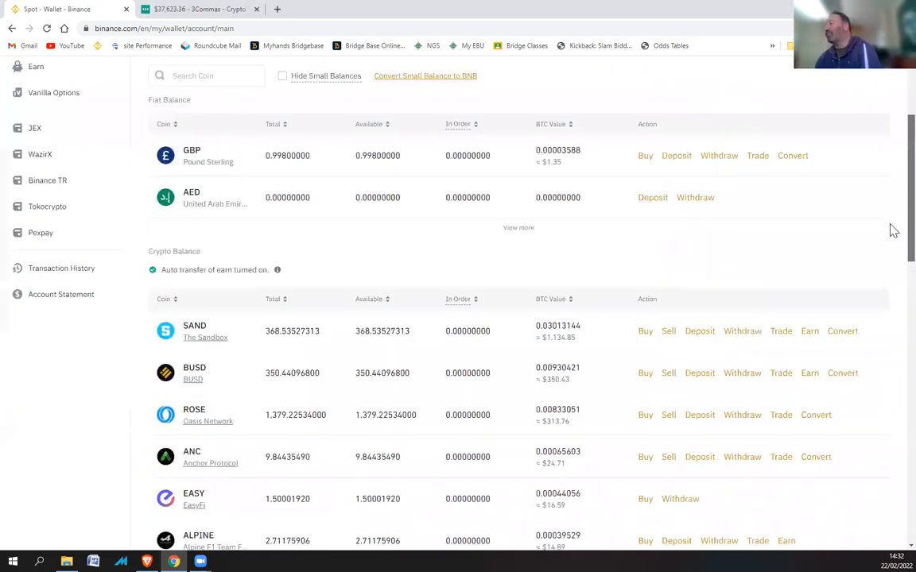
{"action": "scroll", "scroll_direction": "down", "scroll_amount": 3}
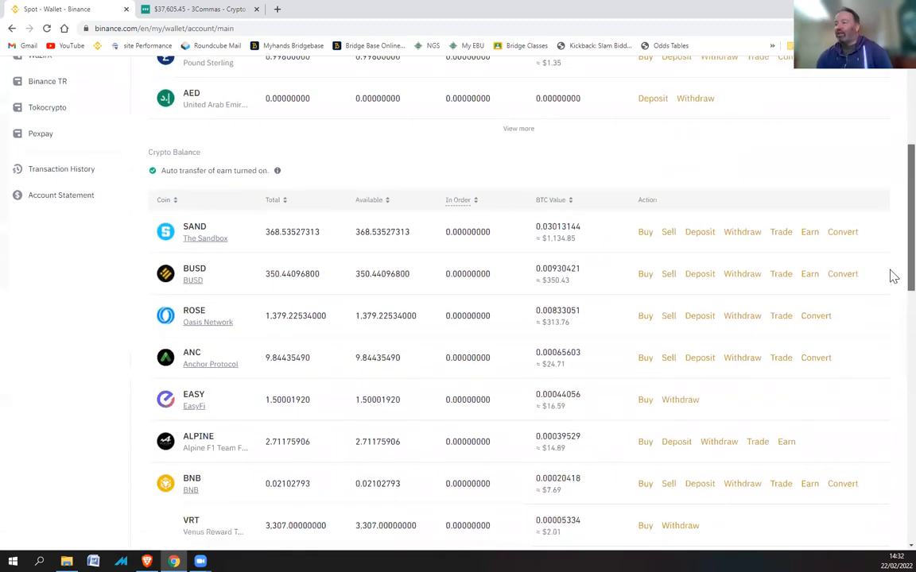
{"action": "scroll", "scroll_direction": "down", "scroll_amount": 3}
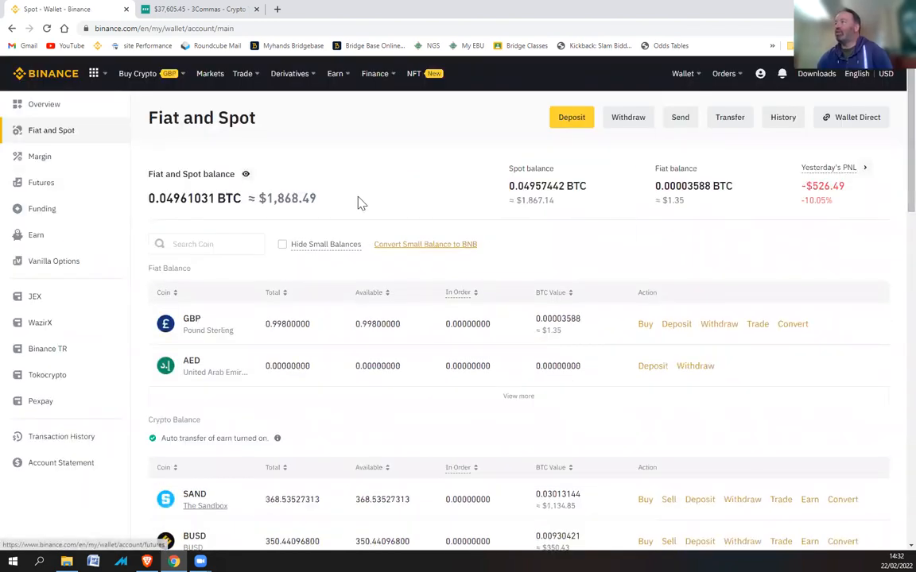
{"action": "left_click", "coordinate": [199, 8]}
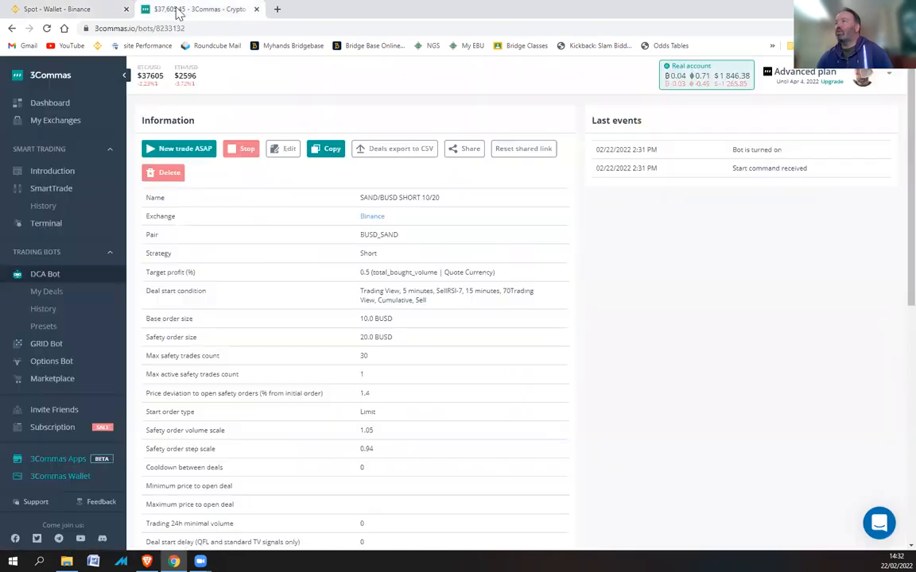